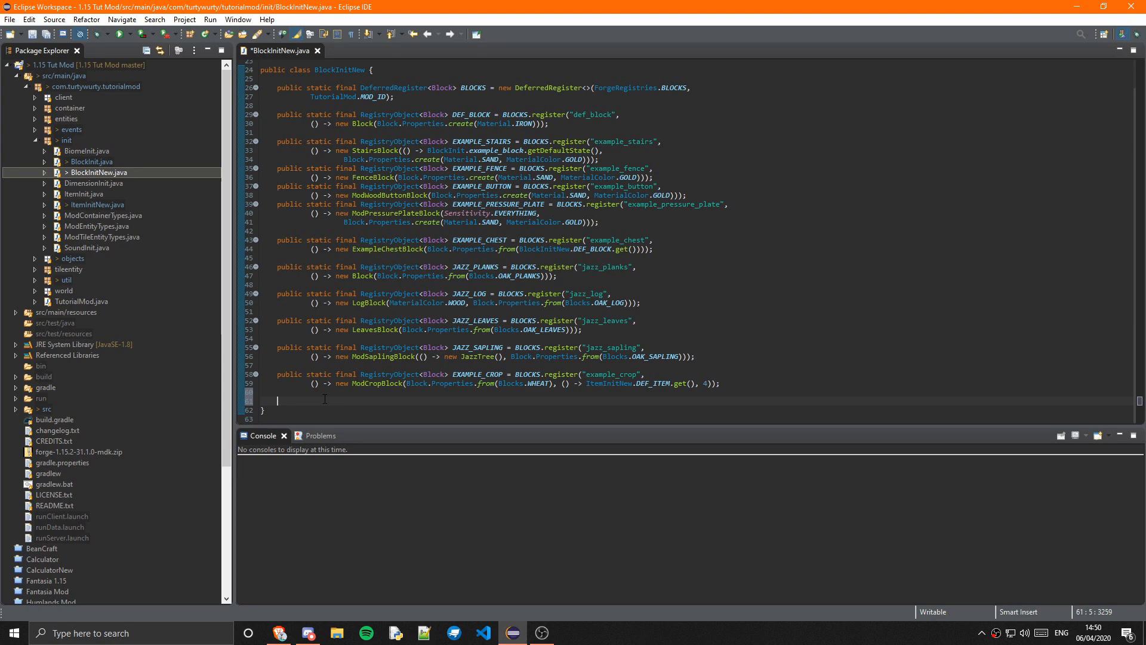
Step: Declare a public RegistryObject<Block> field named JAZZ_SLAB in BlockInitNew.java
type("public static final")
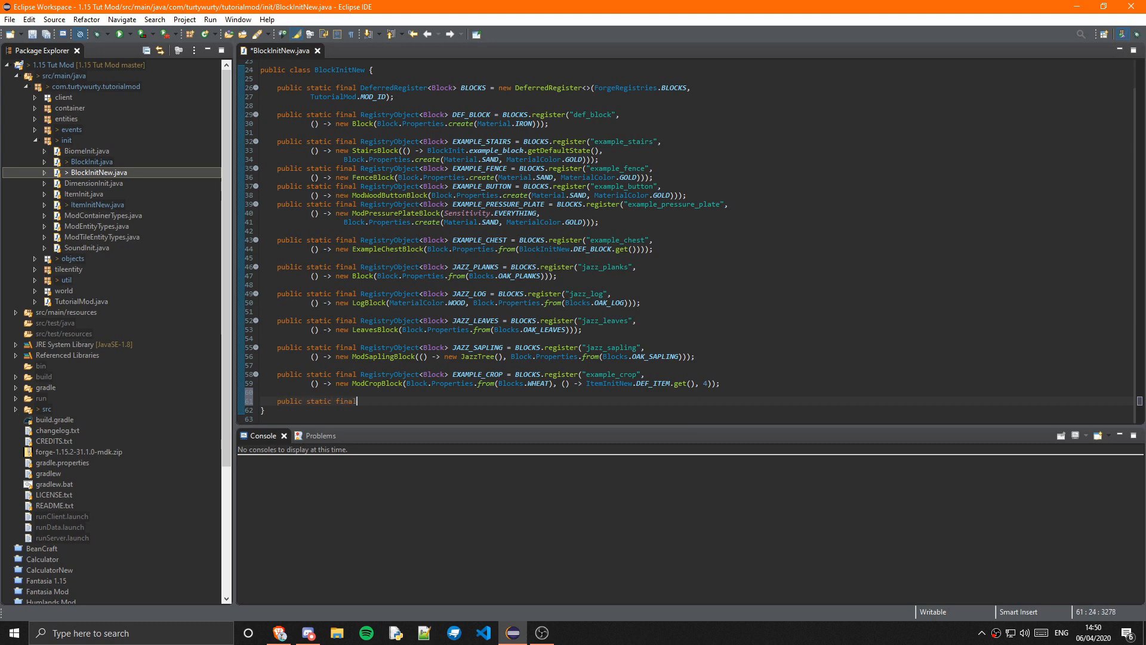
type("Registr")
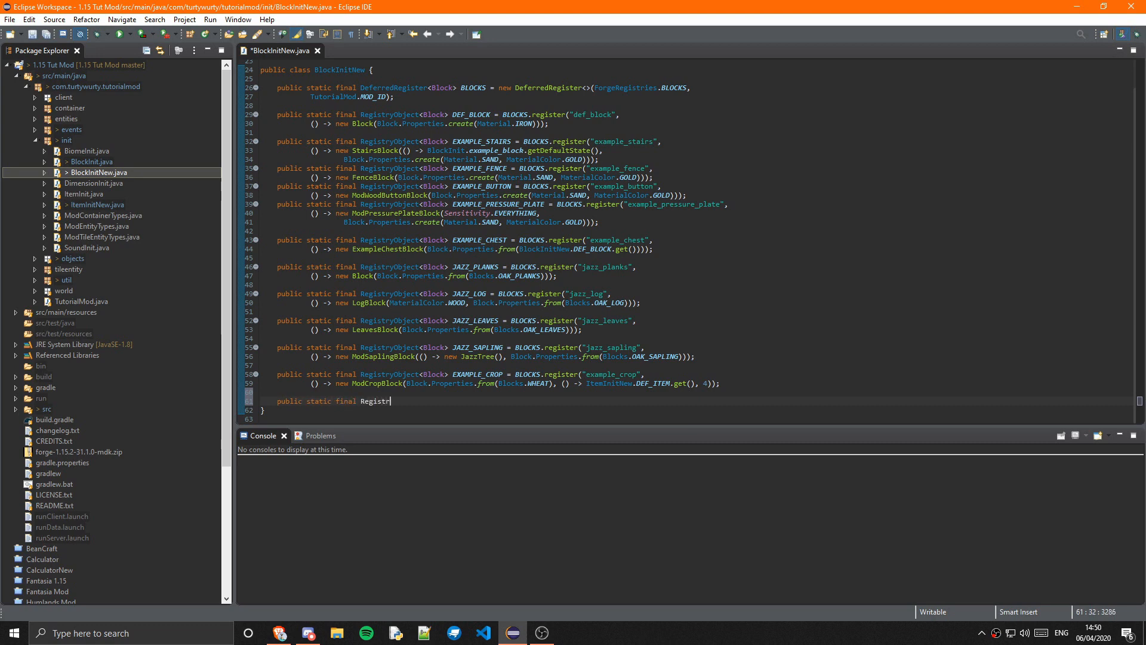
type("y")
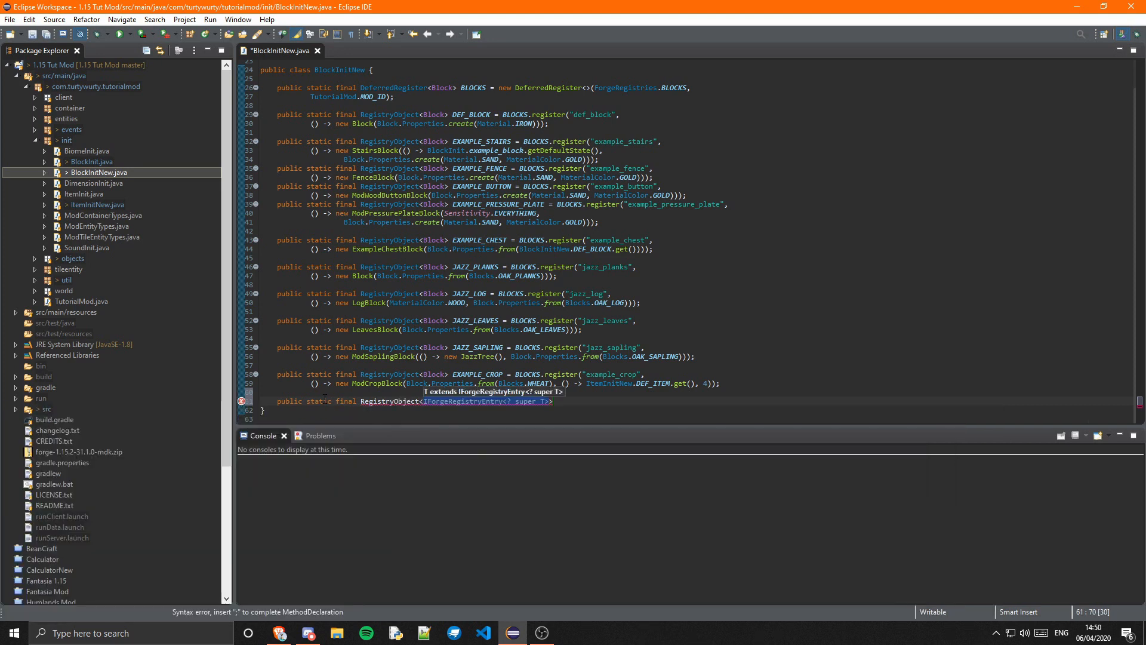
type("Block>")
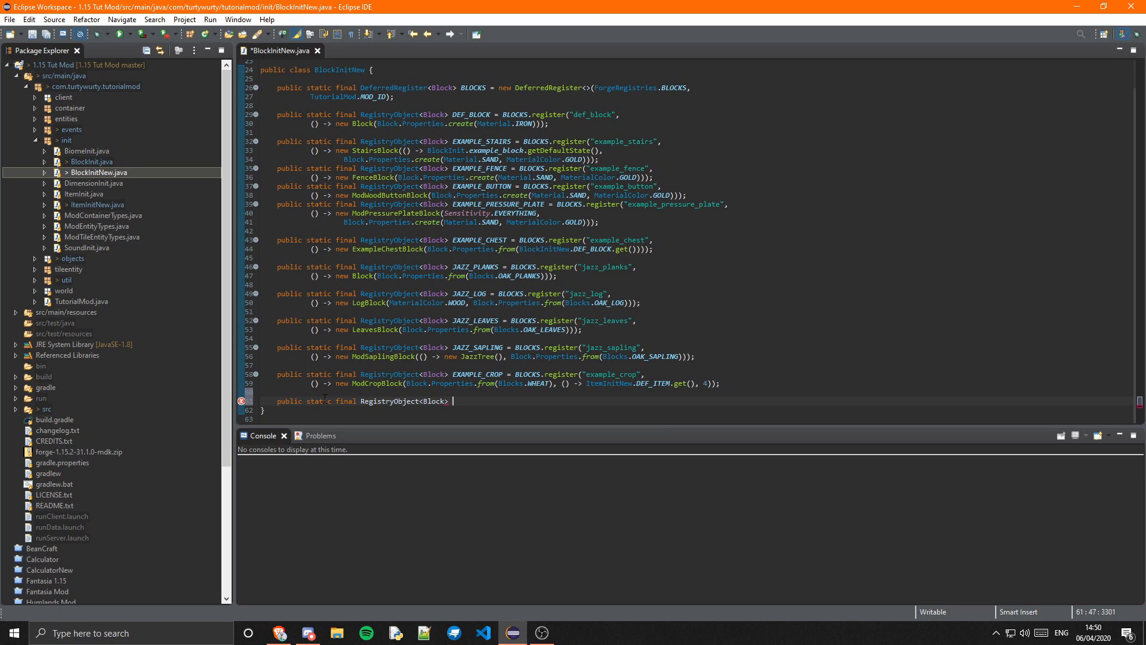
type("JAZZ")
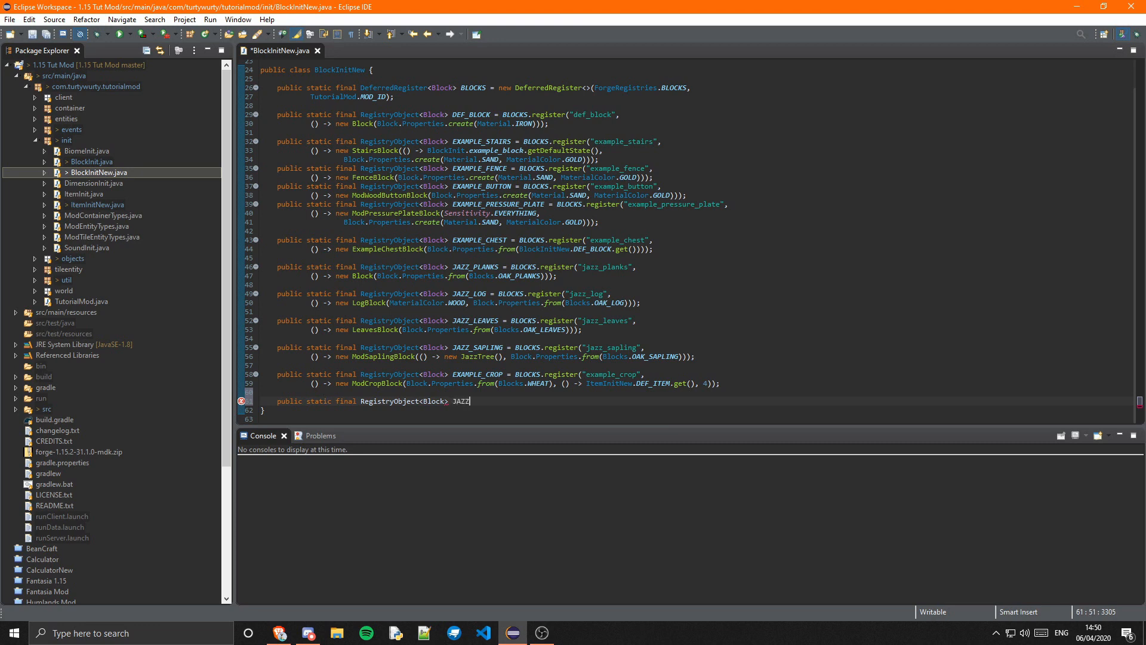
type("_SLAB")
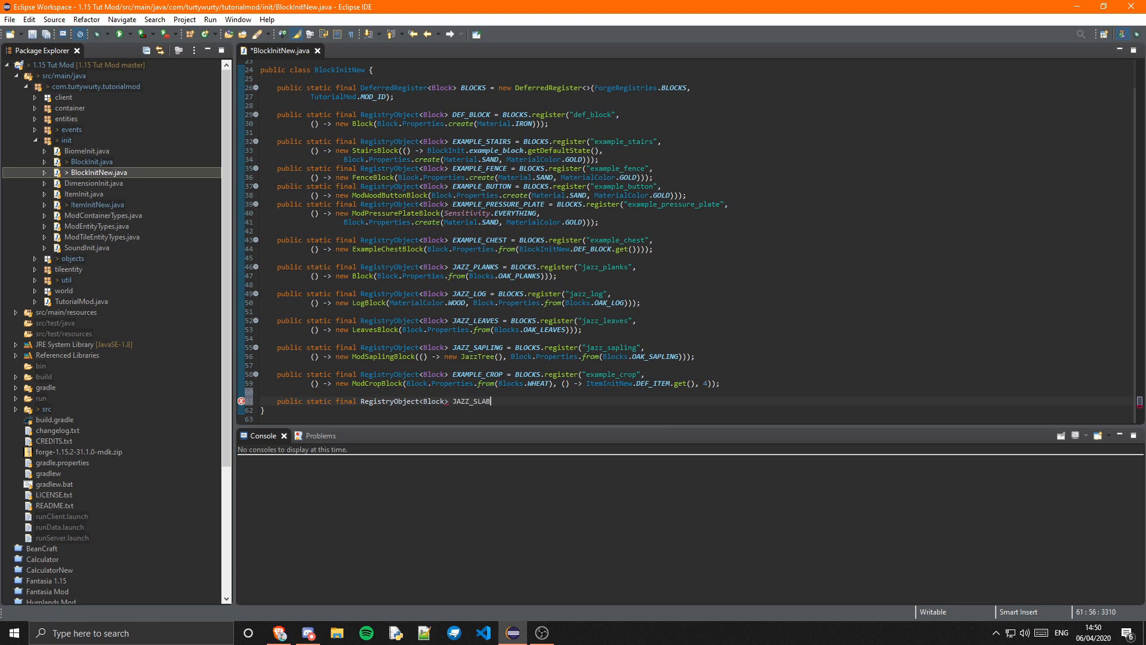
Step: Assign it BLOCKS.register("jazz_slab", ...) creating a new SlabBlock with copied properties
type("= BLOCKS")
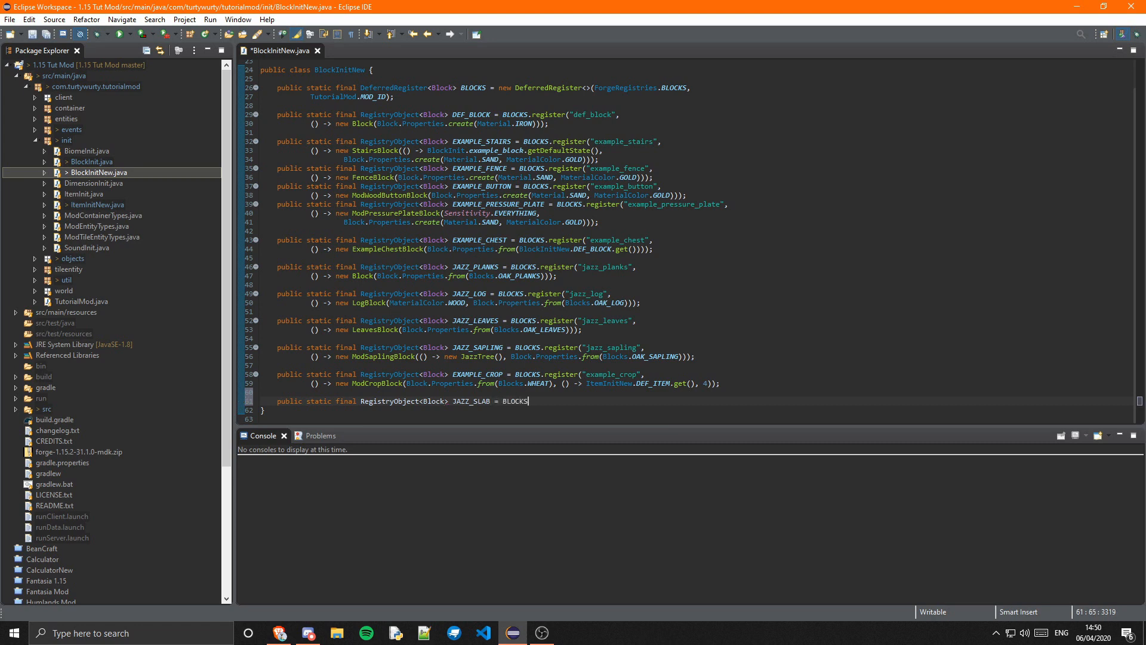
type(".register(\"\", sup")
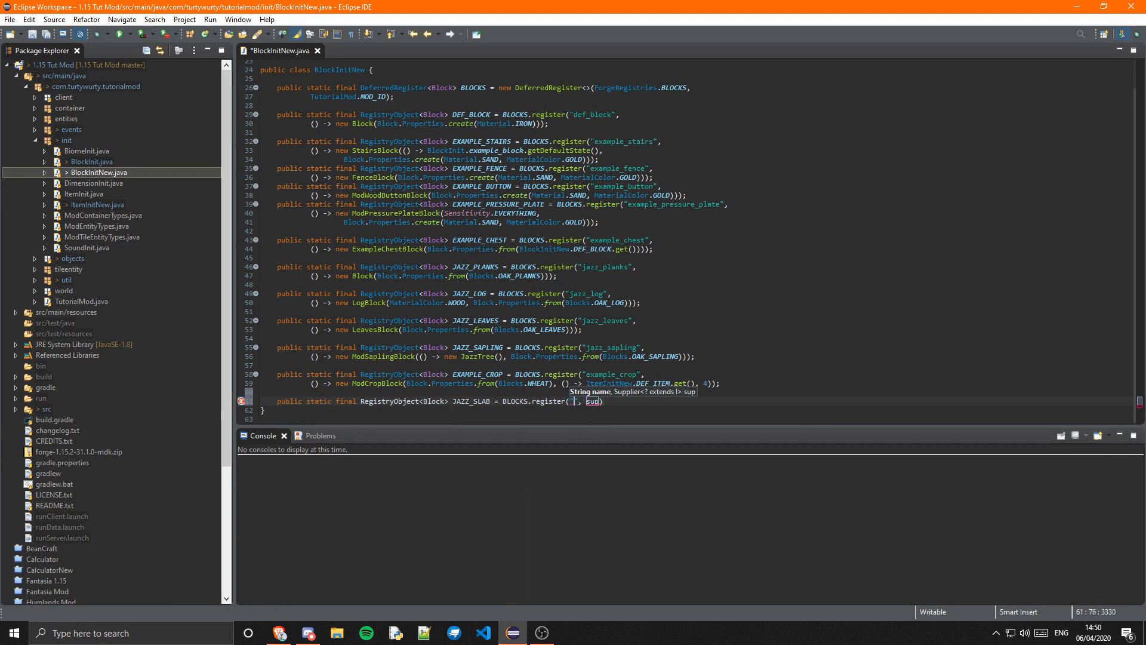
type("jazz_slab")
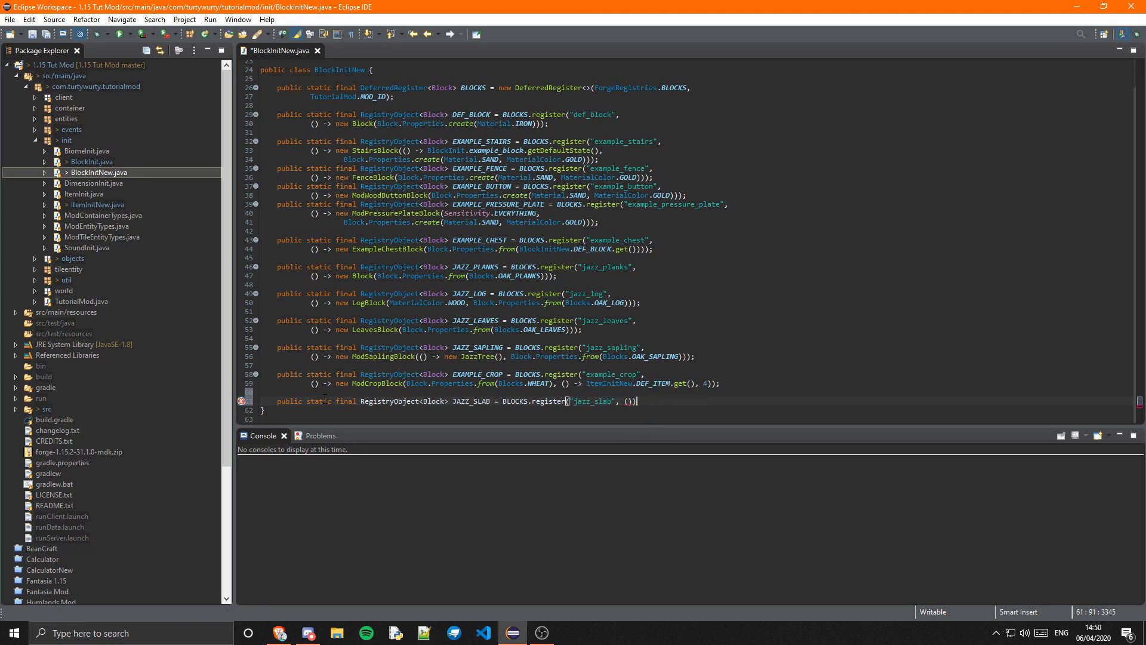
type("->")
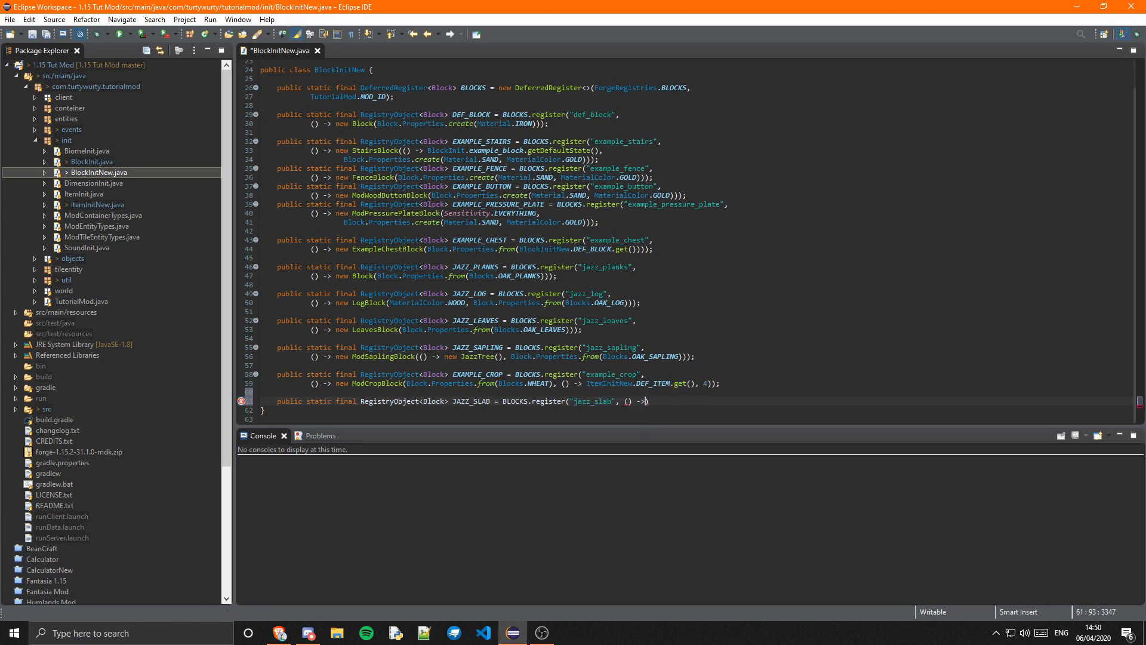
type("n")
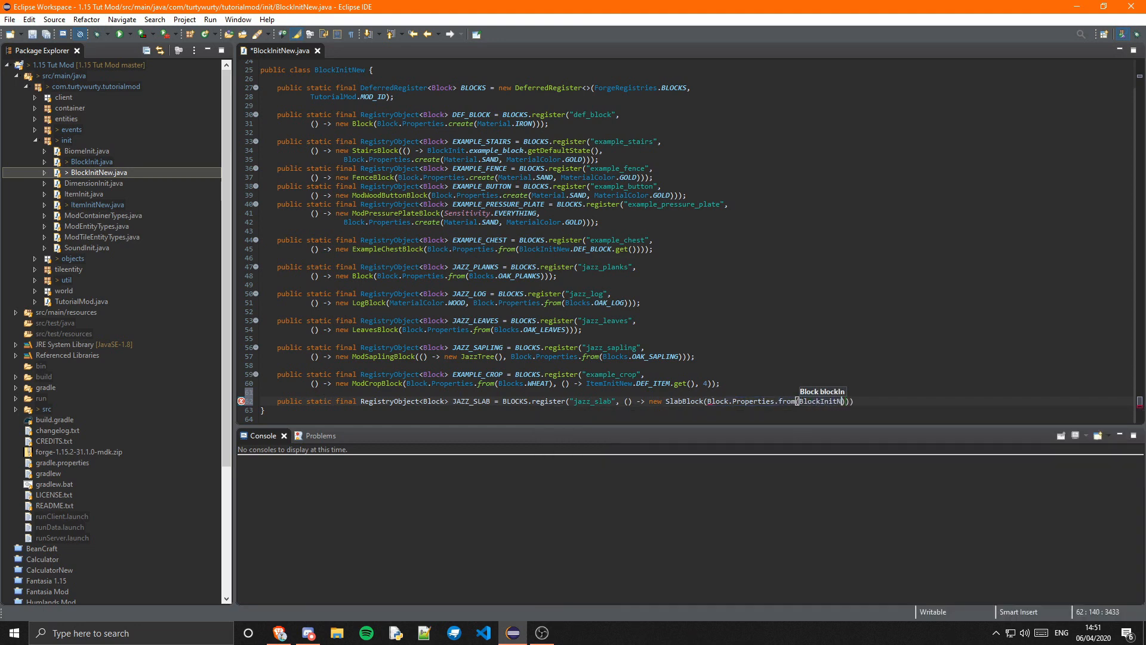
type(".")
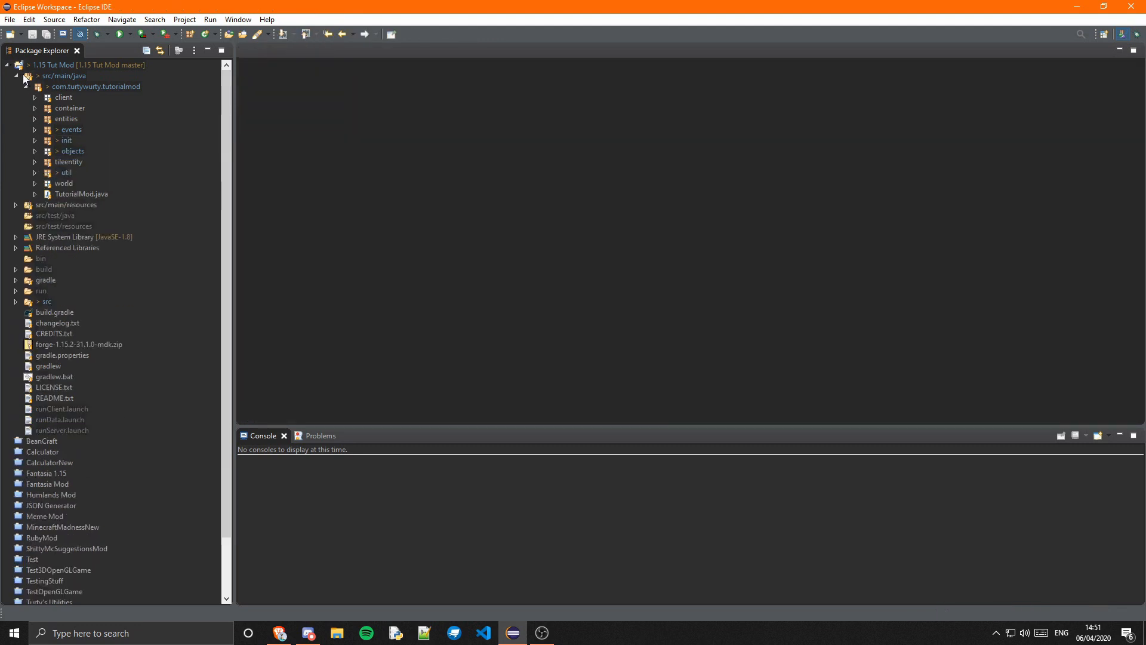
Step: Collapse the java sources and expand the mod's resources assets blockstates folder
left_click(16, 76)
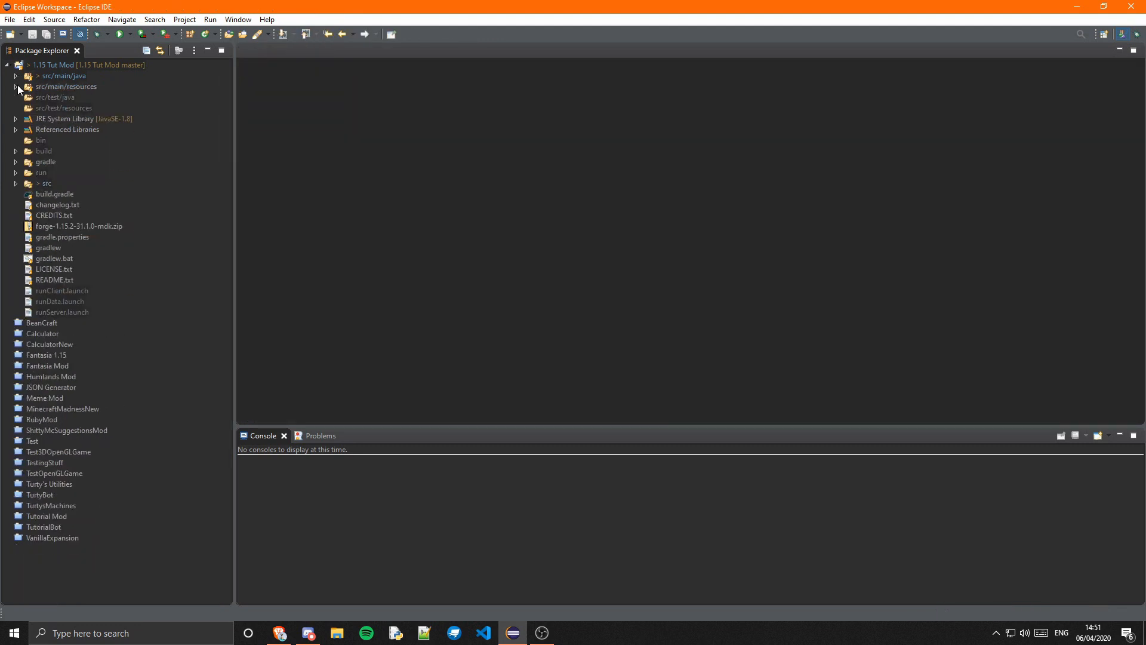
left_click(14, 86)
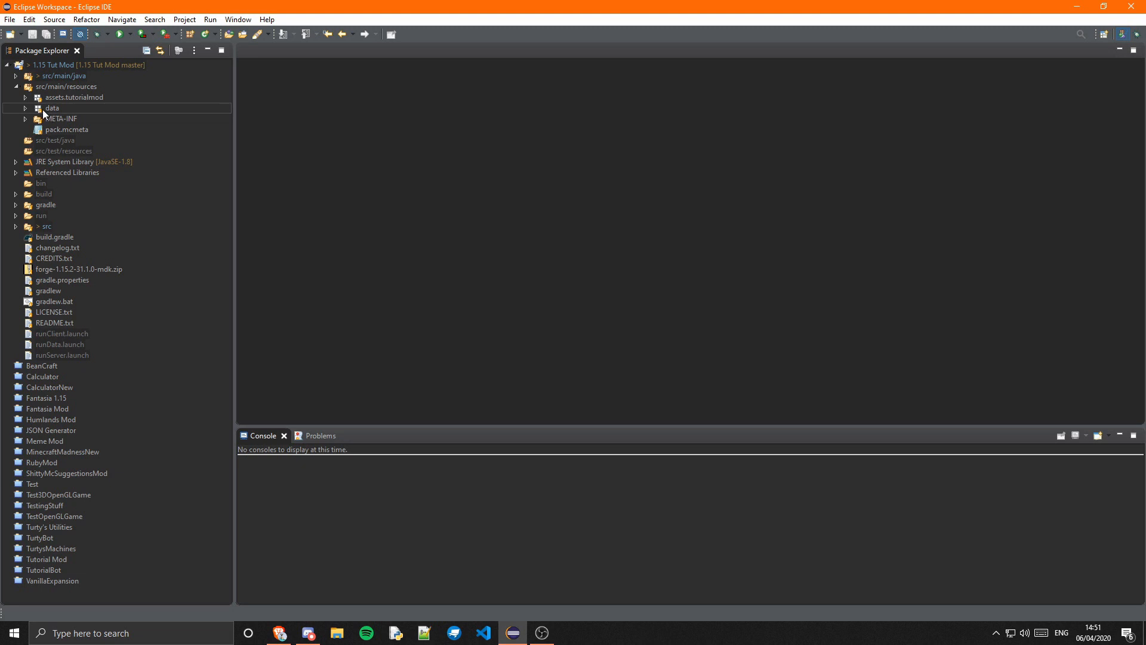
left_click(35, 97)
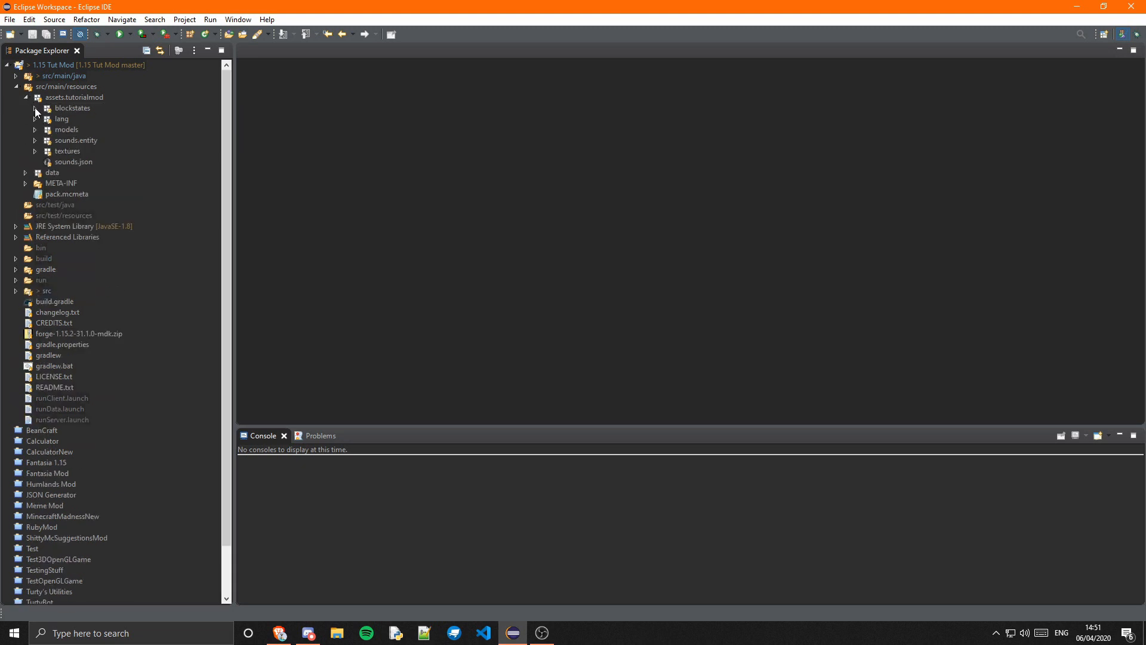
left_click(34, 107)
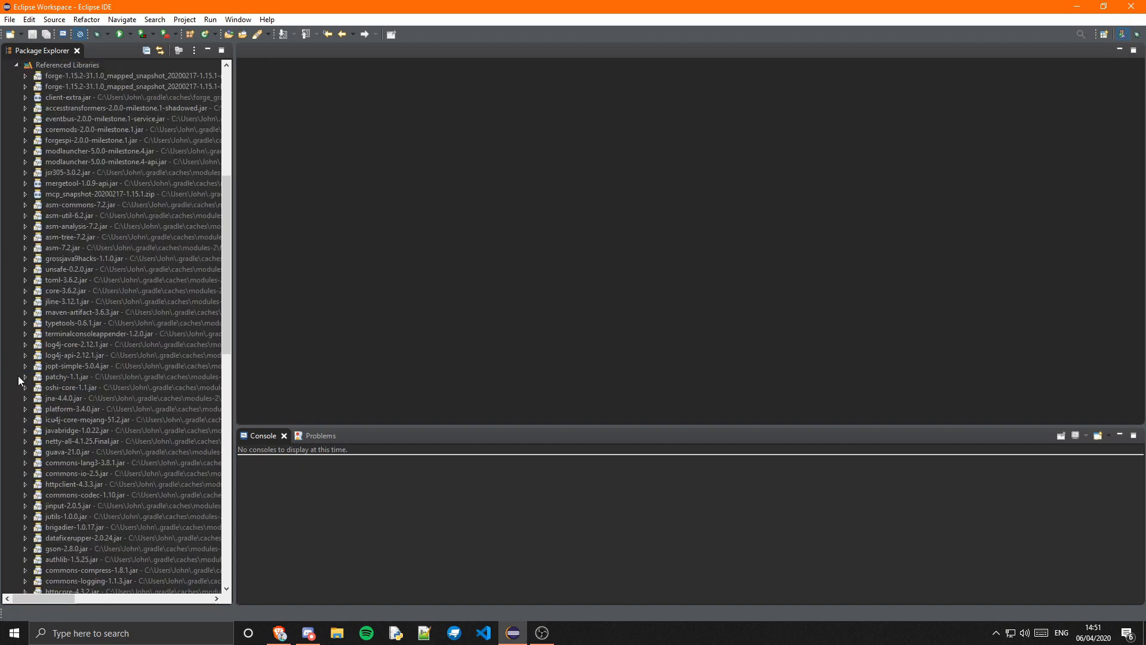
Step: Open the vanilla acacia_slab.json blockstate from client-extra.jar's minecraft assets
left_click(23, 97)
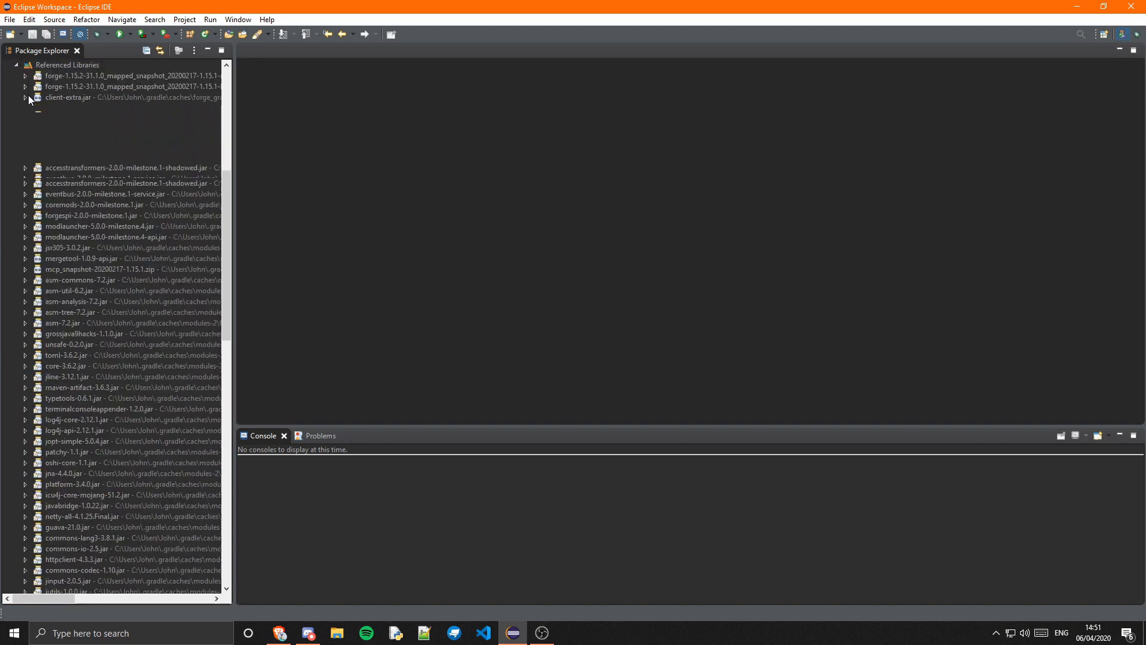
left_click(24, 97)
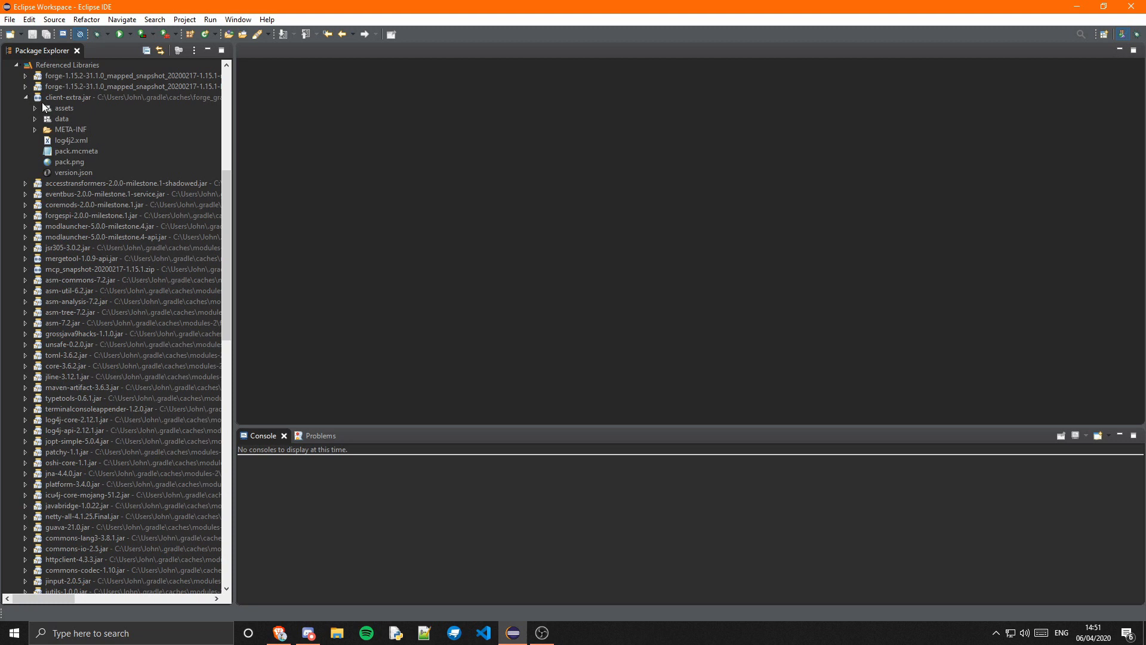
left_click(33, 107)
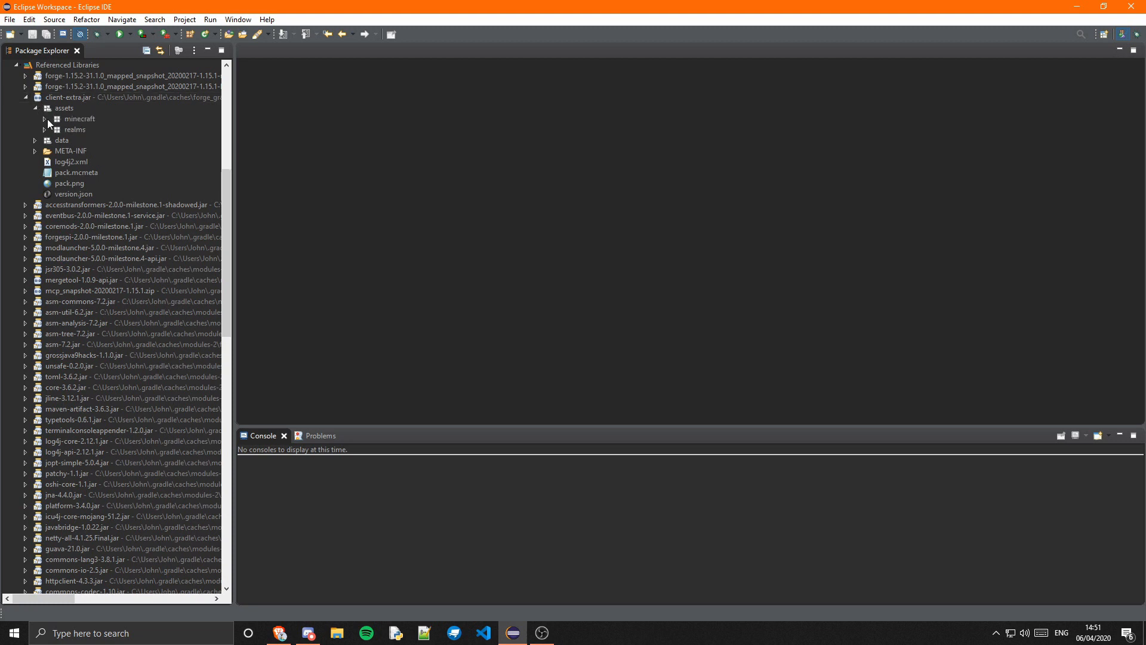
left_click(45, 118)
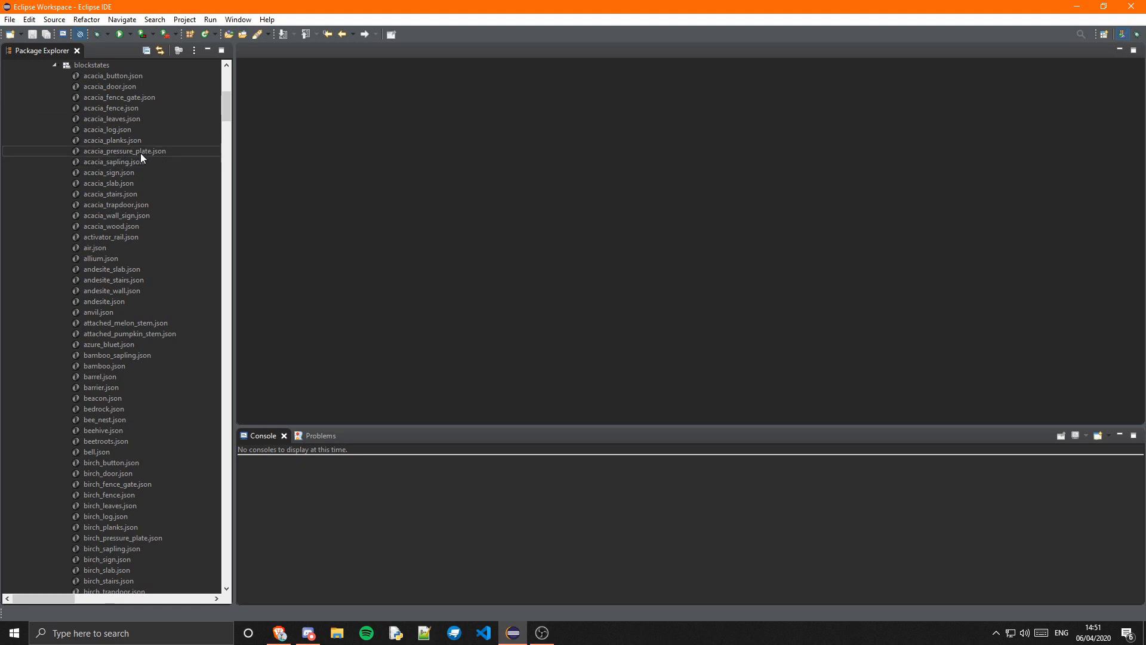
left_click(111, 193)
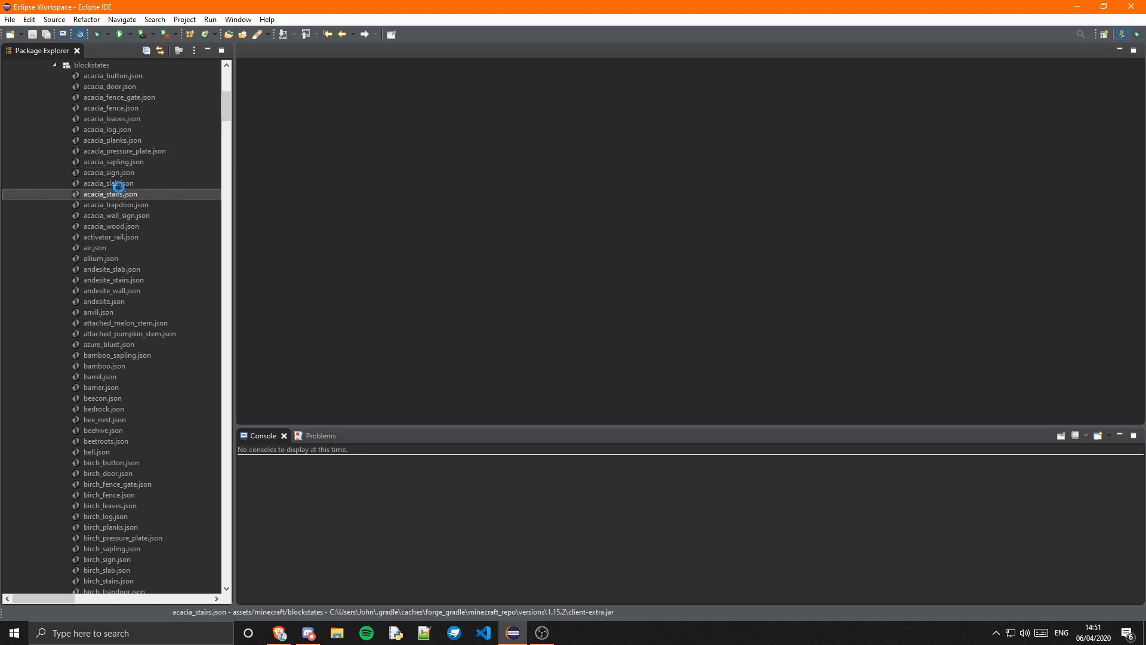
left_click(108, 182)
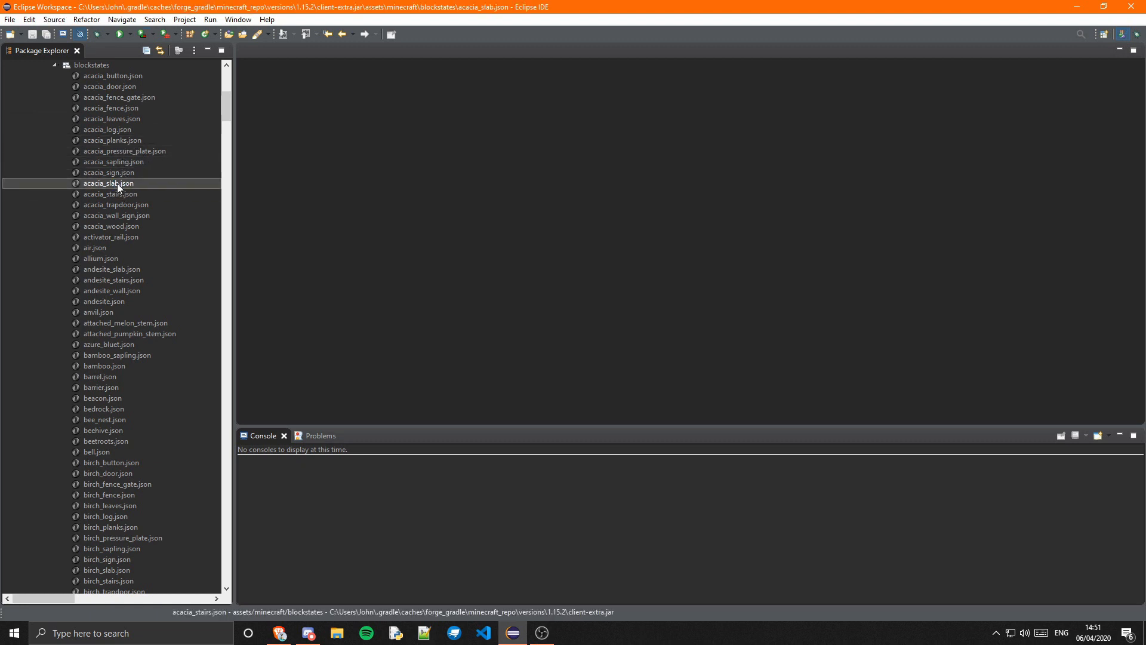
double_click(109, 184)
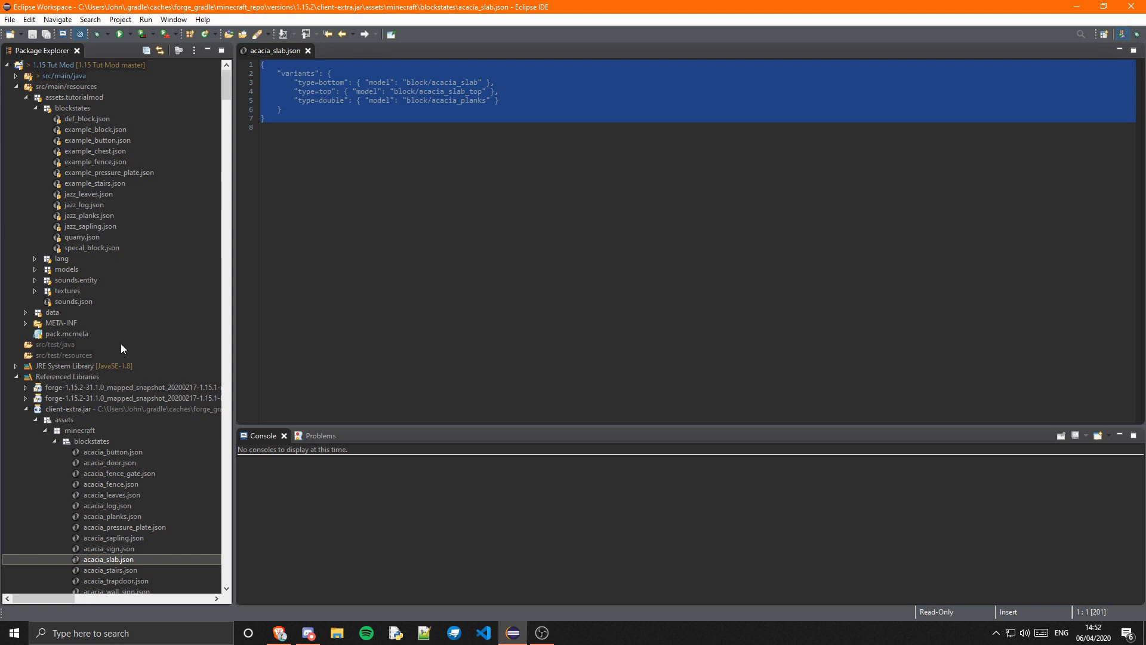
Step: Create a new untitled text file from the mod's blockstates folder
left_click(72, 108)
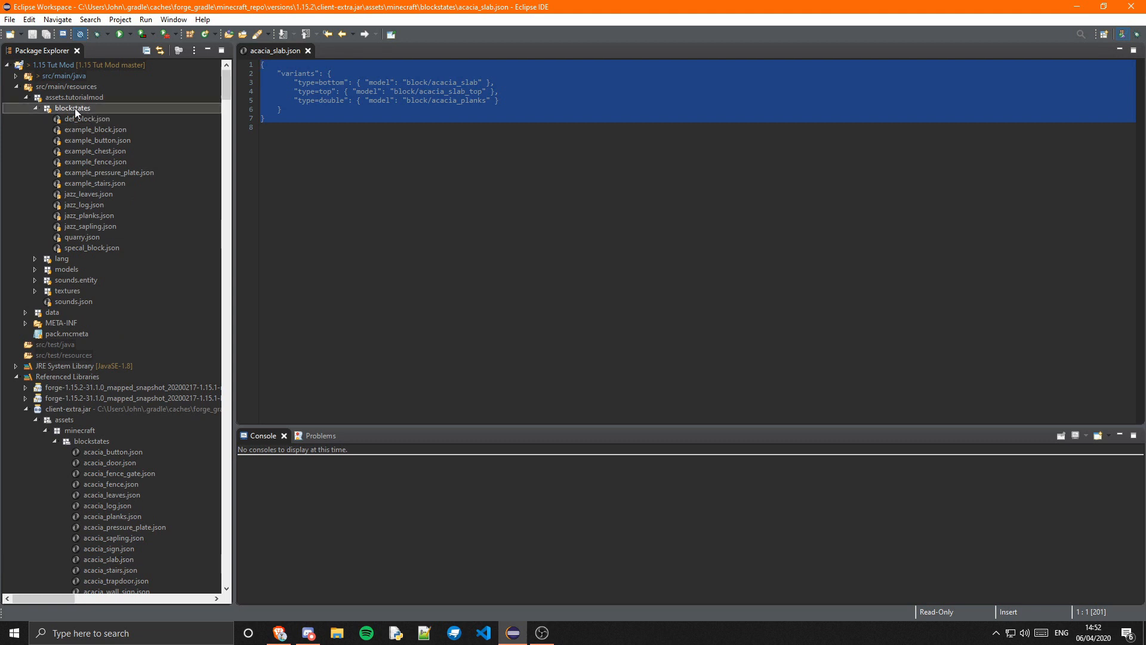
right_click(72, 107)
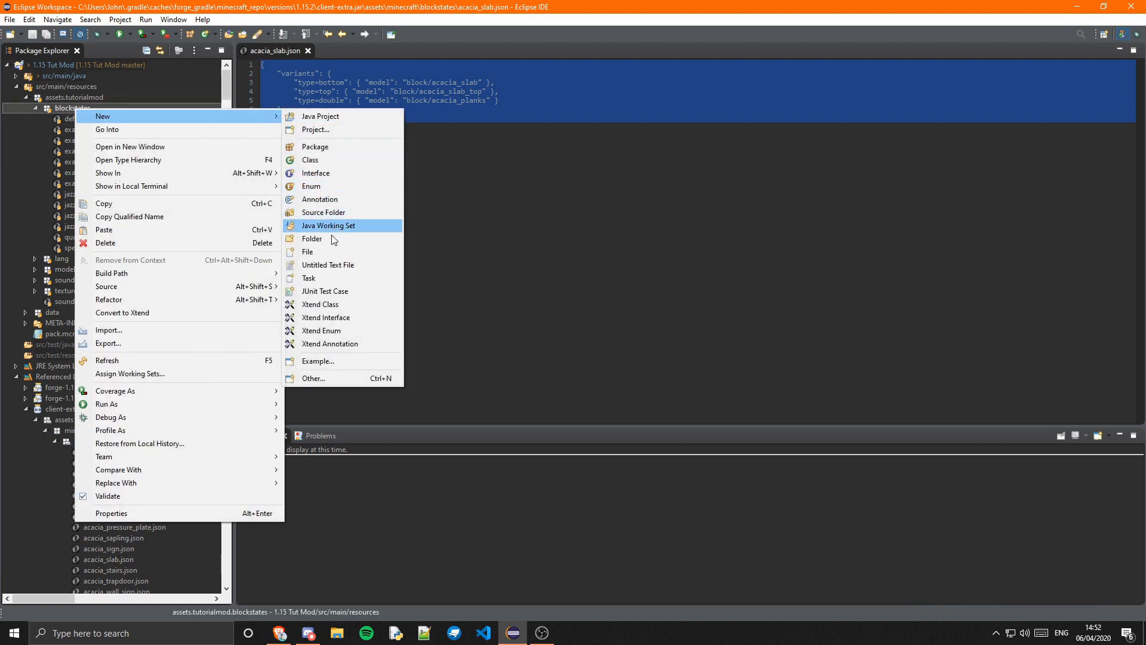
left_click(328, 264)
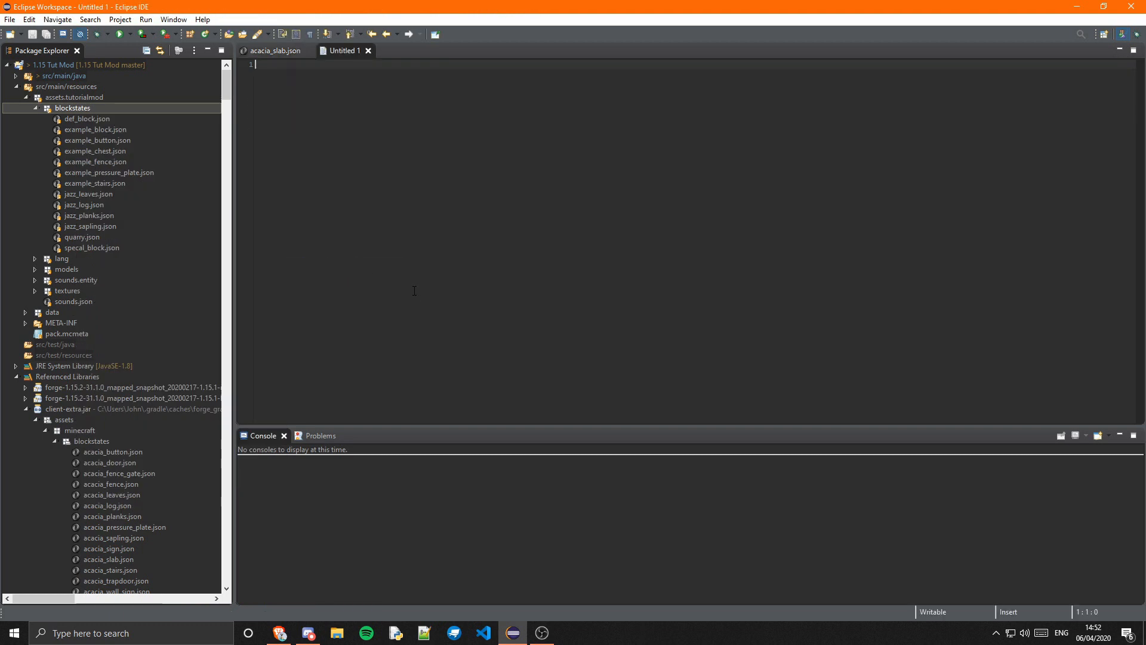
Step: Replace all "block/acacia" with "tutorialmod:block/jazz" in the pasted blockstate
key("ctrl+f")
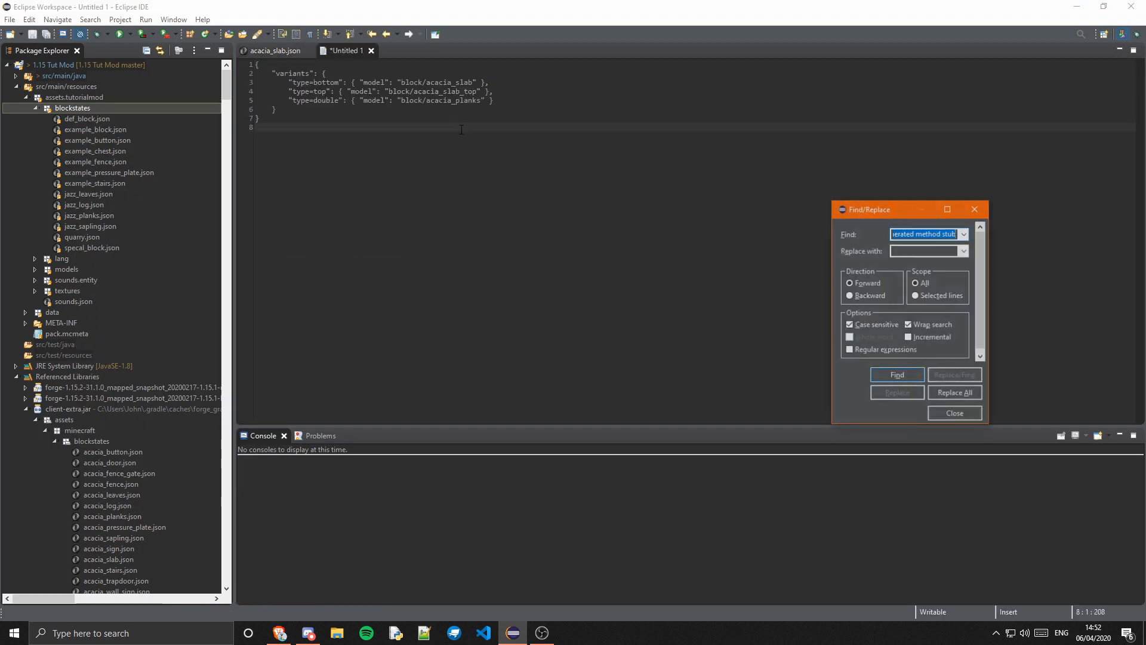
type("block")
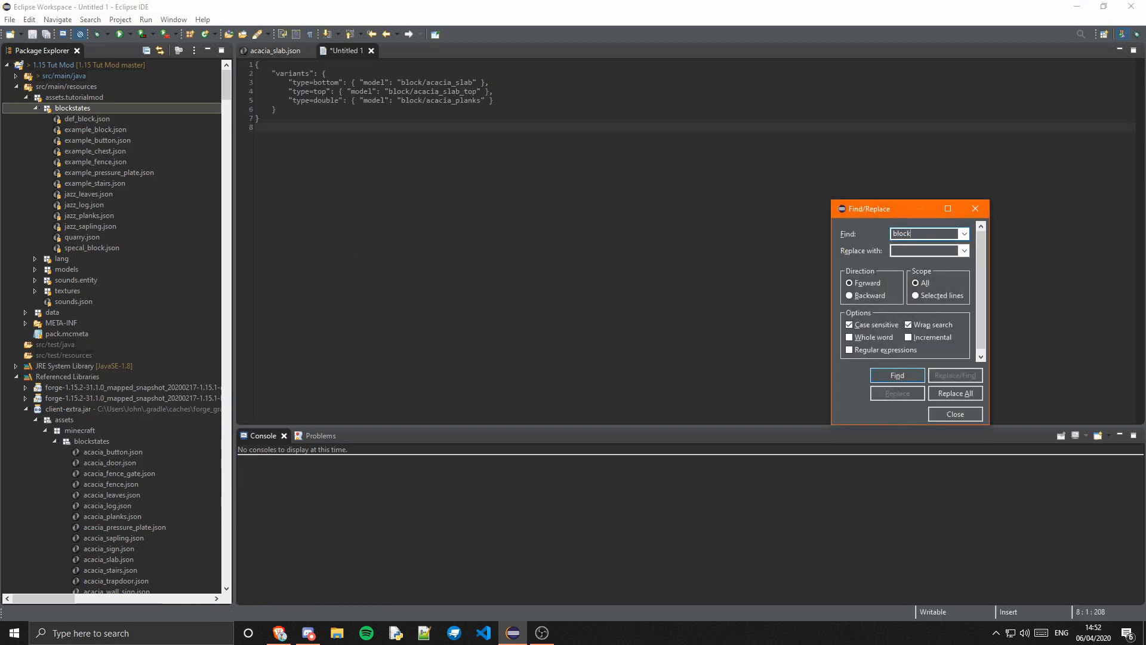
type("/acacia")
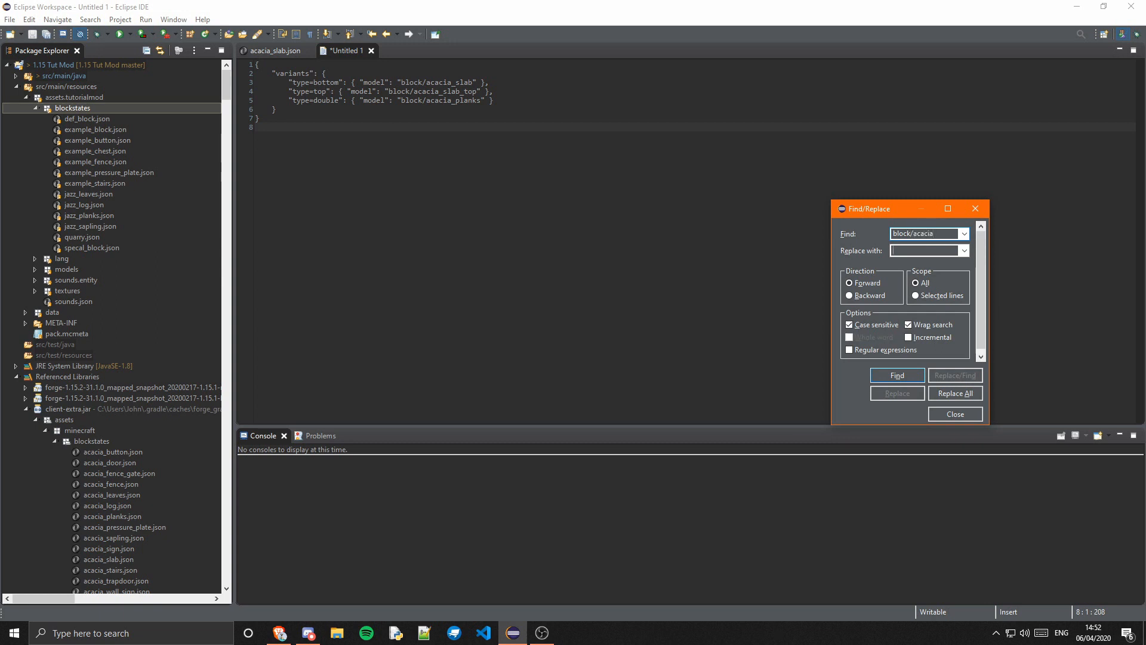
type("tuto")
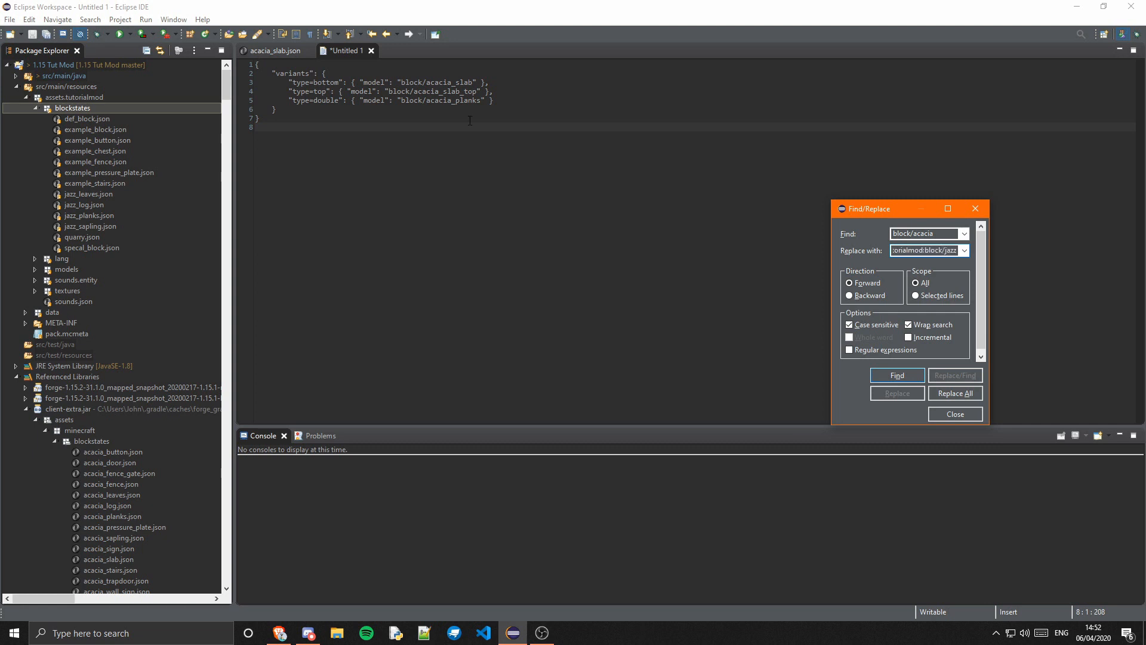
left_click(955, 393)
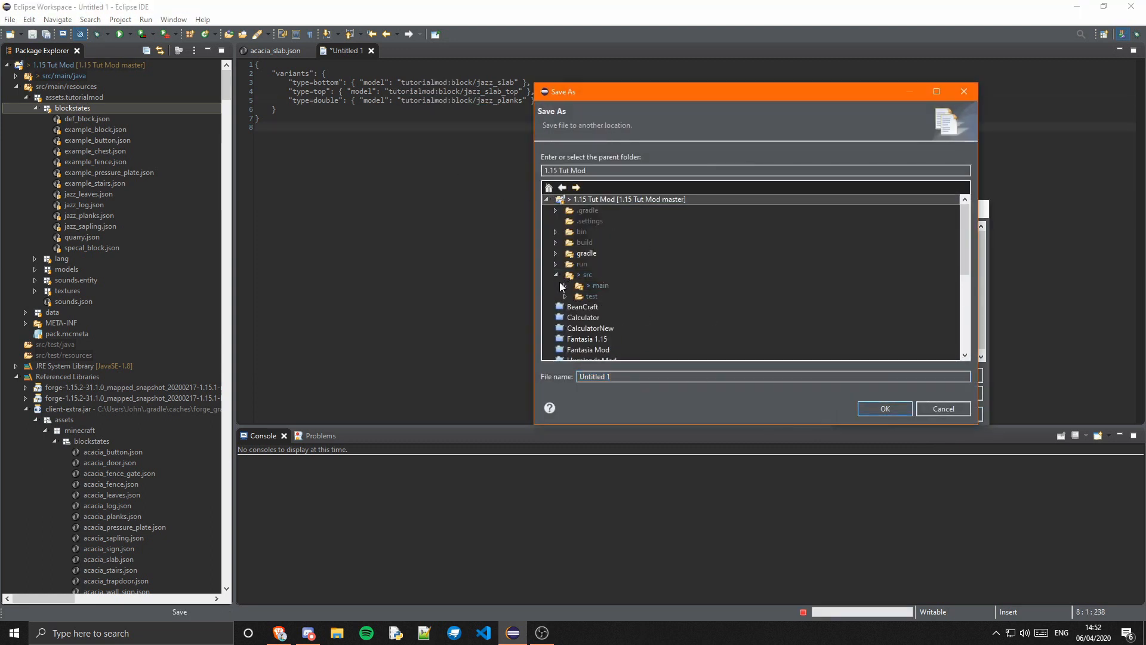
Step: Save the blockstate as jazz_slab.json in src/main/resources/assets/tutorialmod/blockstates
left_click(557, 285)
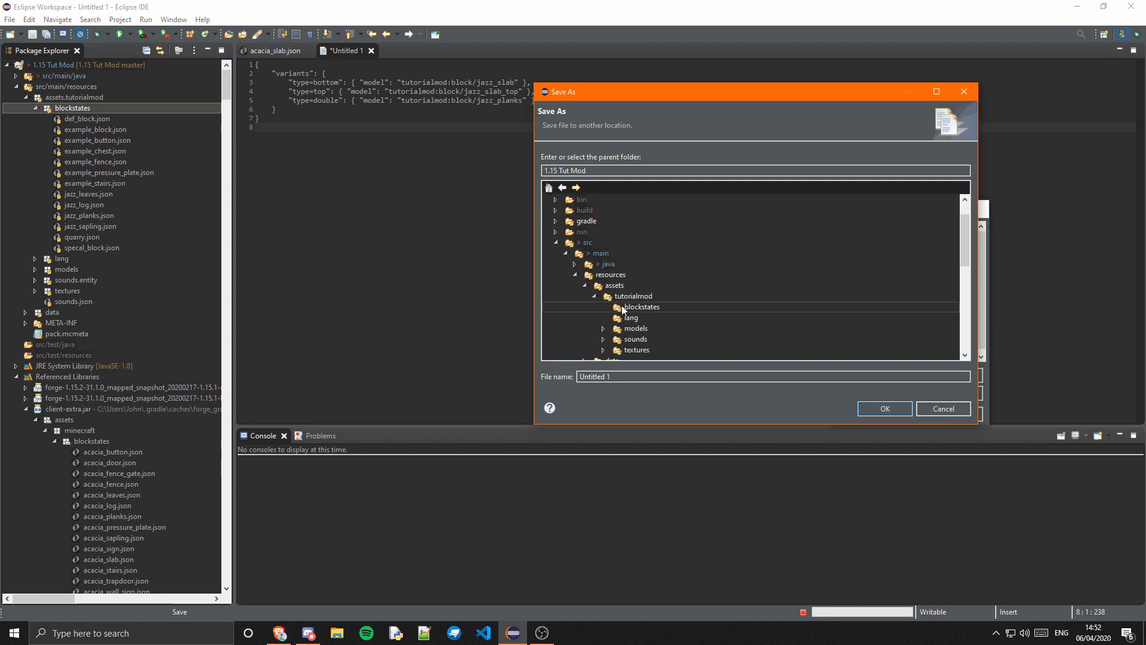
left_click(642, 306)
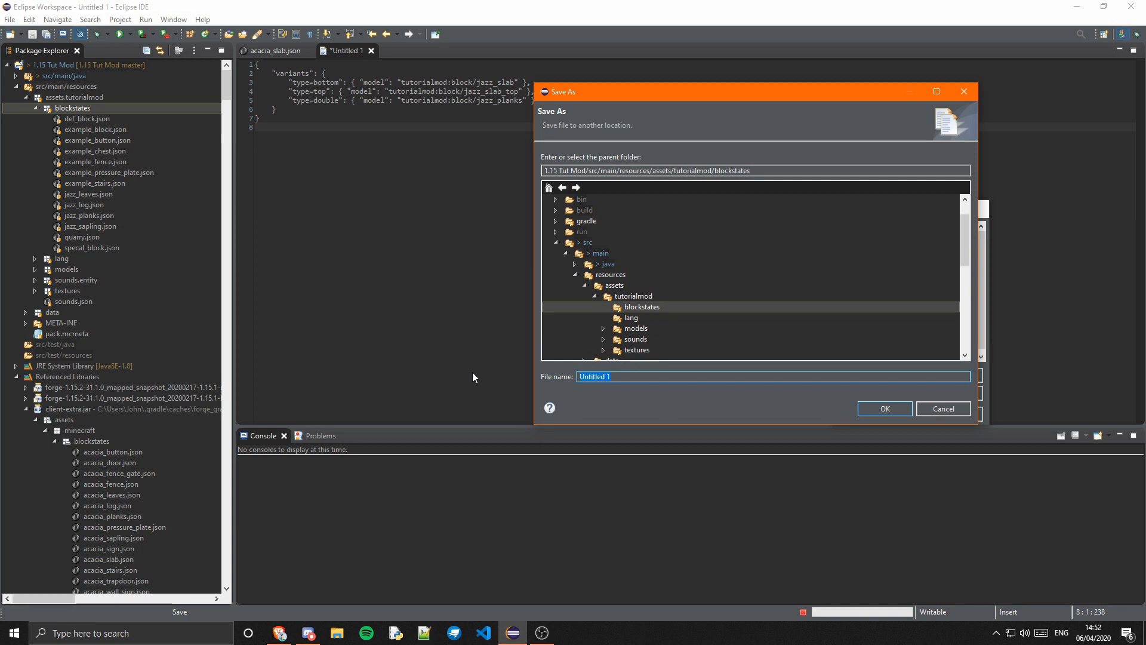
type("jazz_slab")
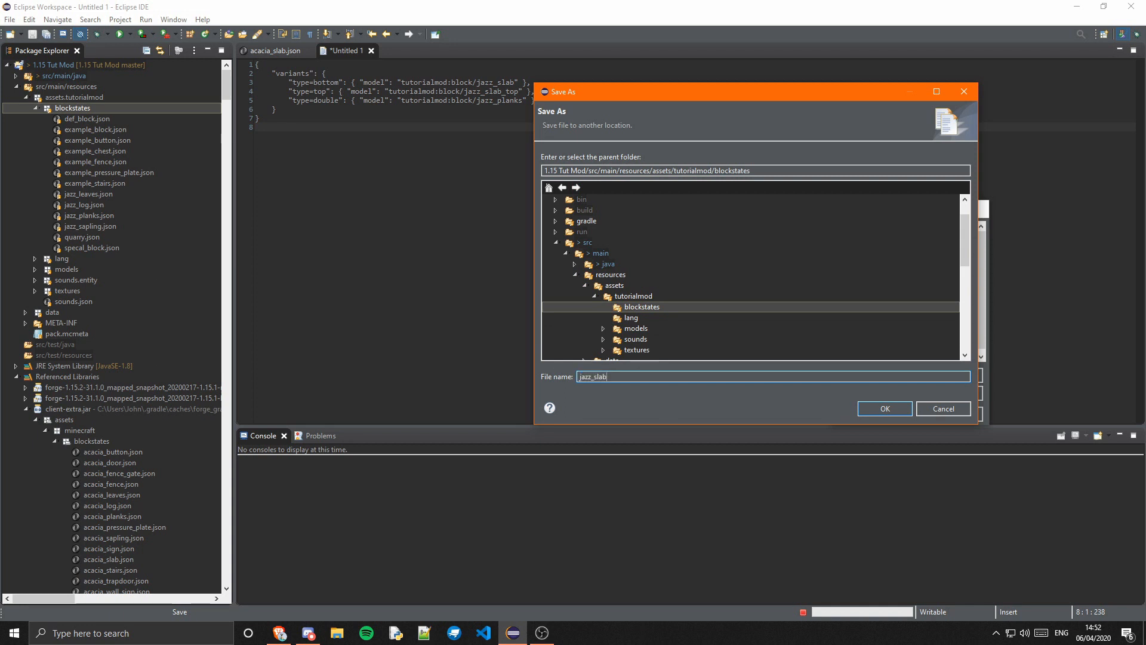
type(".json")
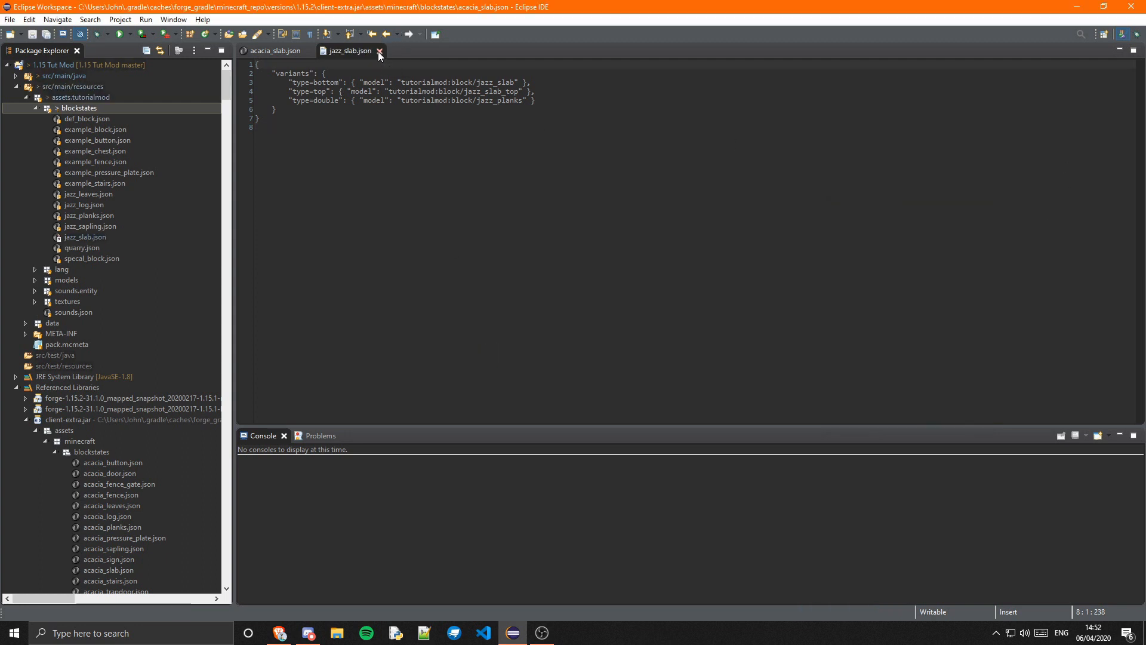
Step: Close both slab blockstates and open the vanilla acacia_slab_top block model
left_click(379, 50)
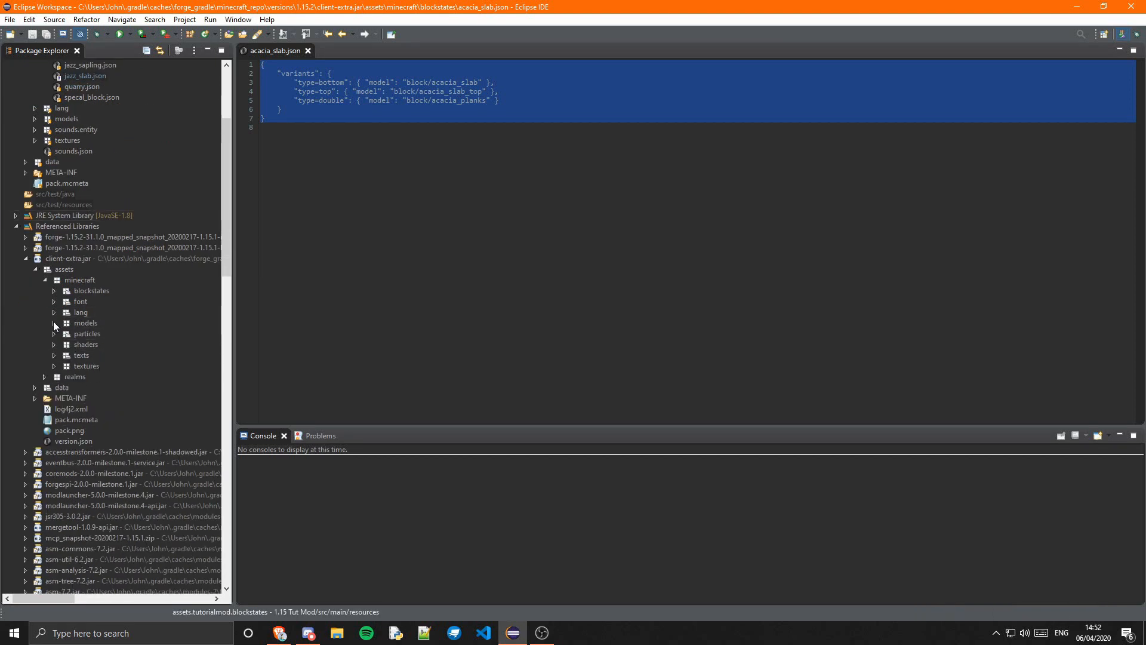
left_click(53, 323)
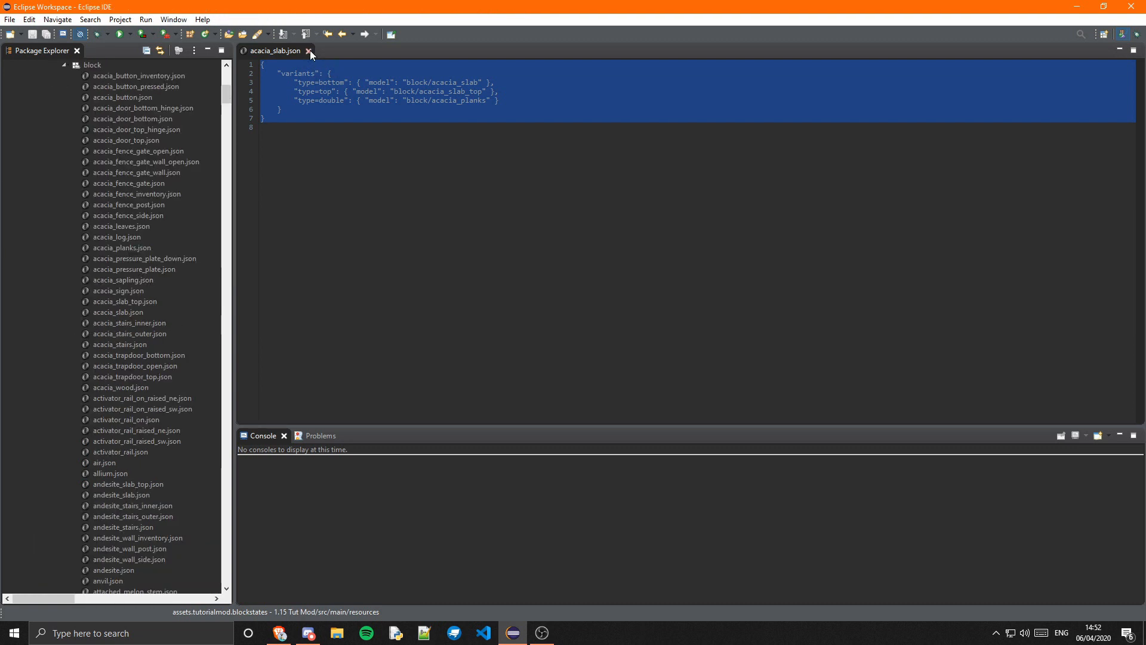
left_click(308, 50)
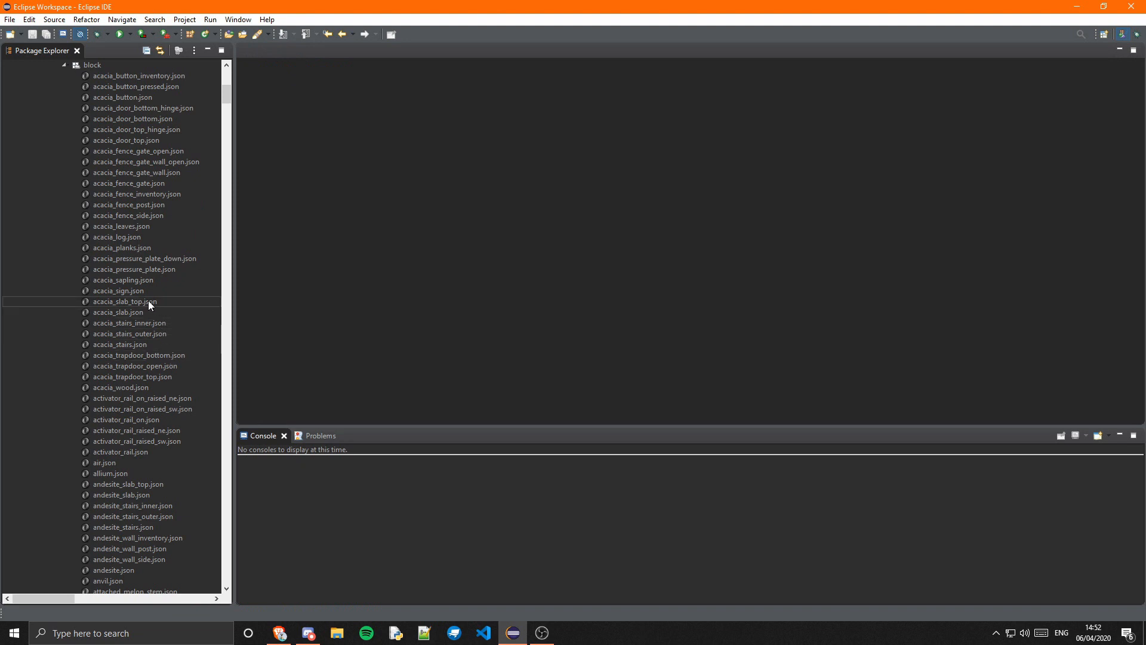
left_click(124, 300)
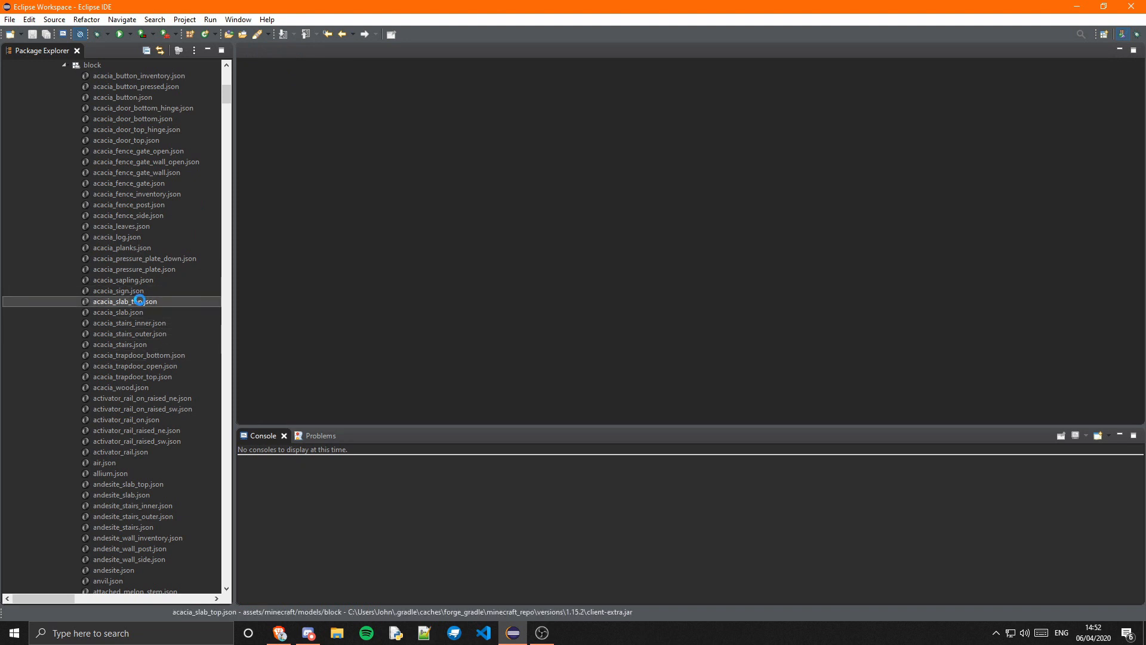
double_click(122, 312)
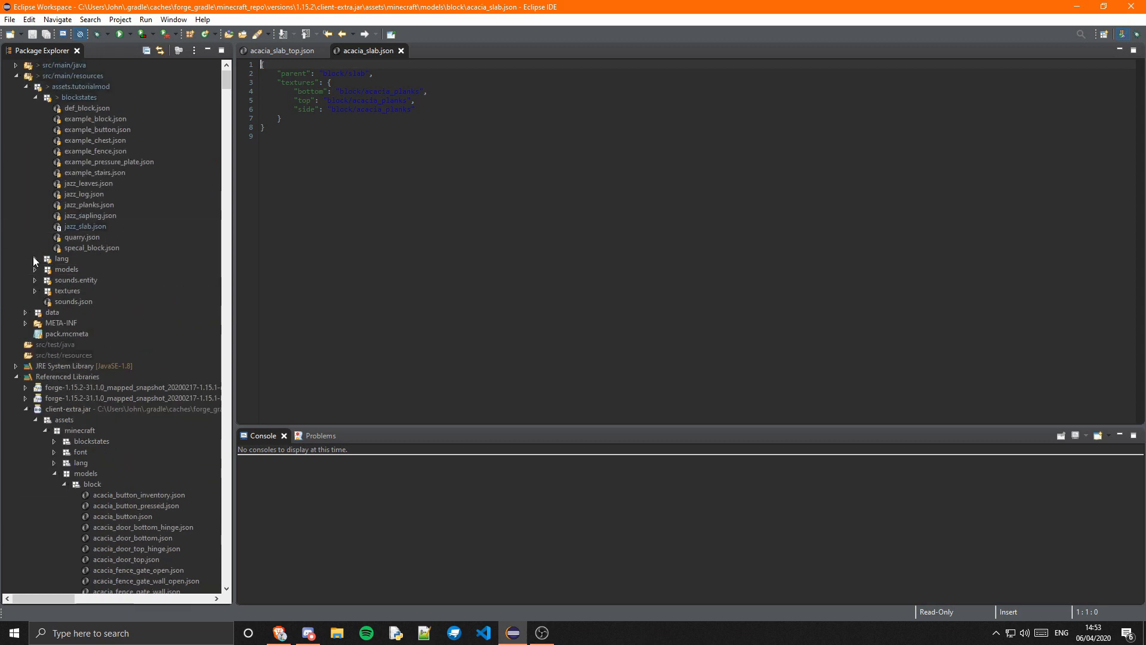
Step: Reopen jazz_slab.json to check its contents, then close it again
left_click(84, 226)
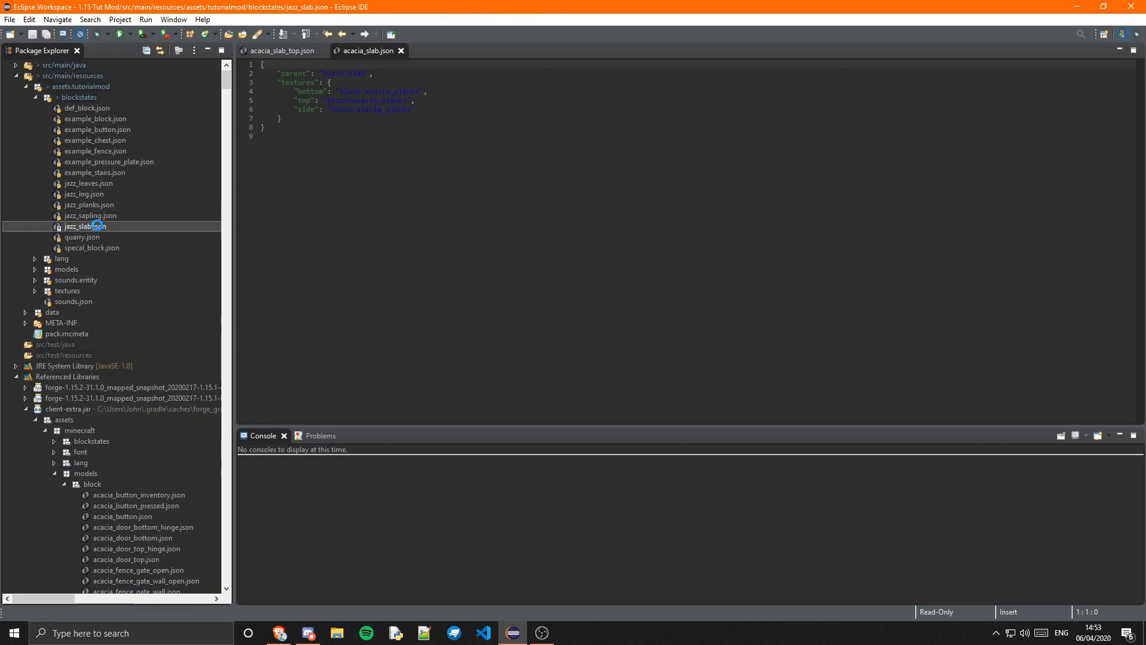
double_click(84, 225)
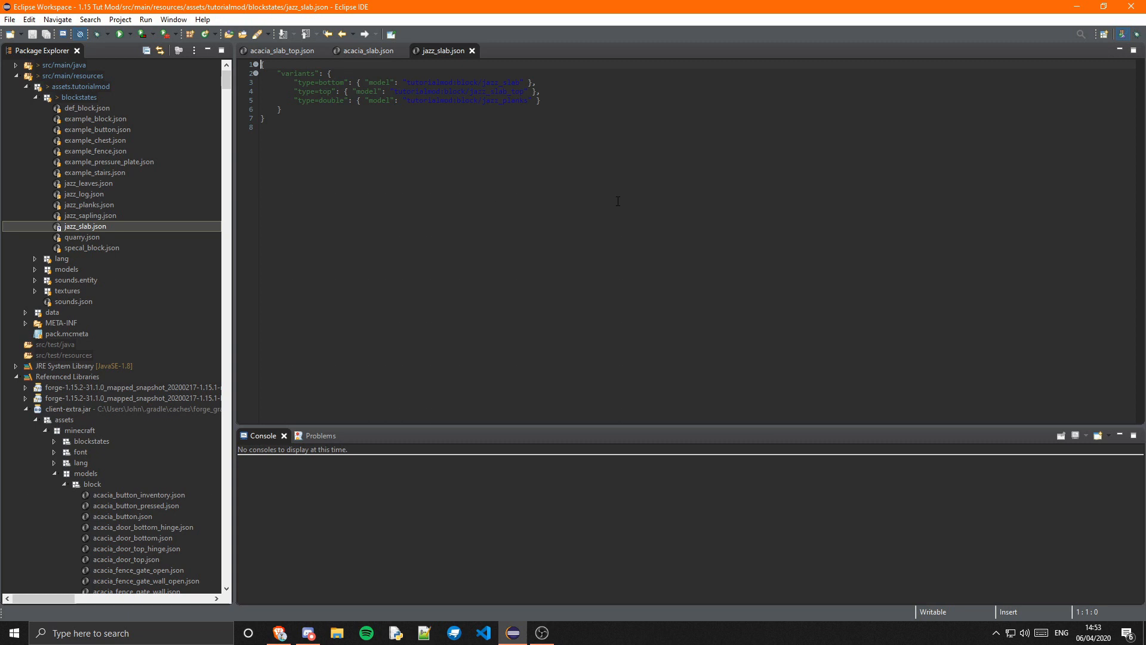
mouse_move(473, 50)
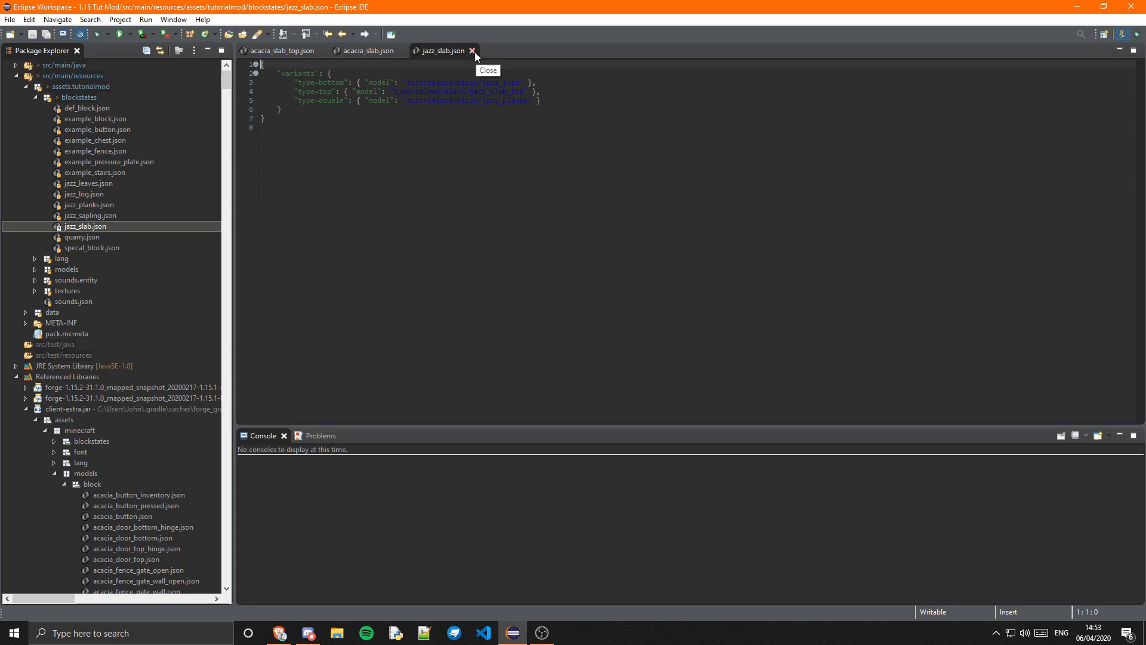
mouse_move(563, 102)
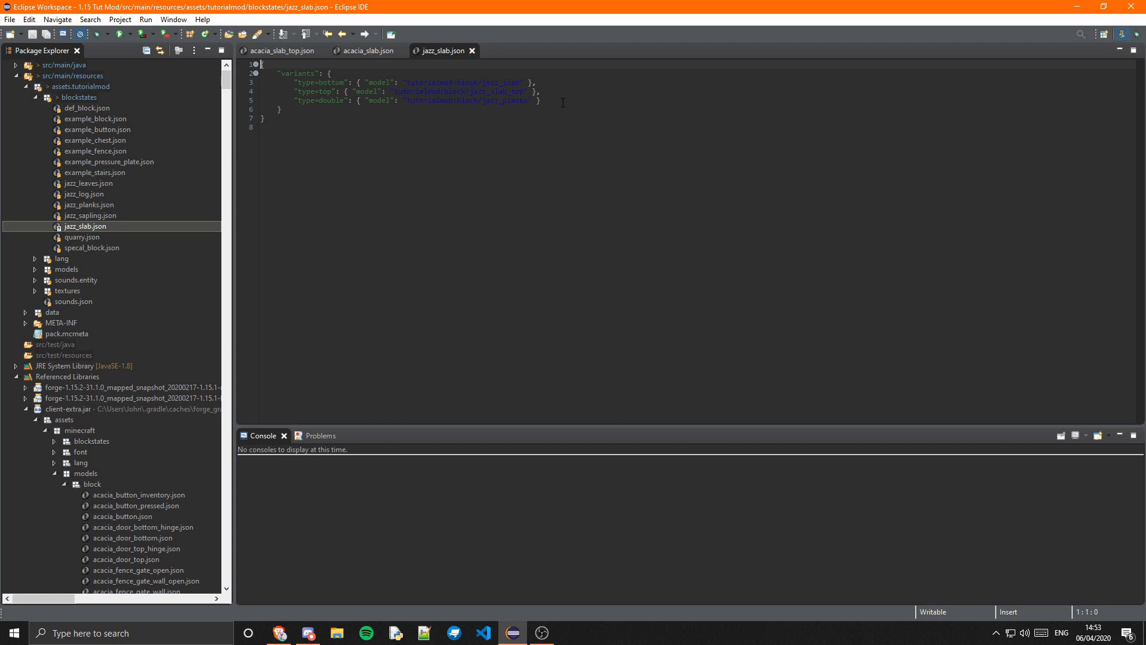
left_click(365, 50)
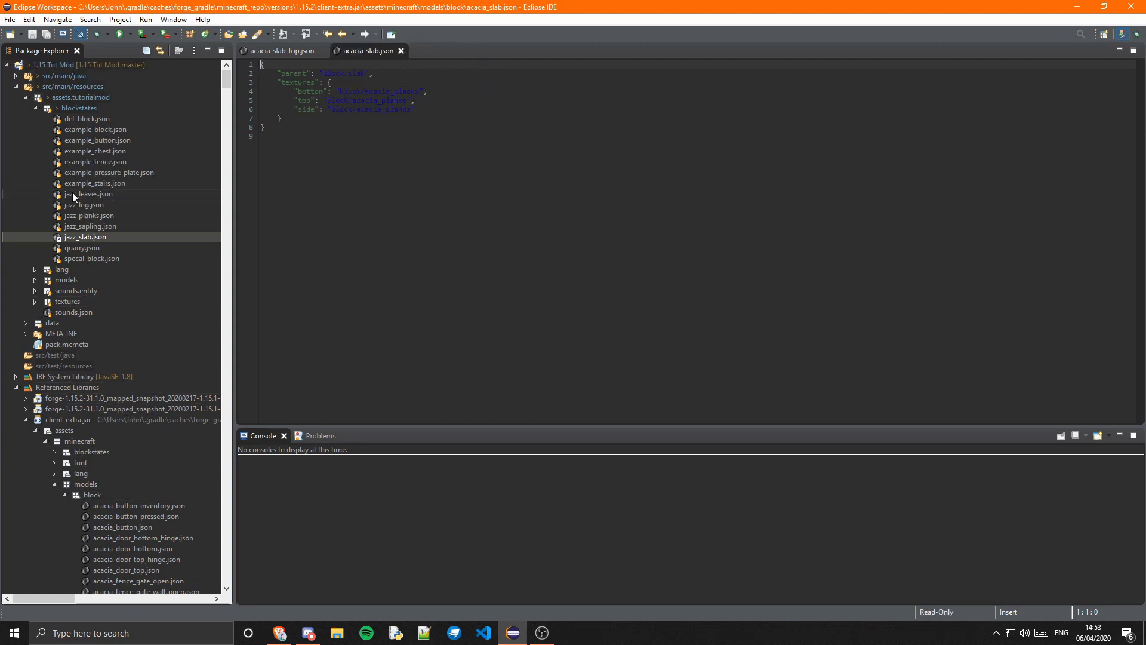
Step: Duplicate def_block.json in models/block as jazz_slab.json and jazz_slab_top.json
left_click(34, 107)
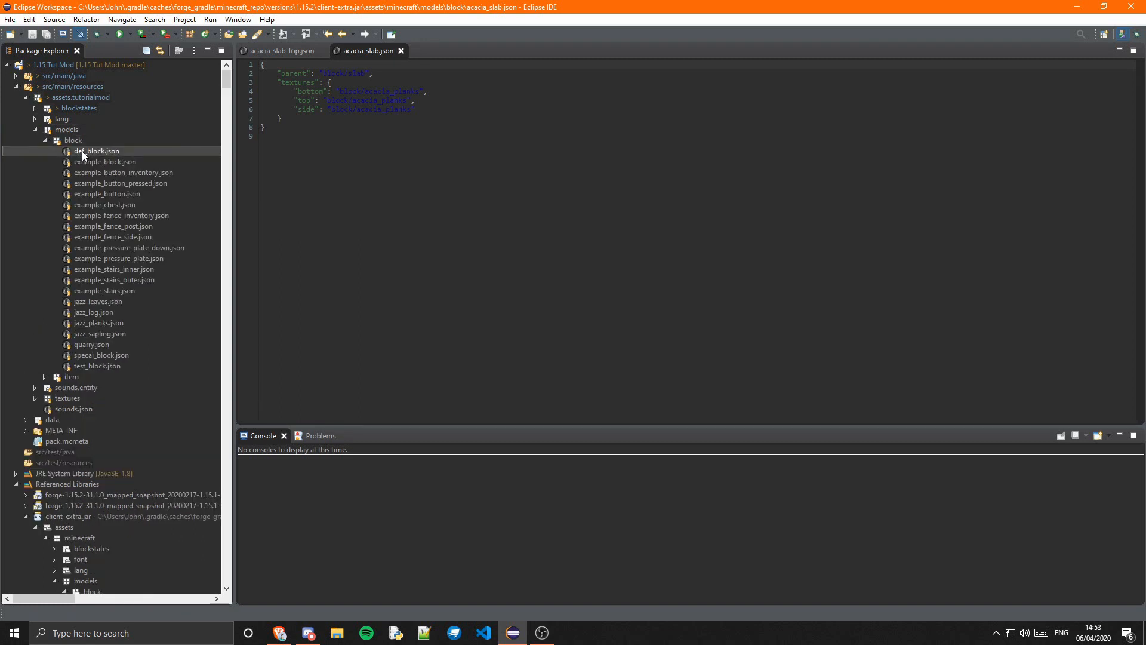
left_click(72, 141)
type("jazz_sla.json")
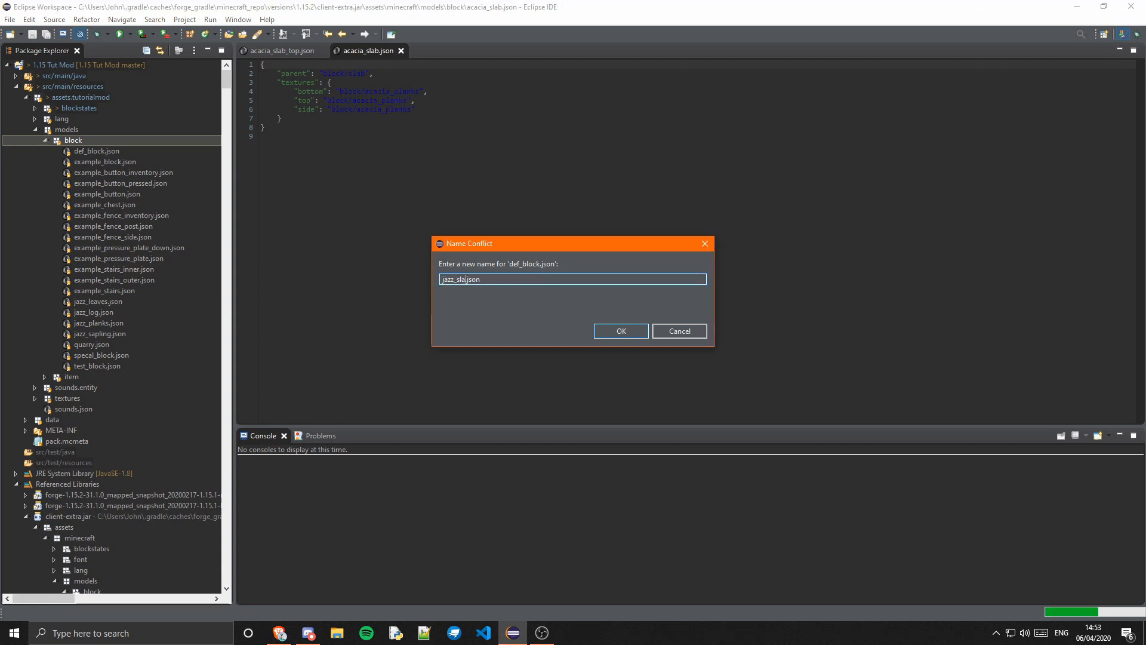
left_click(620, 330)
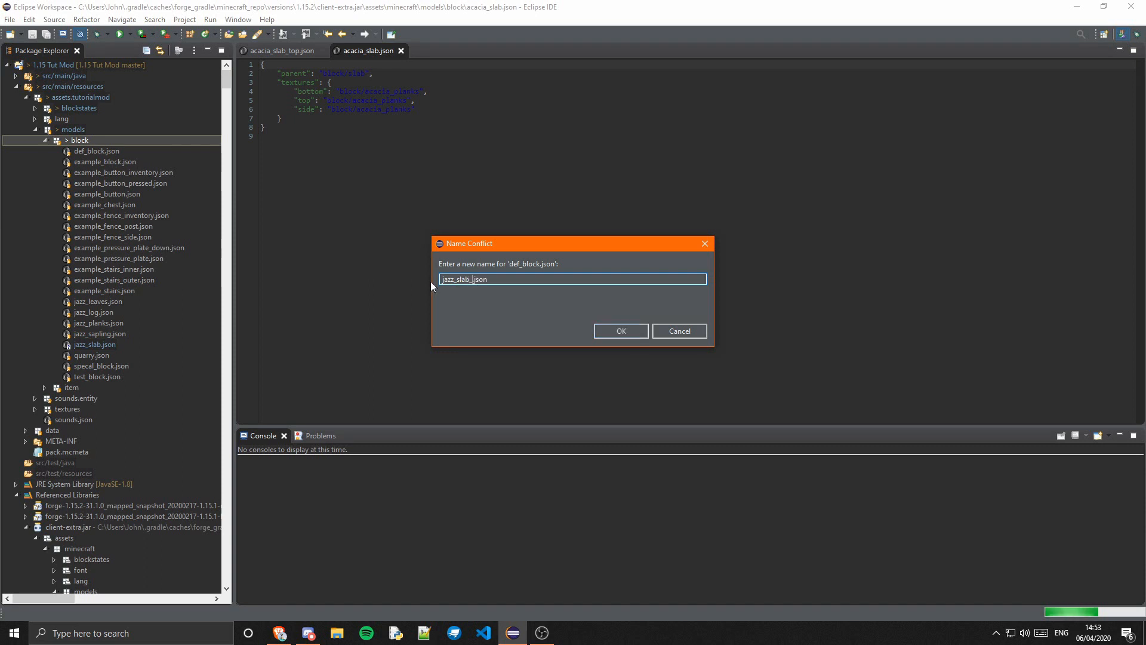
left_click(619, 330)
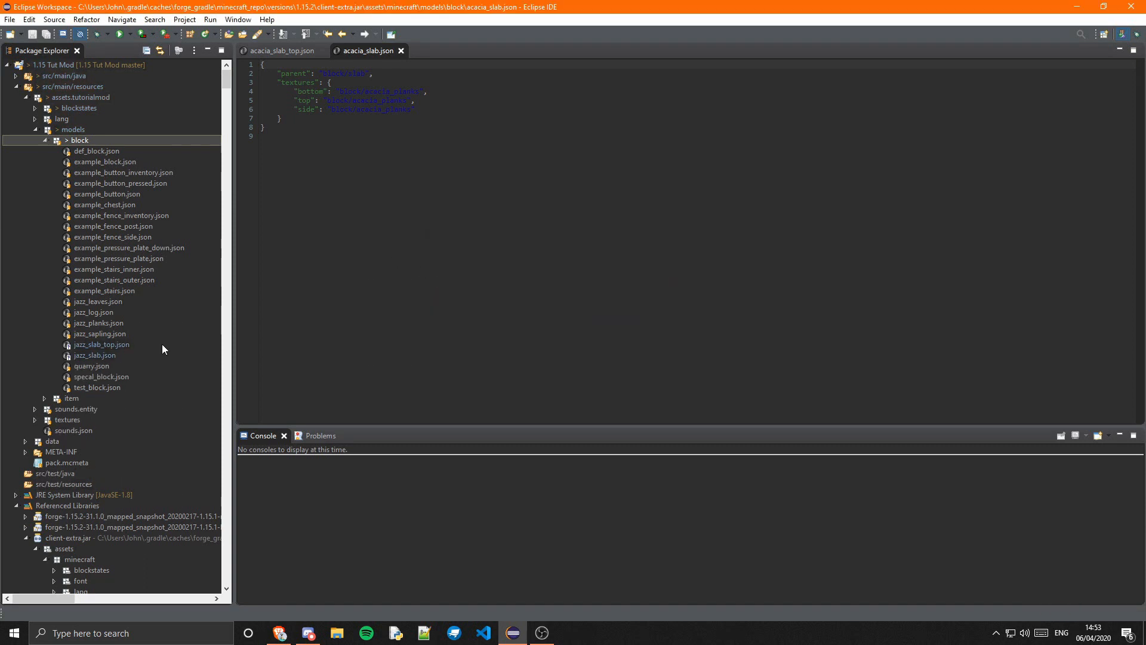
Step: Open the jazz slab model copies, compare with vanilla acacia models, then close those
left_click(94, 355)
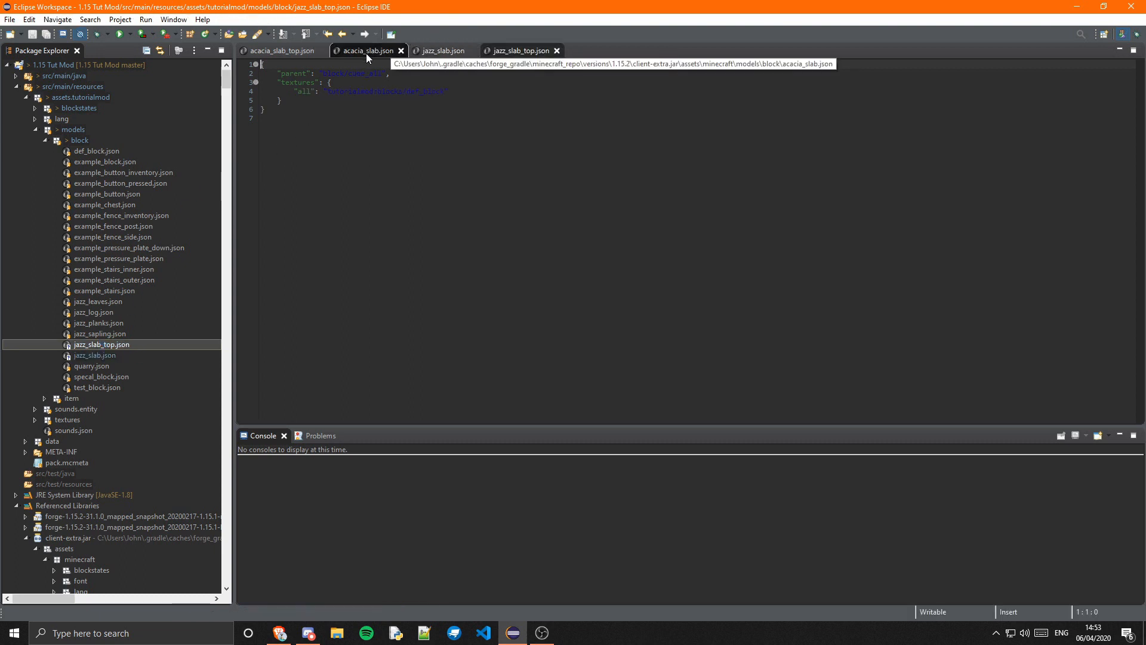
left_click(365, 50)
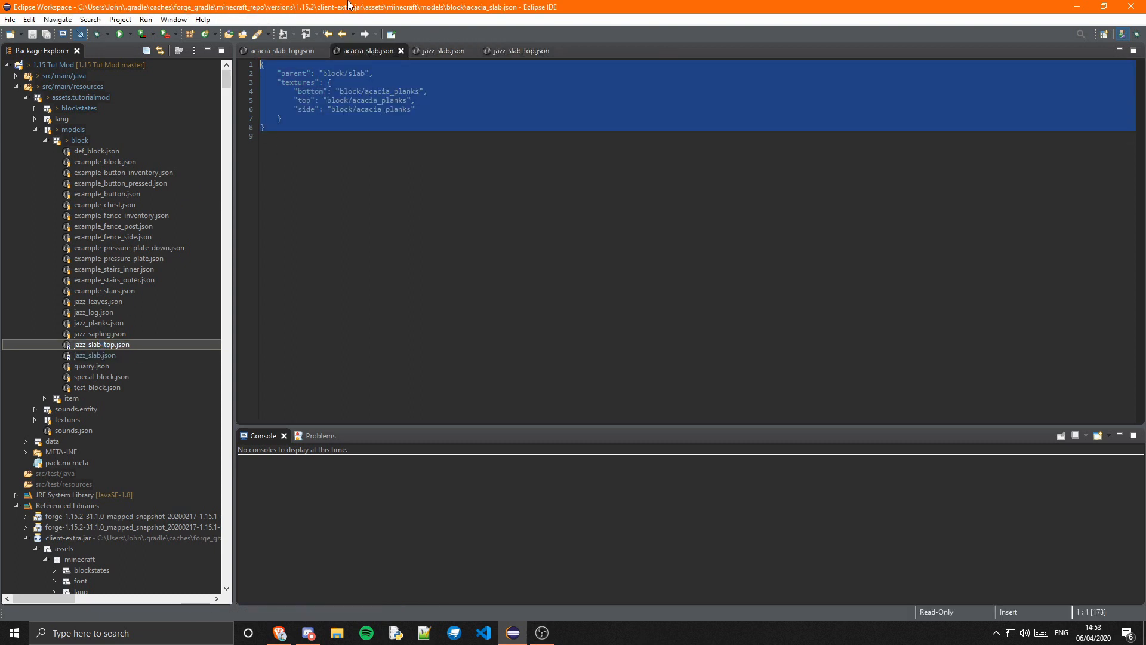
left_click(441, 50)
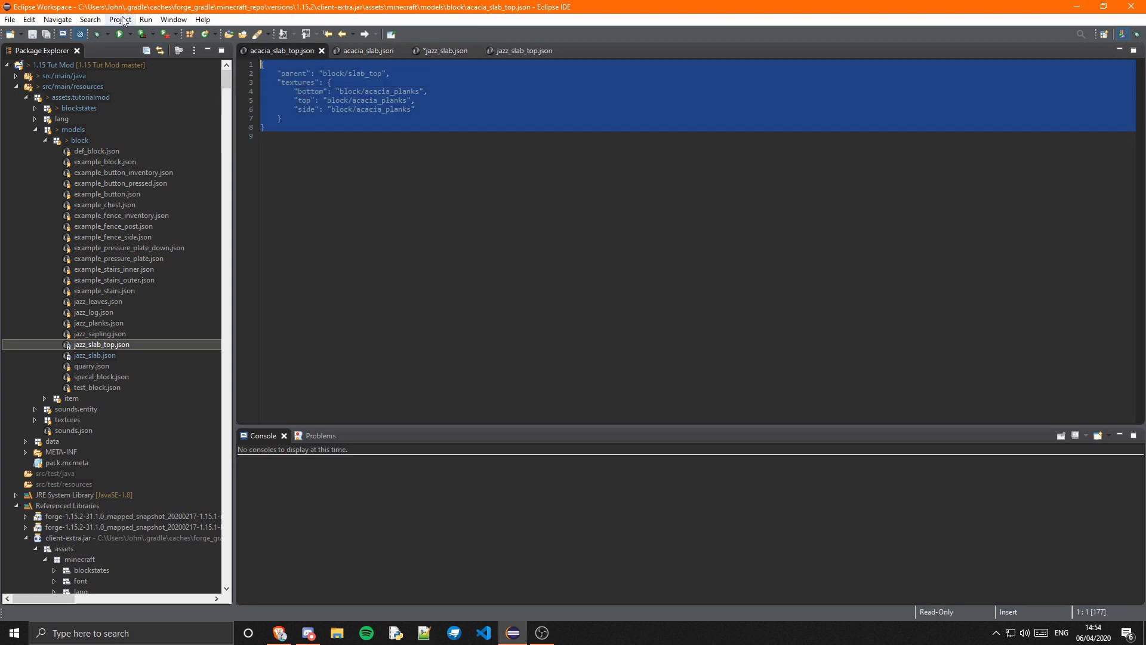
left_click(520, 50)
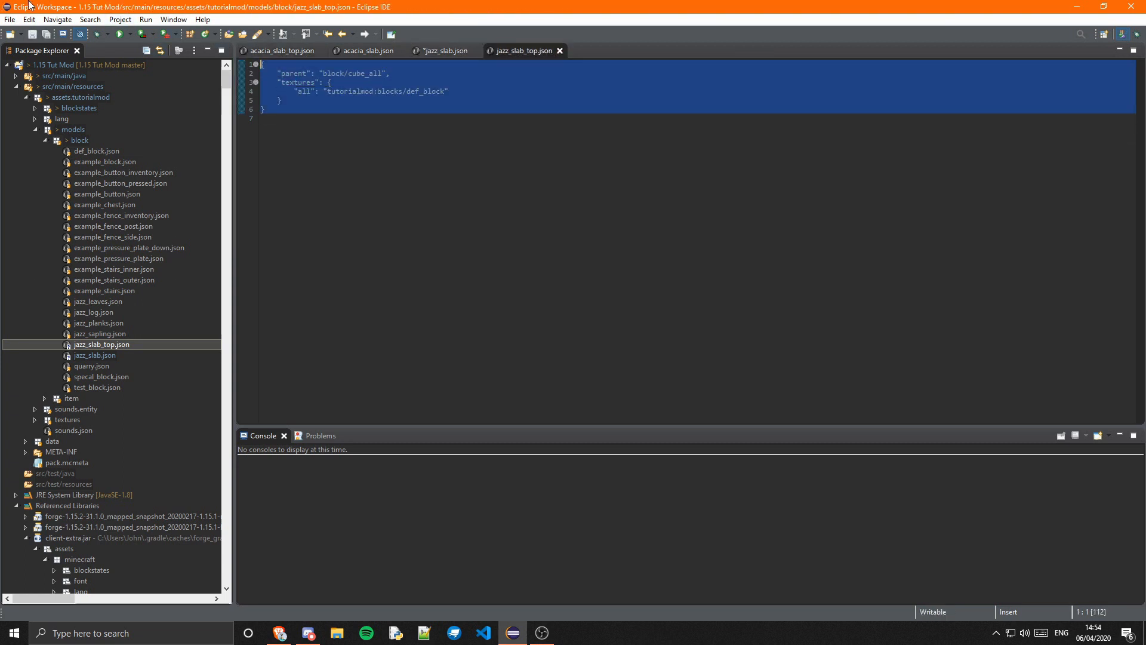
left_click(277, 50)
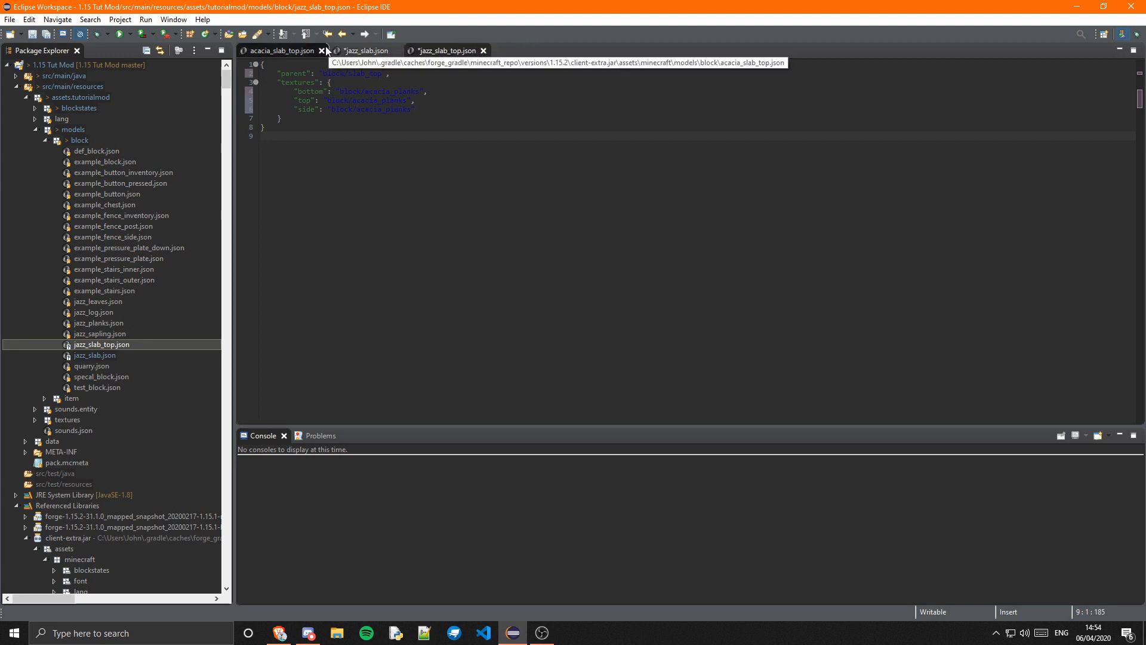
left_click(323, 50)
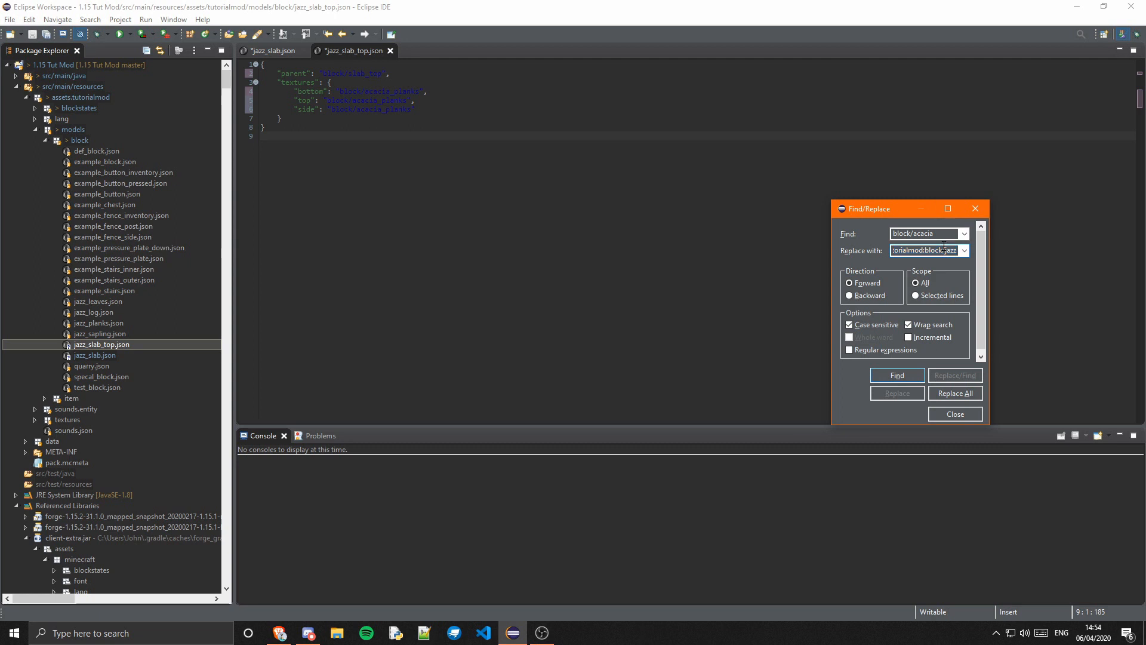
Step: Replace the acacia texture paths with jazz ones and close all editors
left_click(954, 392)
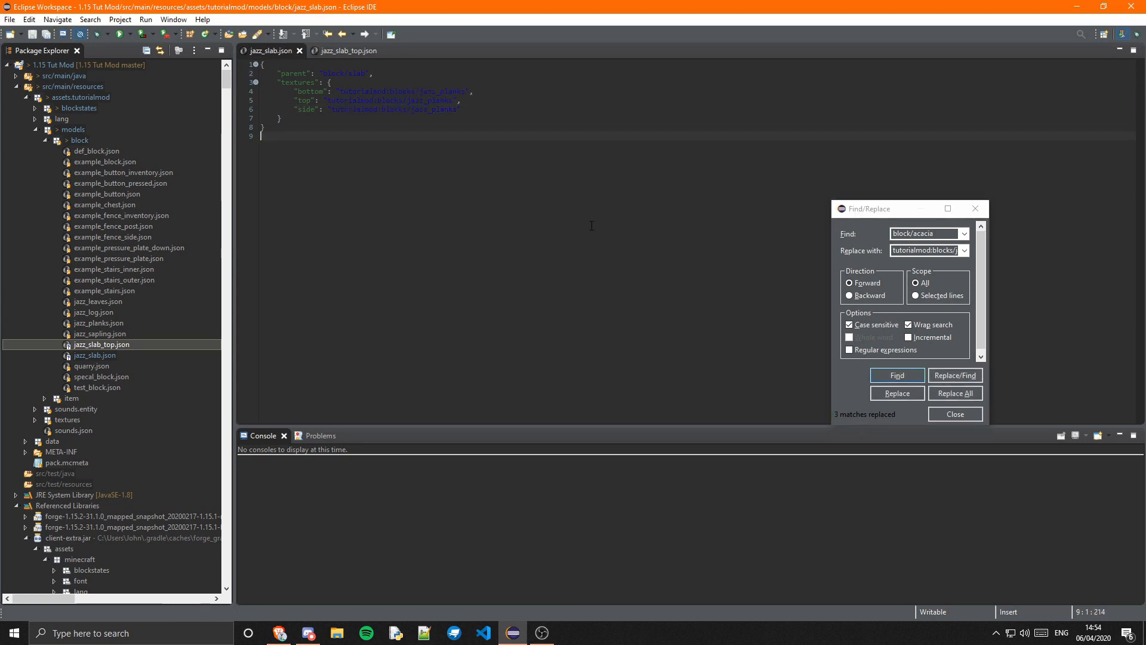
right_click(348, 50)
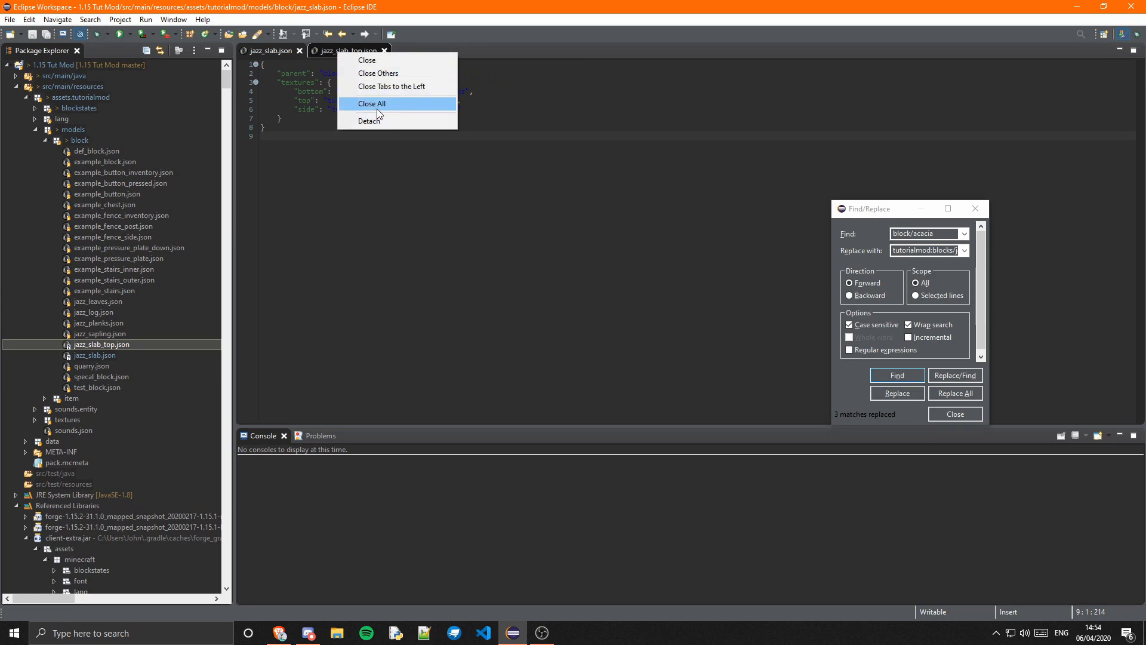
left_click(372, 103)
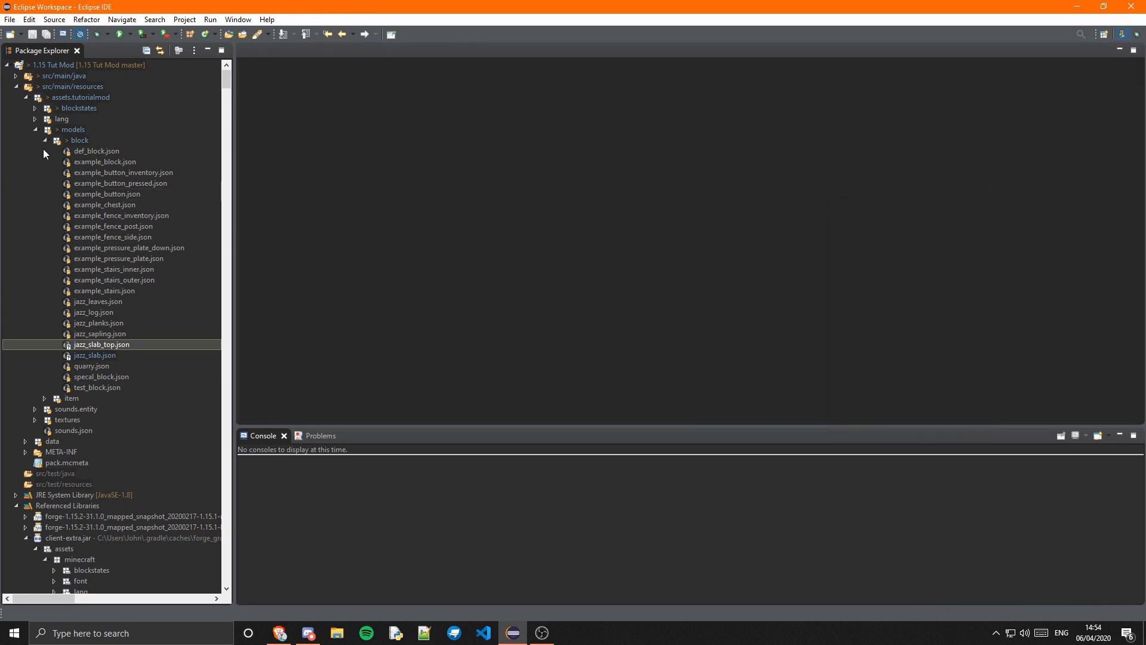
Step: Create item model jazz_slab.json parented to the tutorialmod jazz_slab block model, and save
left_click(43, 139)
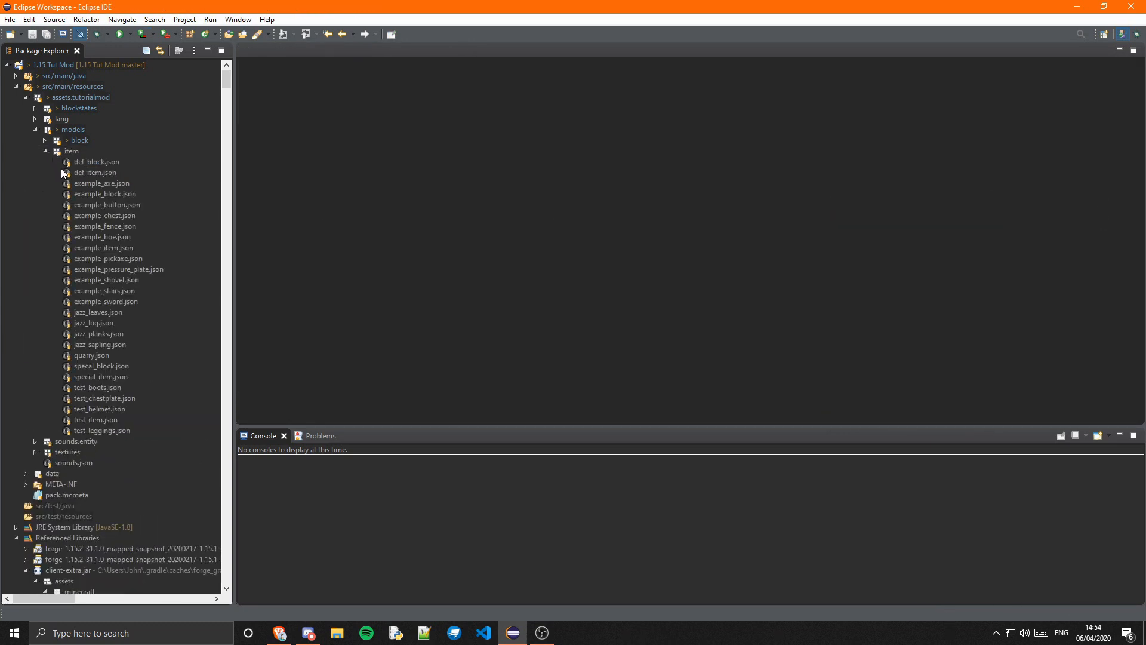
left_click(97, 162)
type("jazz.json")
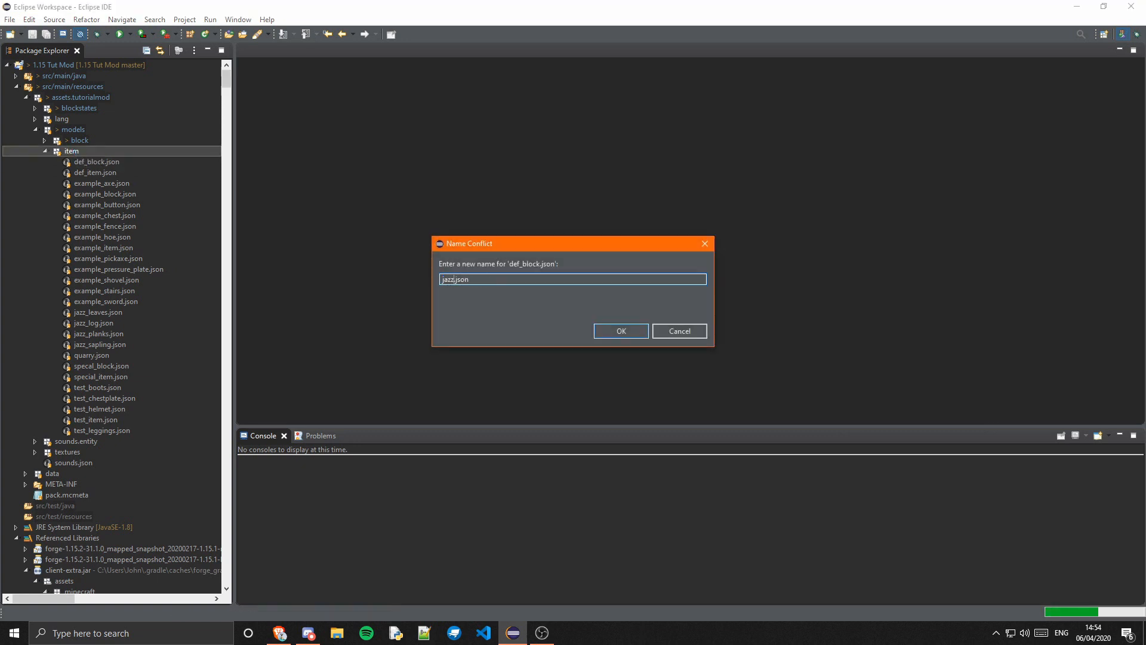
left_click(619, 330)
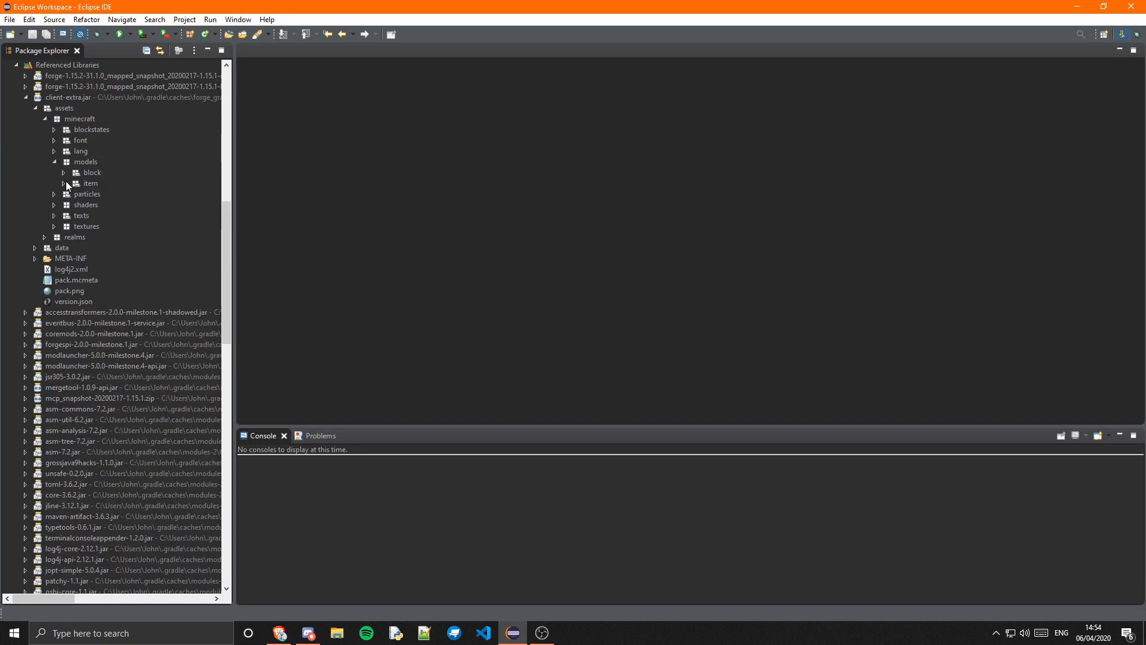
left_click(63, 183)
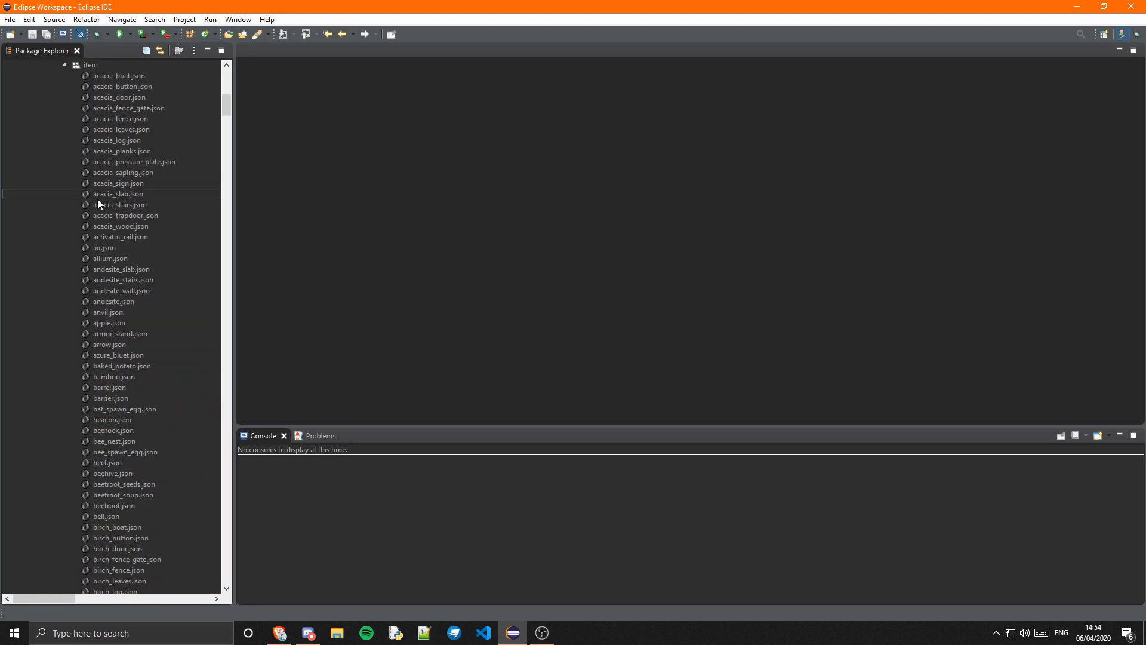
mouse_move(120, 199)
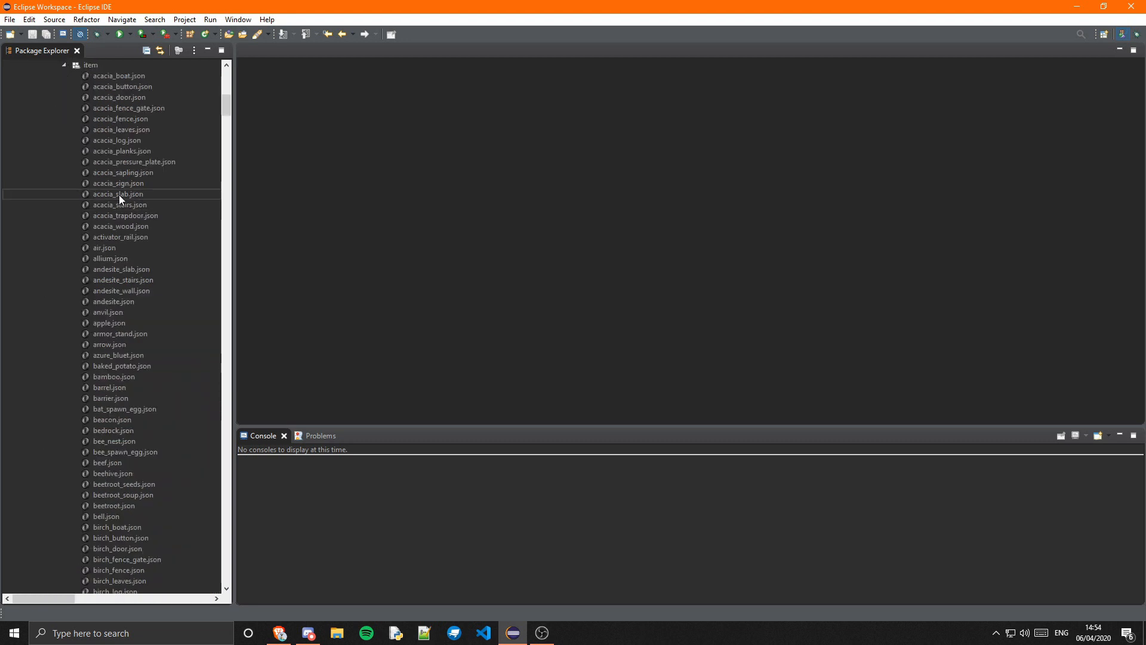
double_click(118, 193)
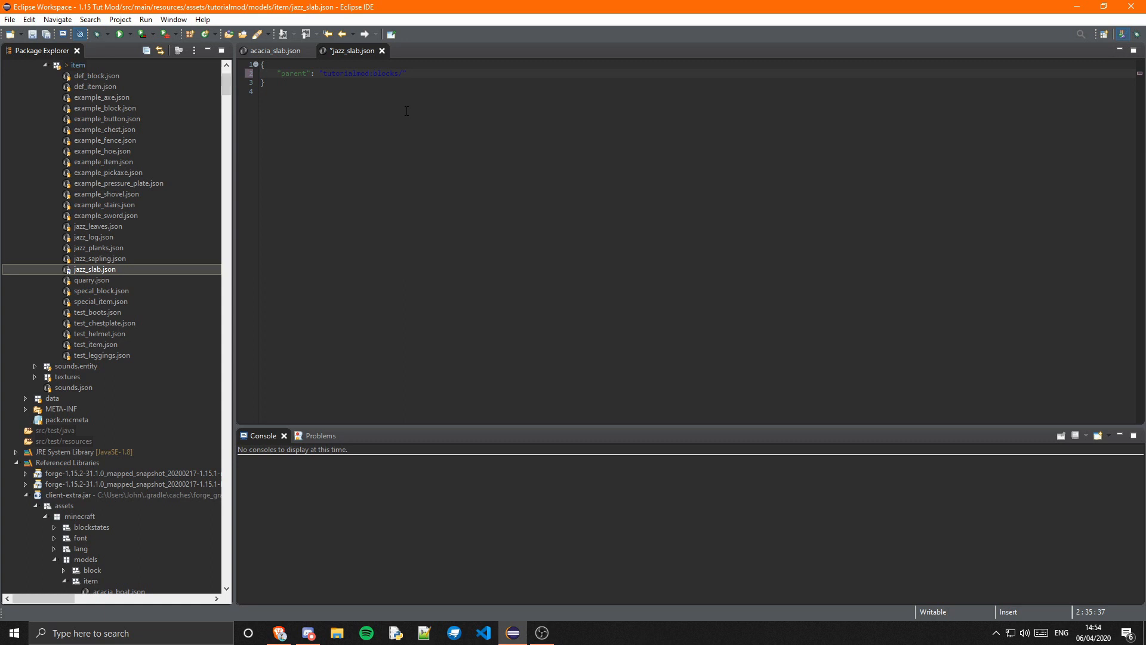
key("BackSpace")
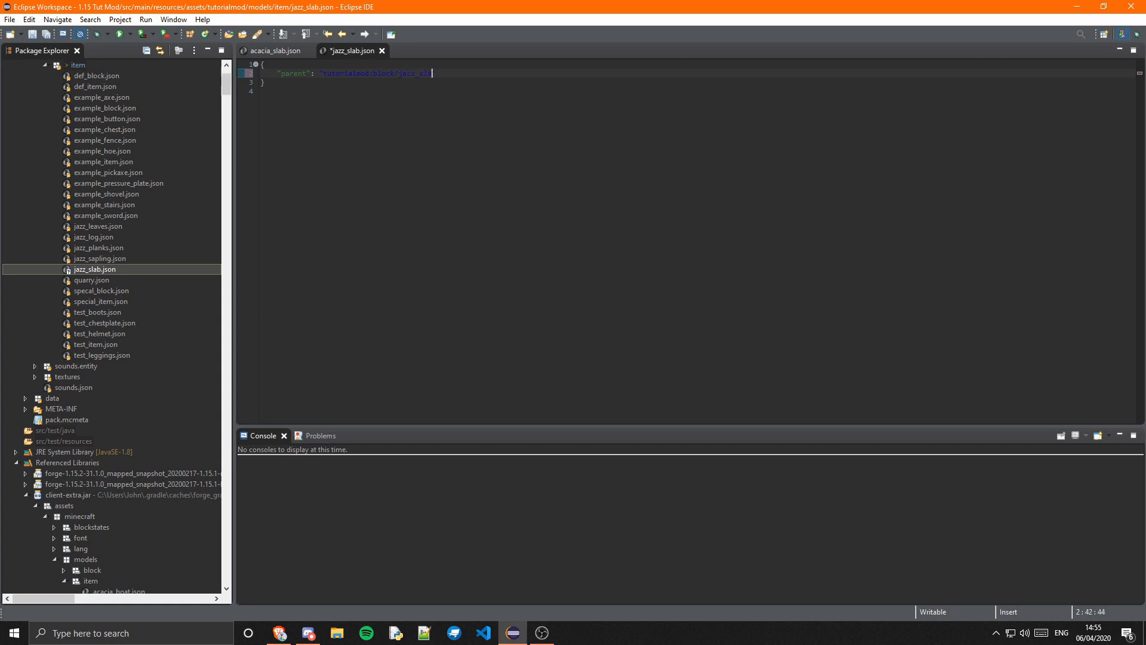
key("ctrl+s")
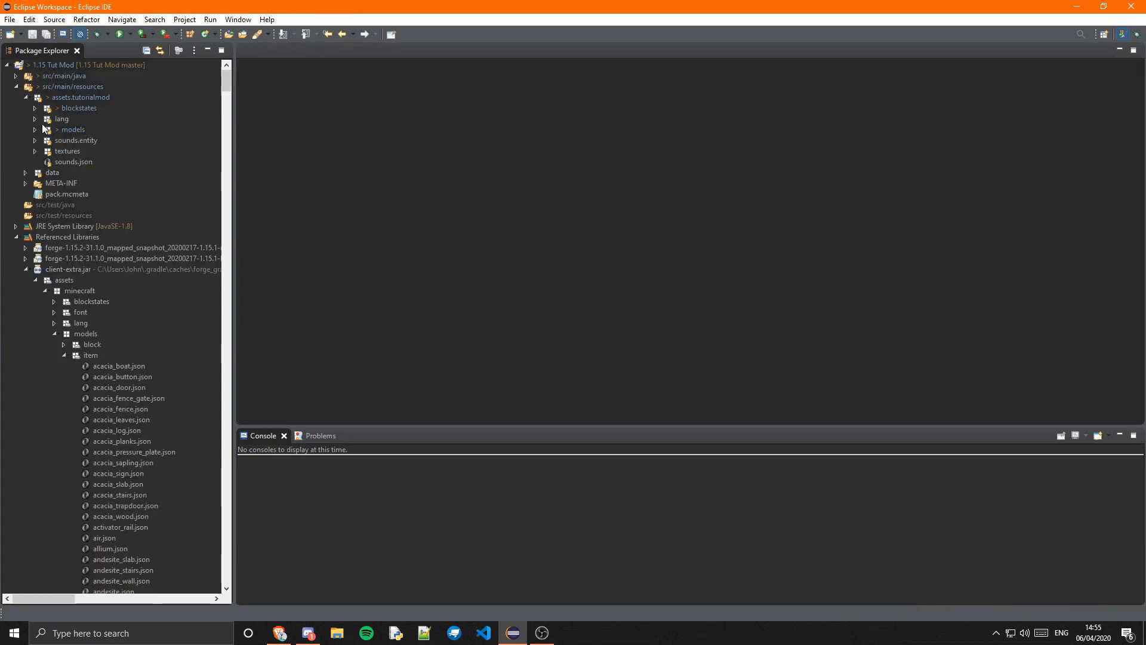
Step: Add "block.tutorialmod.jazz_slab": "Jazz Slab" to en_us.json
double_click(81, 130)
type("\"block.tutorialmod.jazz_slab\": \"\",")
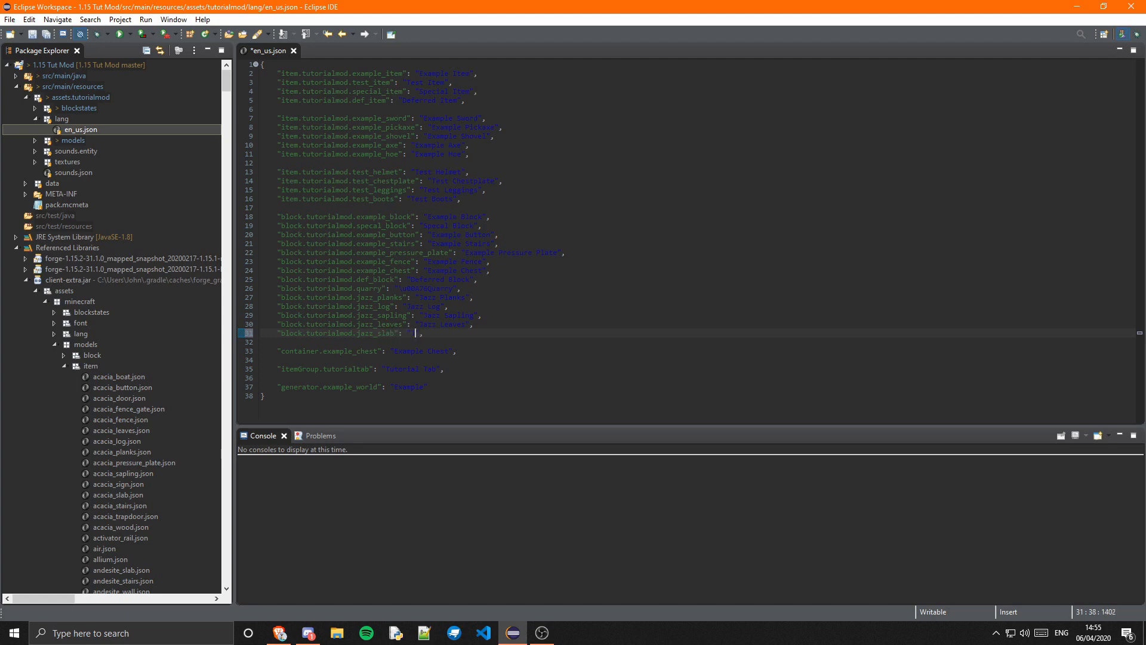
type("Jazz Slab")
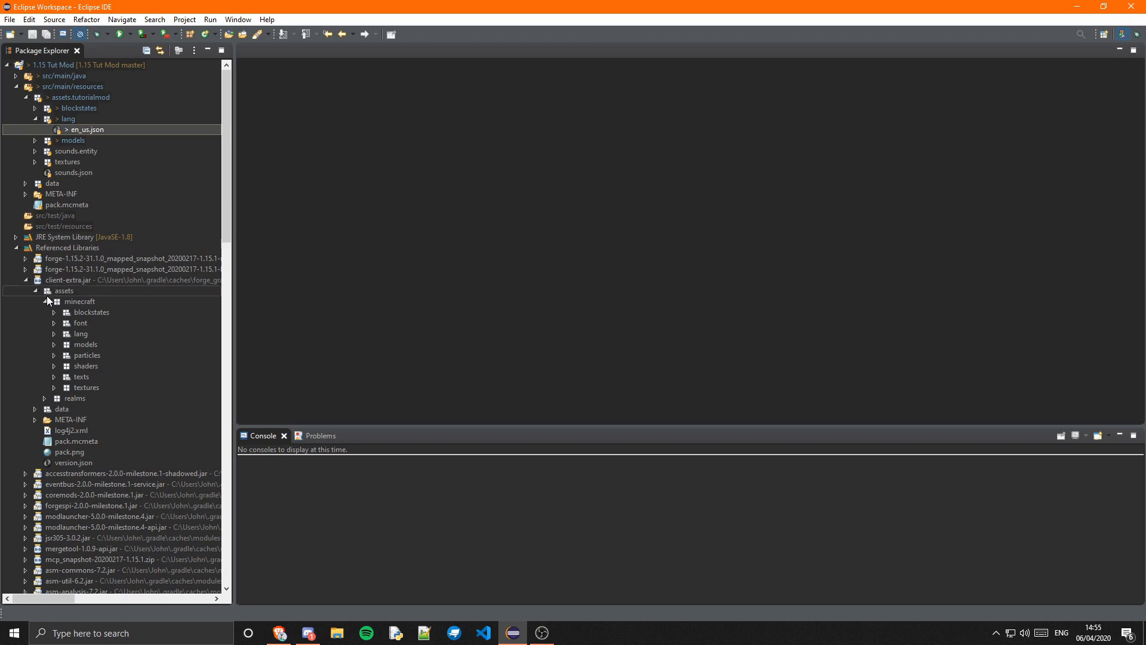
Step: Collapse libraries and assets, expand data > tutorialmod loot tables, select example_block.json
left_click(35, 290)
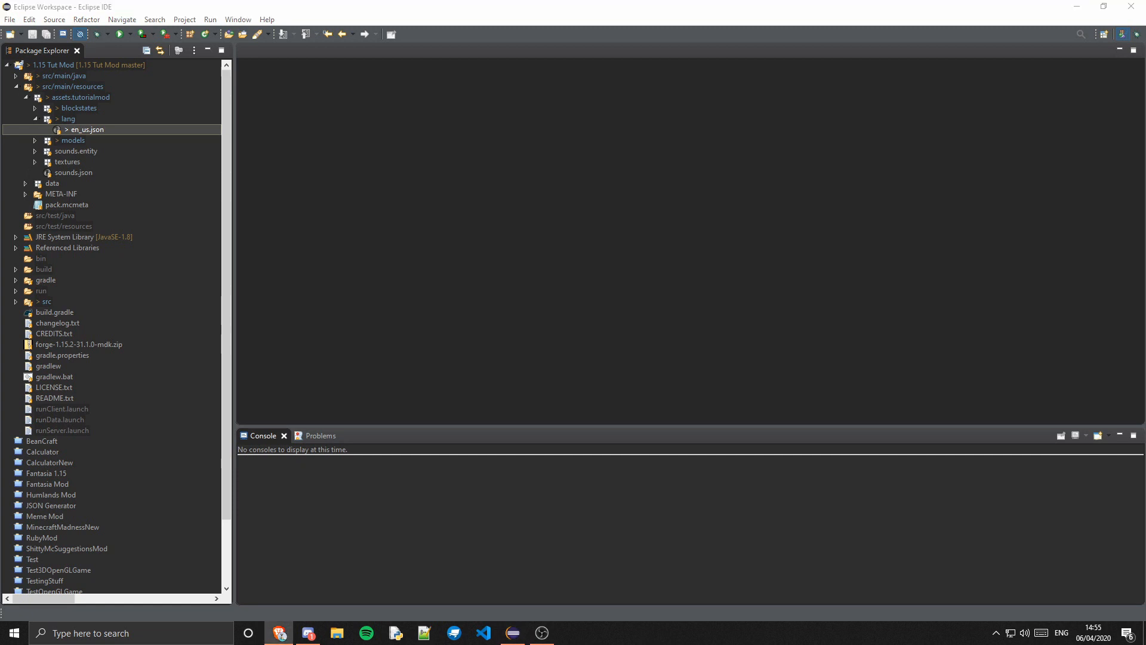
mouse_move(146, 130)
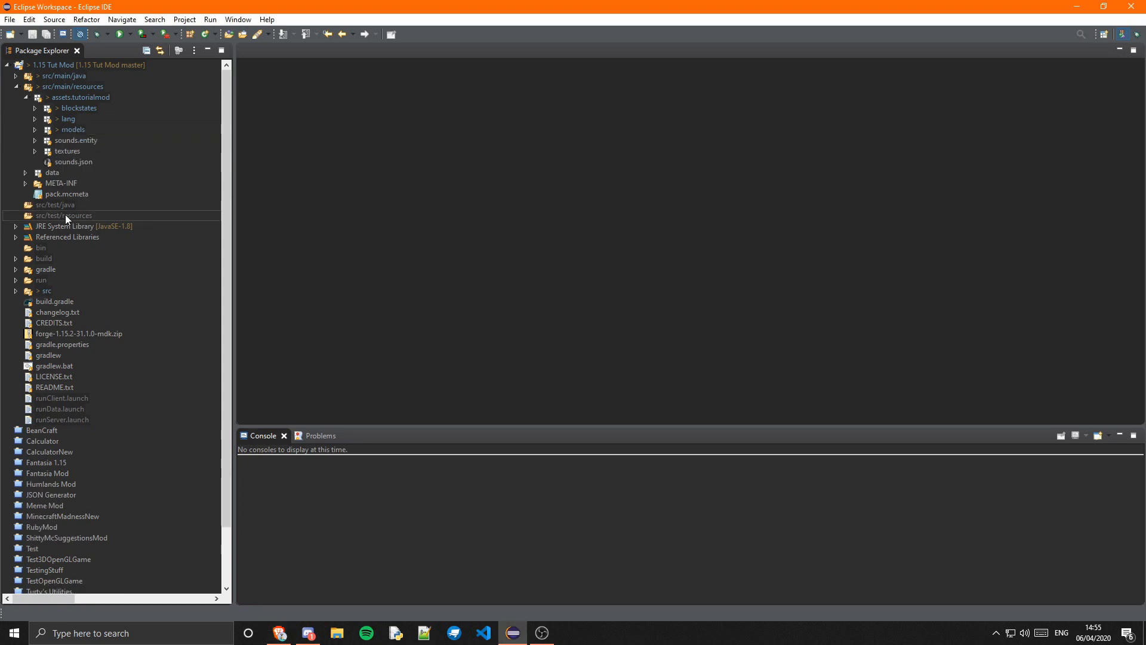
left_click(34, 97)
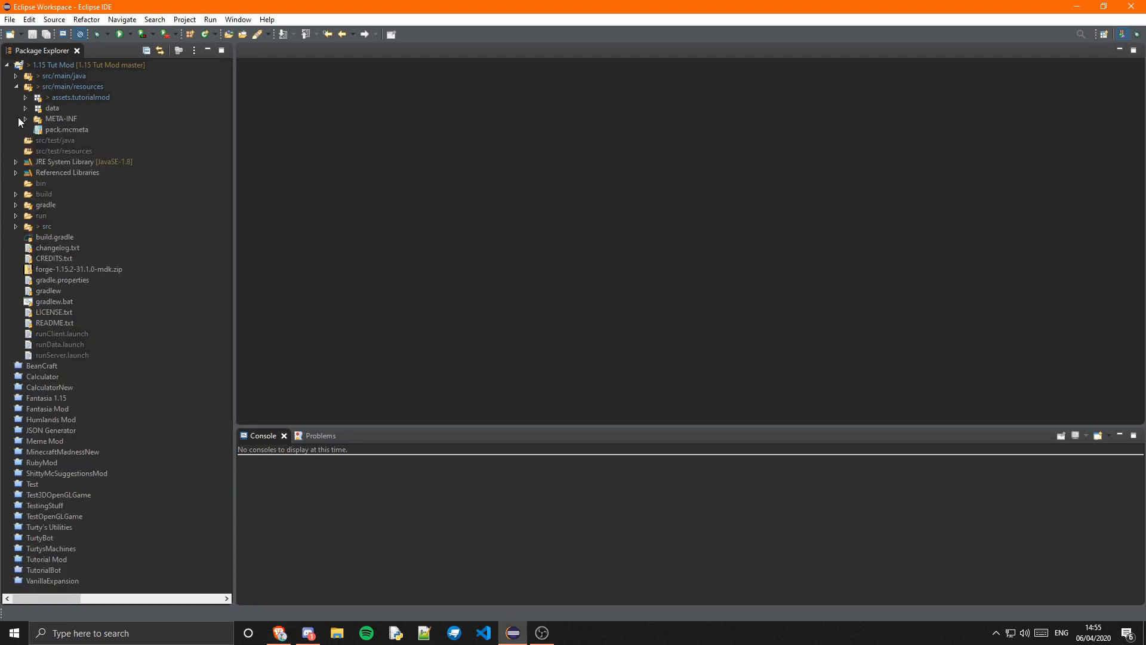
left_click(24, 108)
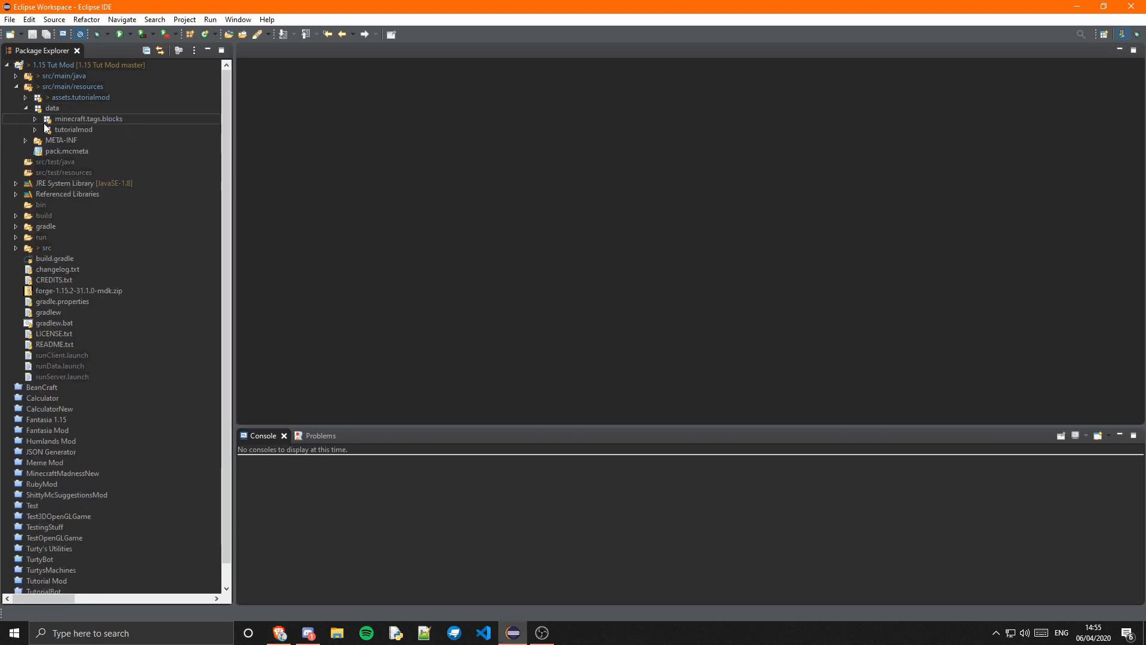
left_click(35, 129)
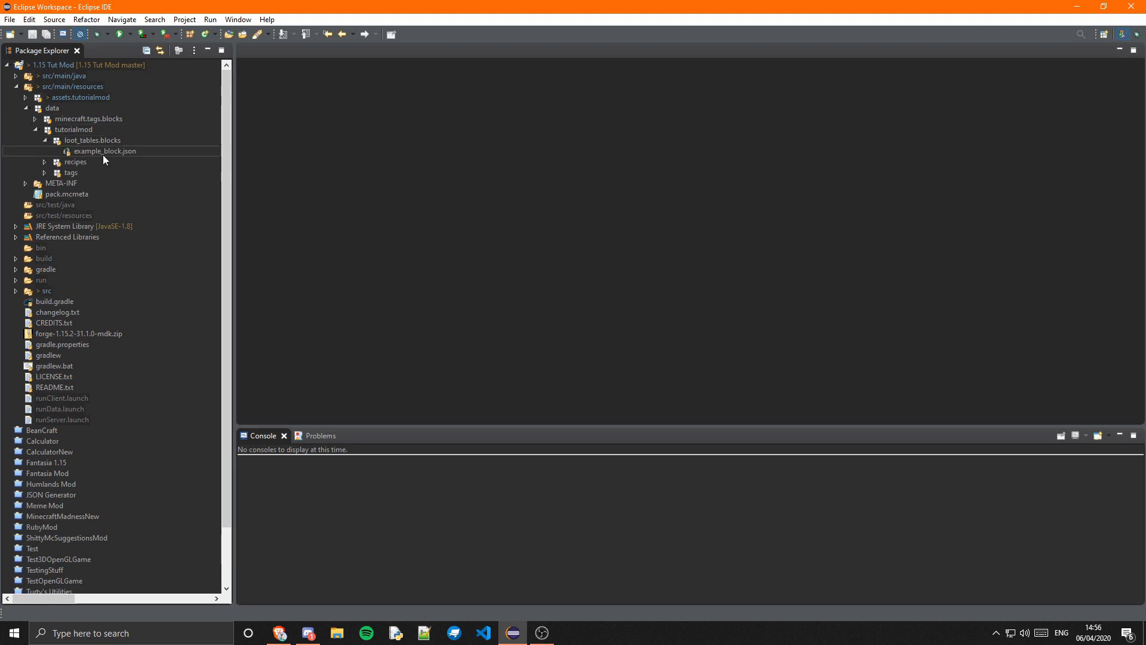
left_click(106, 151)
type("jazz.json")
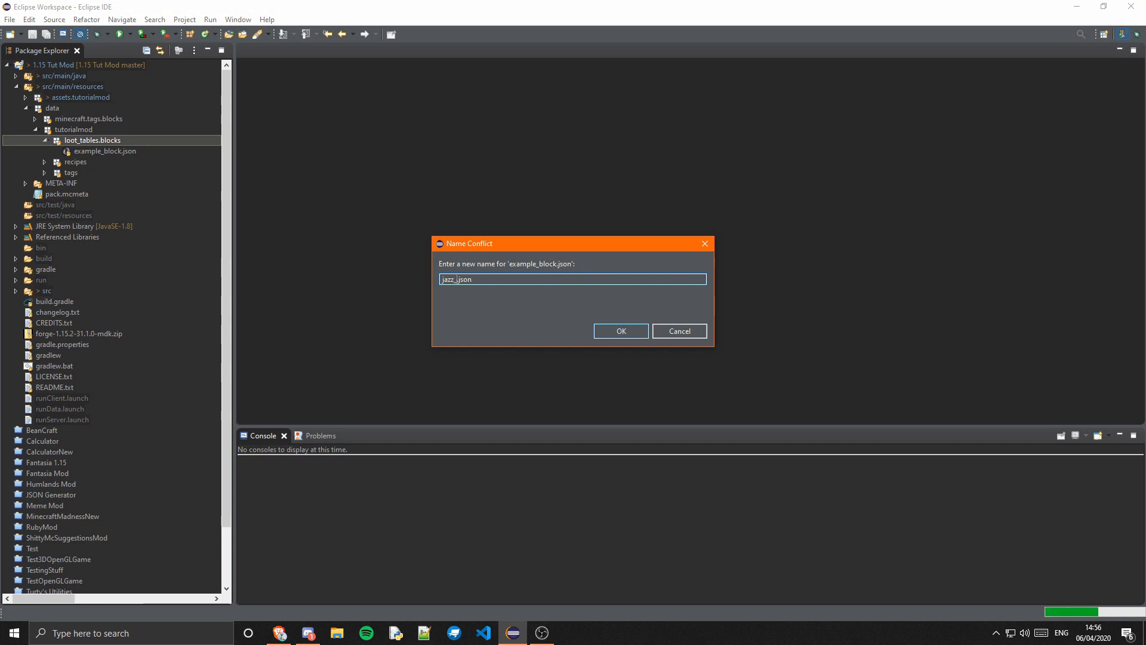
Step: Create jazz_slab.json from example_block.json, open it and paste the vanilla slab loot table
left_click(619, 330)
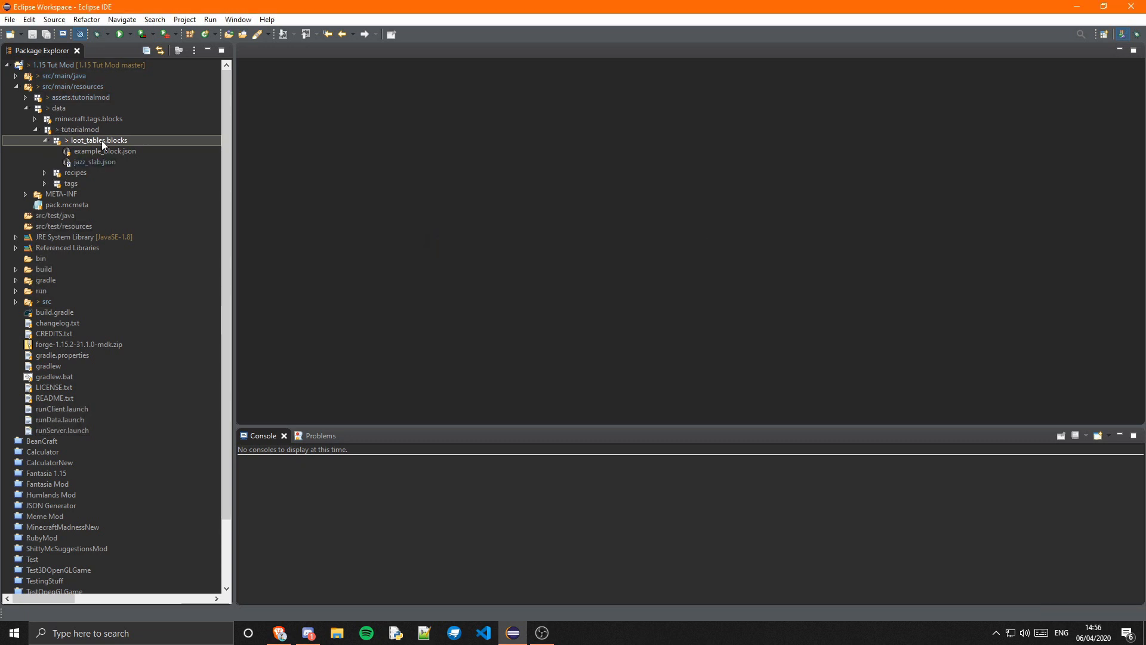
left_click(94, 162)
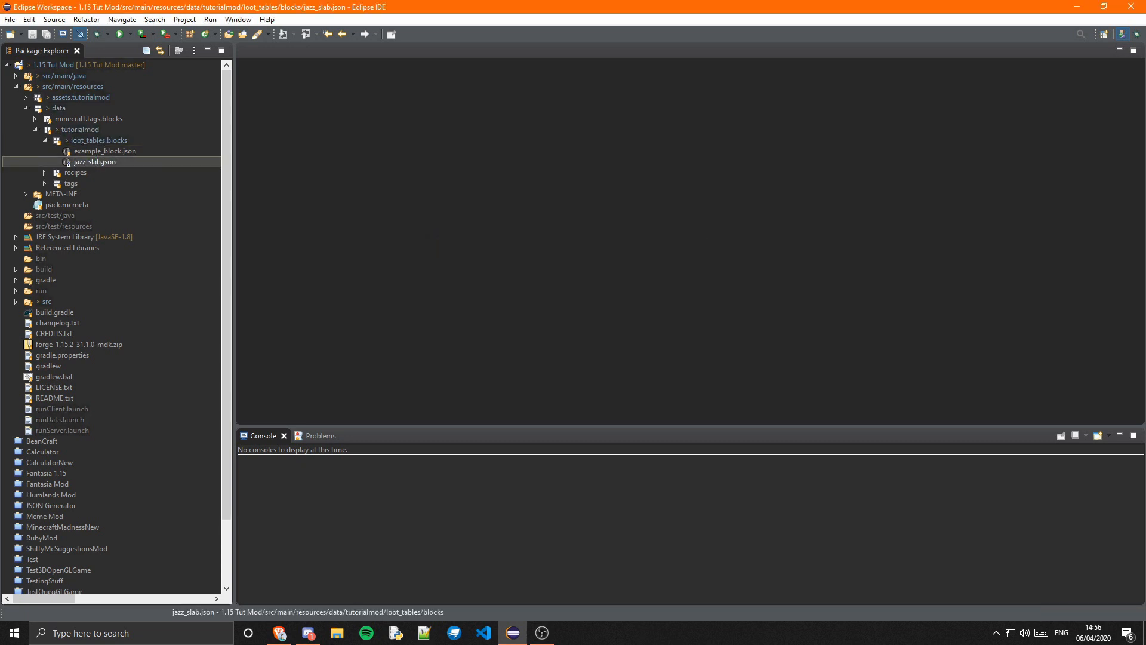
double_click(94, 161)
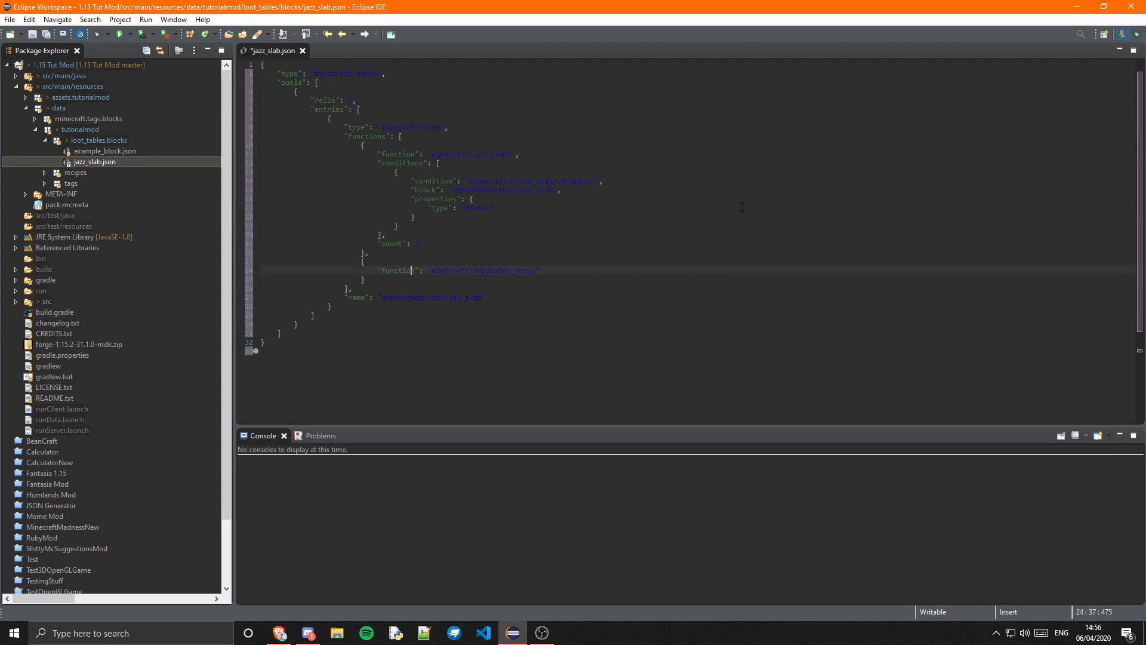
key("ctrl+s")
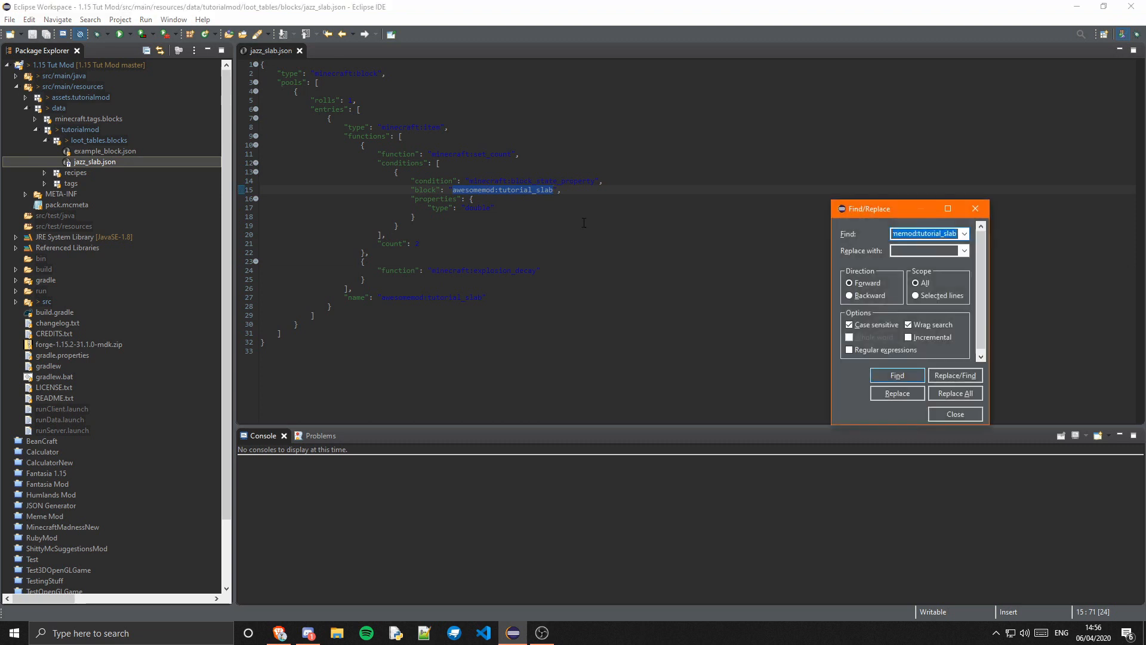
Step: Replace every awesomemod:tutorial_slab in the loot table with tutorialmod:jazz_slab
type("tutorialmod:")
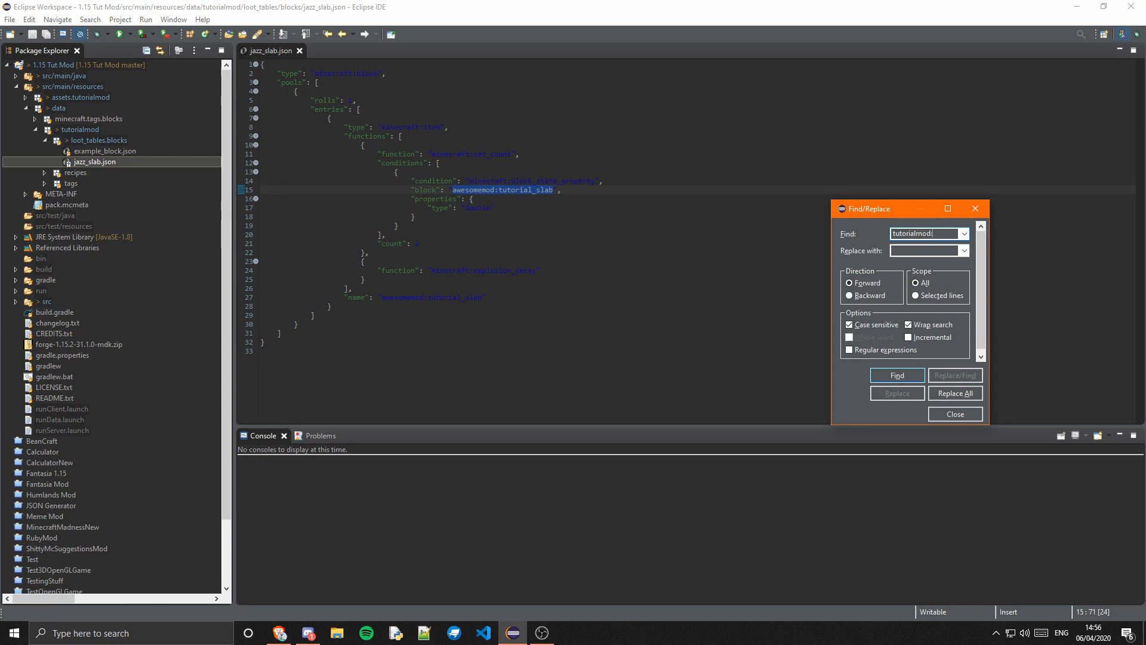
type("jazz_slab")
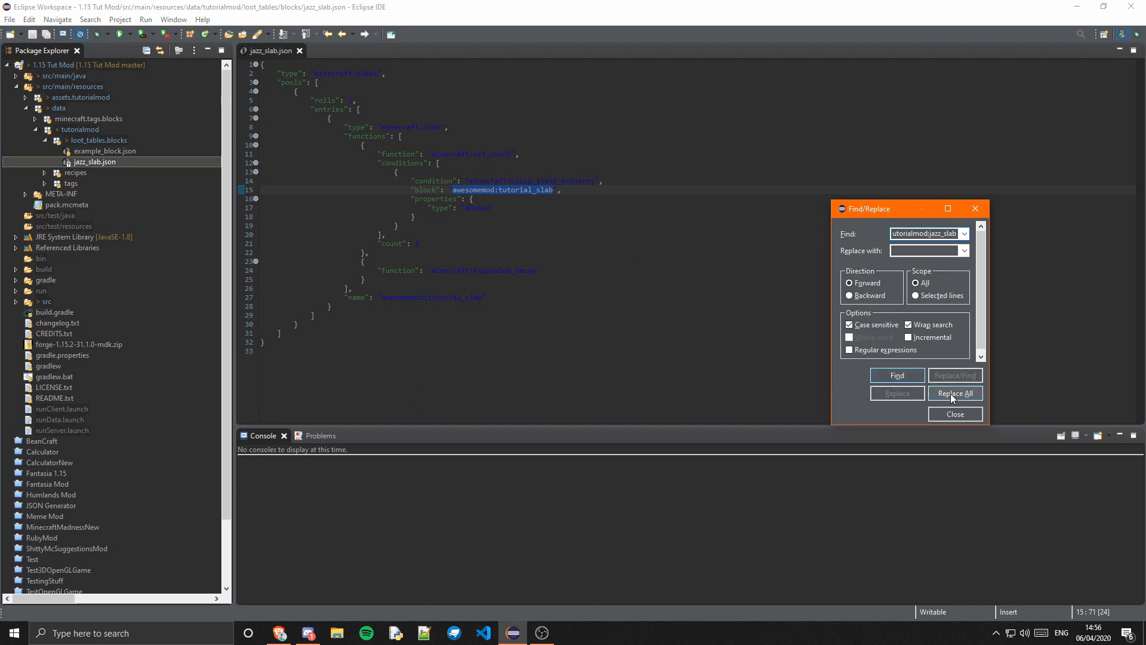
left_click(954, 393)
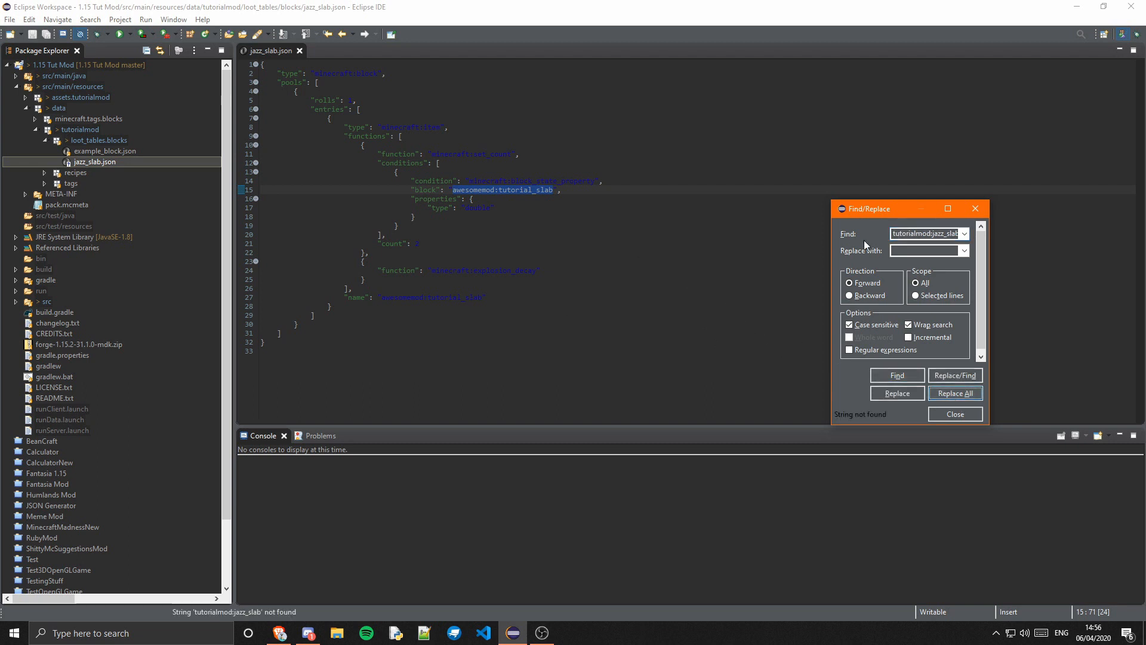
left_click(926, 234)
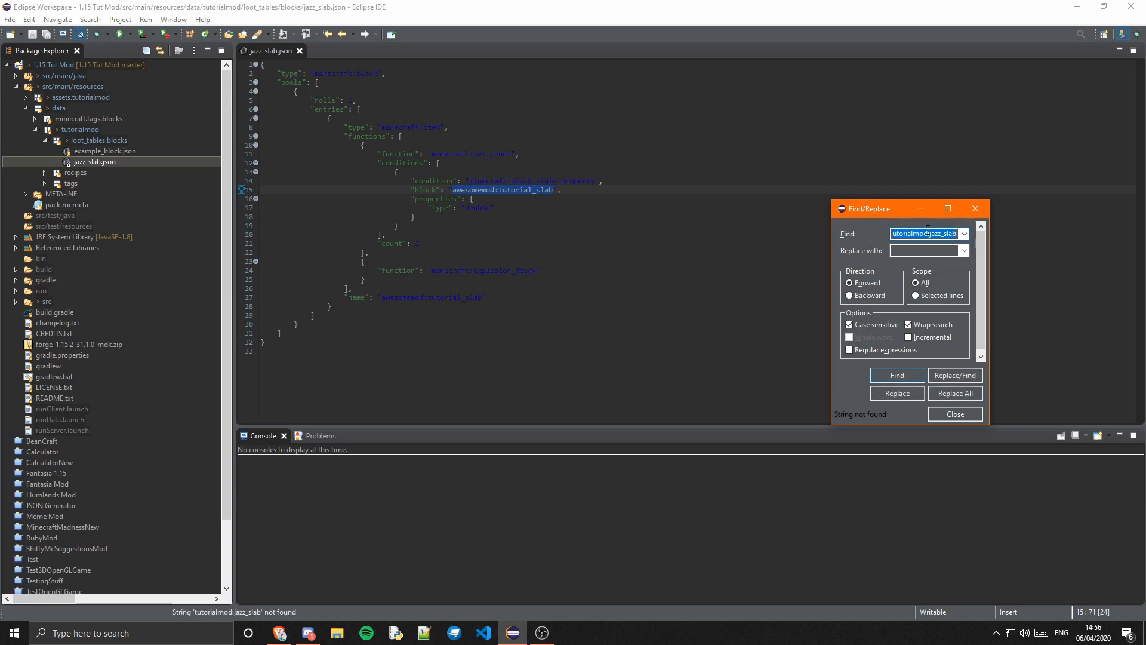
type("tutorialmod:jazz_slab")
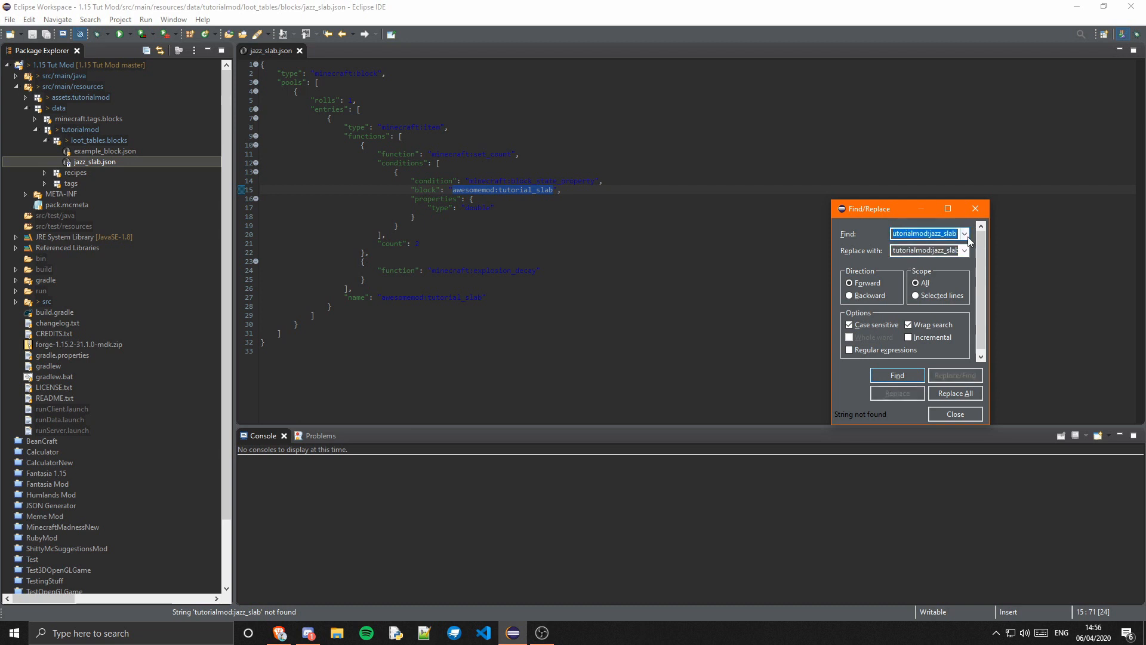
left_click(963, 234)
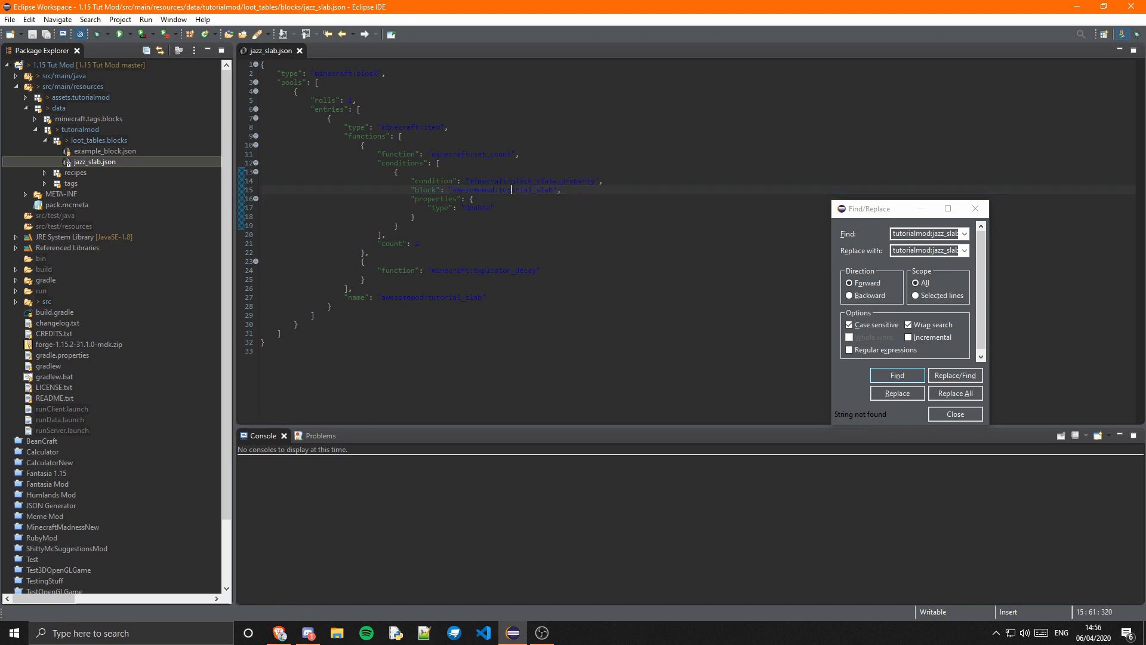
left_click(897, 375)
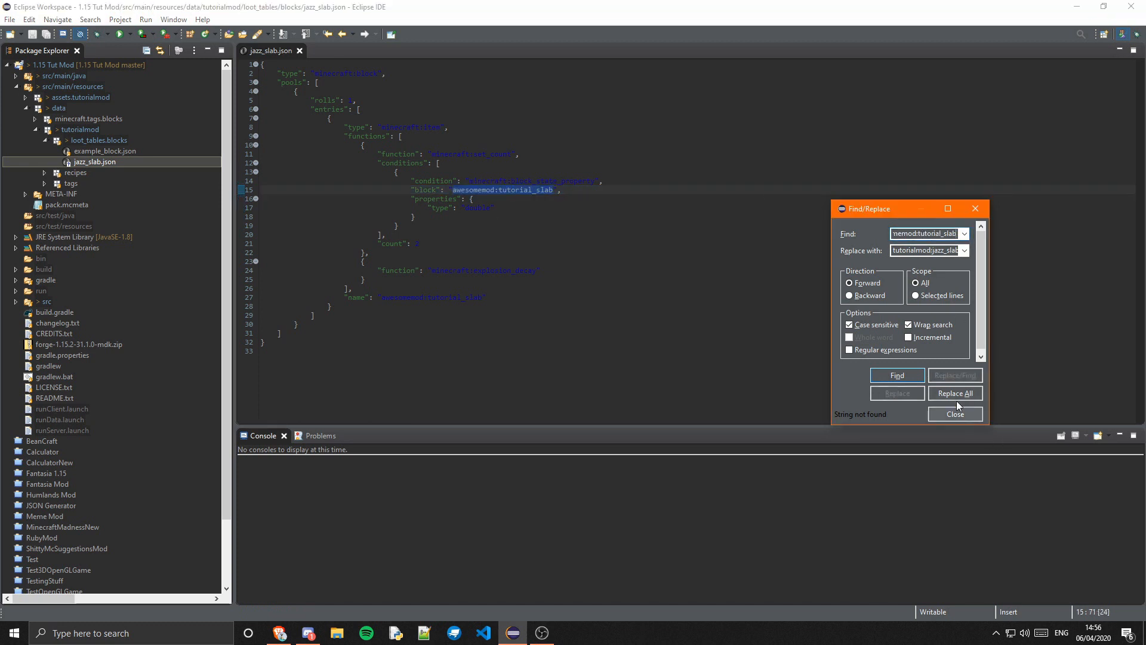
left_click(953, 393)
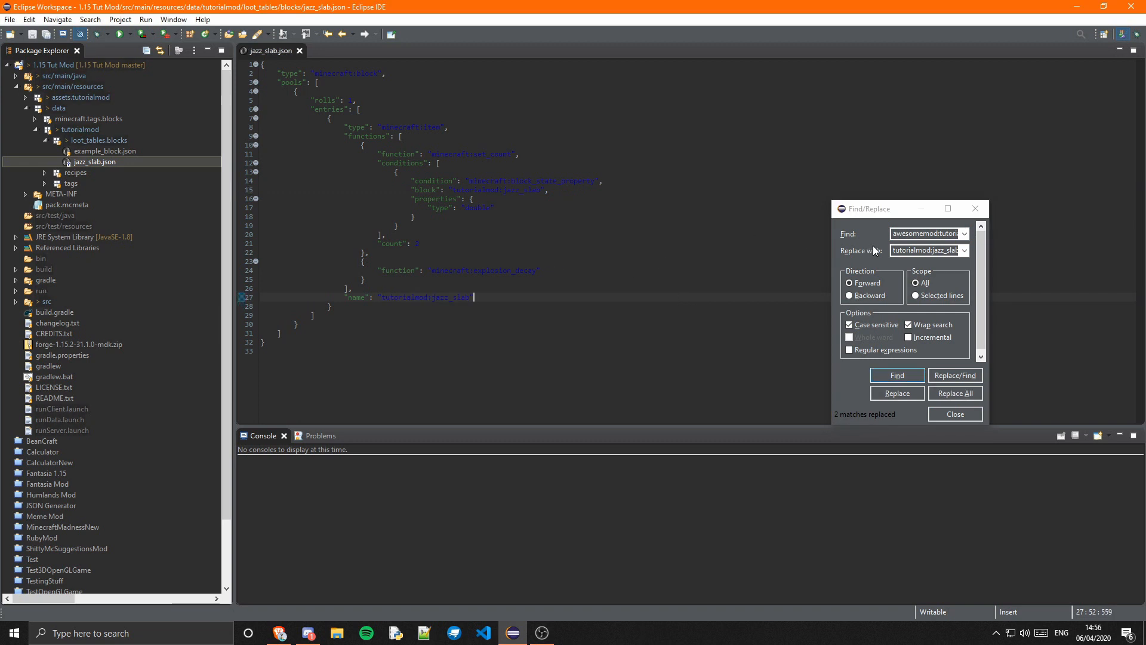
left_click(954, 414)
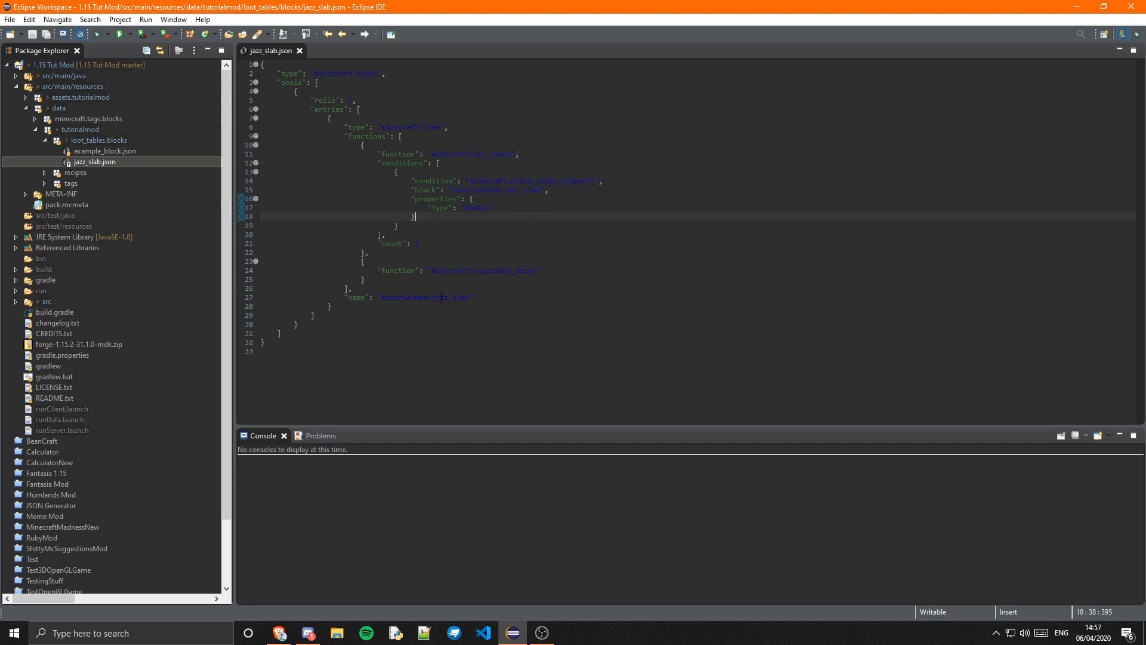
mouse_move(968, 222)
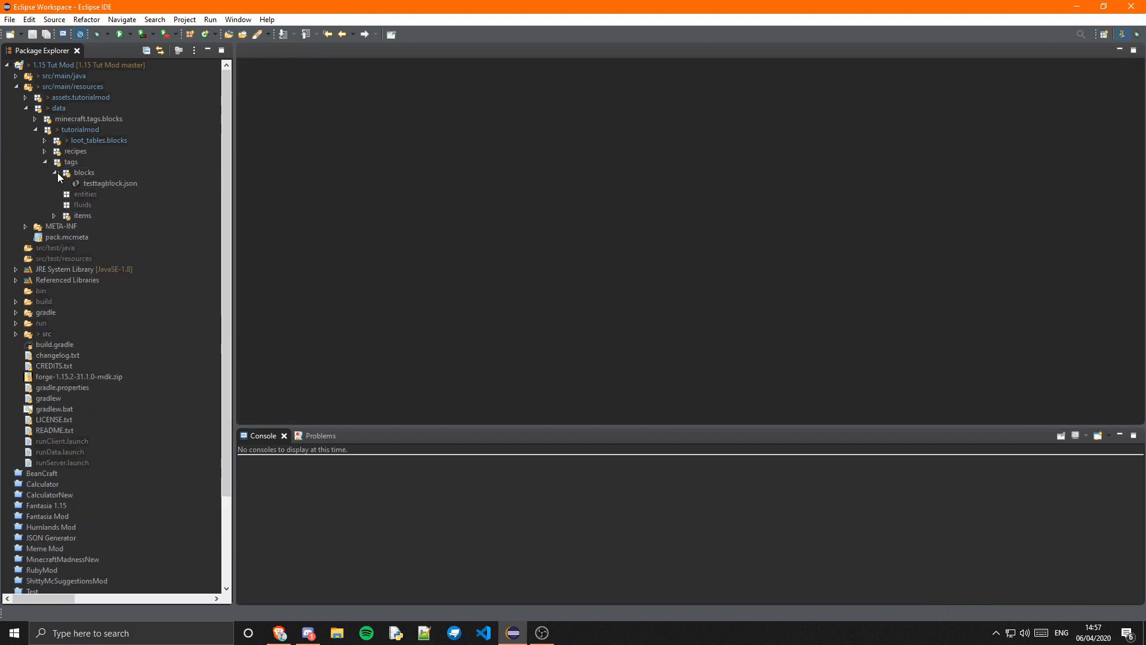
Step: Collapse the data folder and expand minecraft.tags.blocks to add a new slabs tag file
right_click(83, 172)
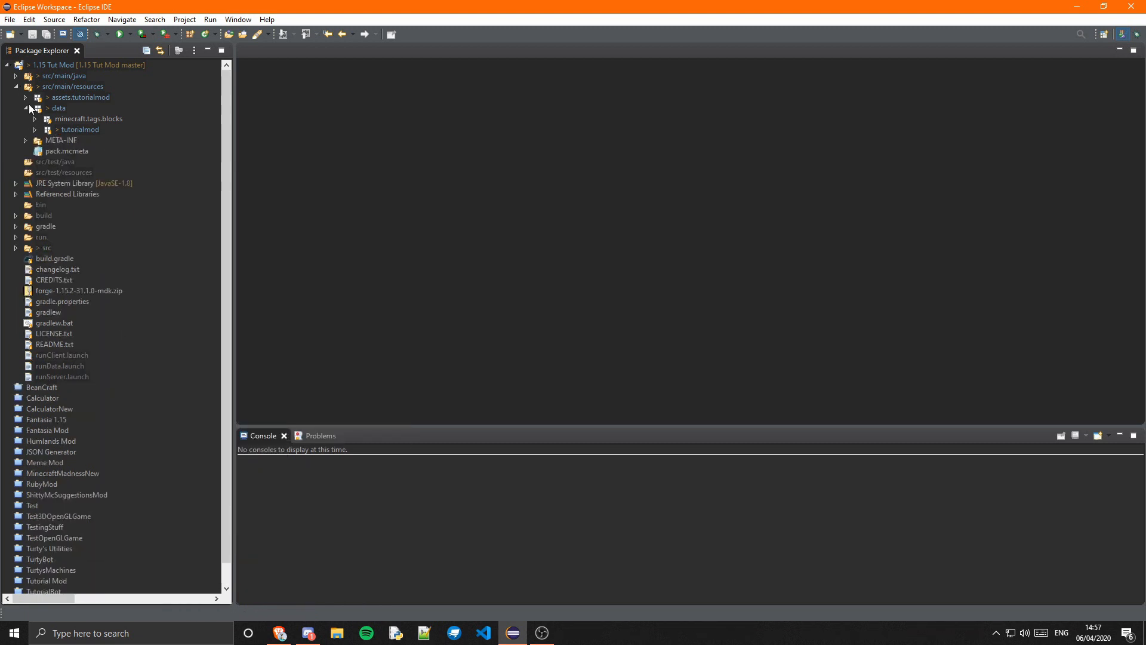
left_click(24, 107)
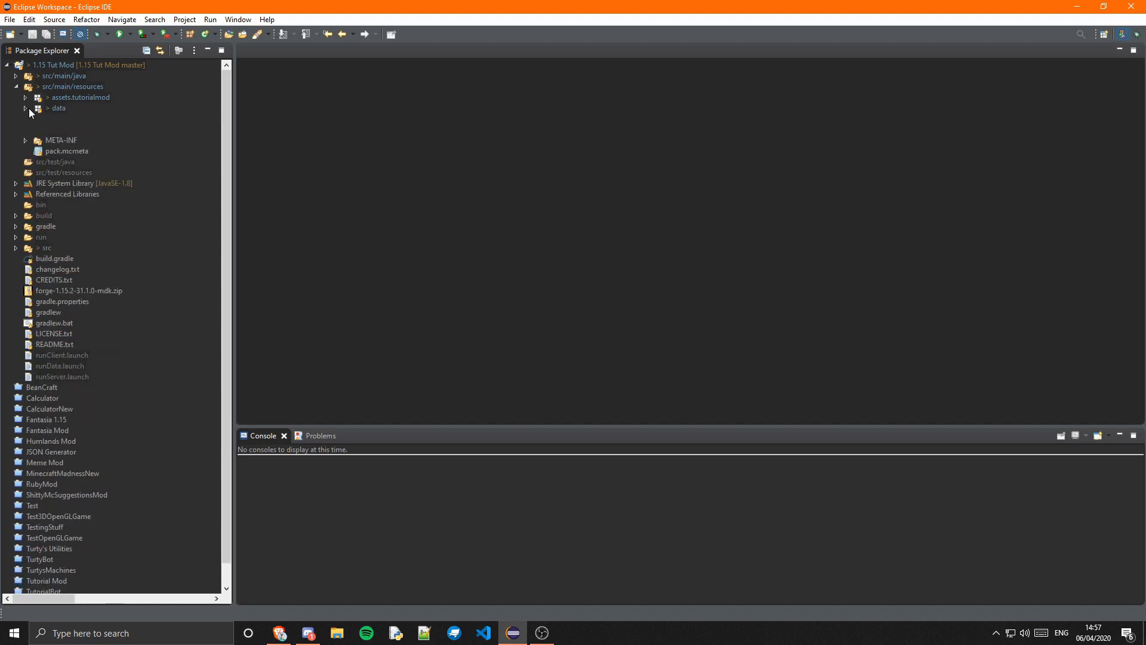
left_click(25, 107)
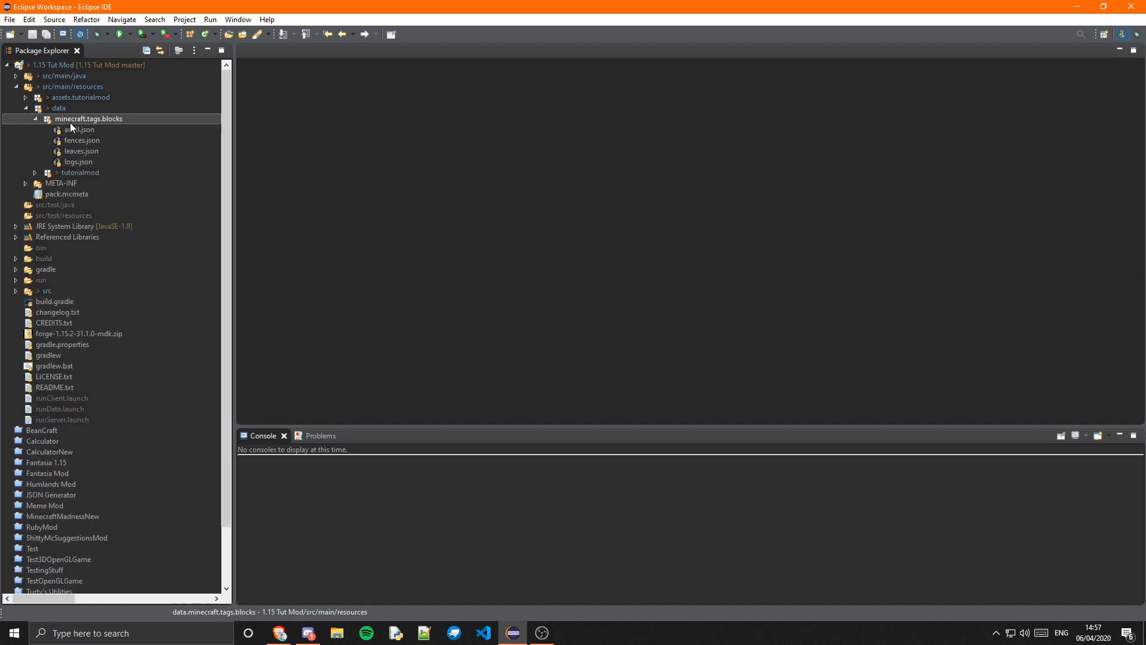
right_click(89, 118)
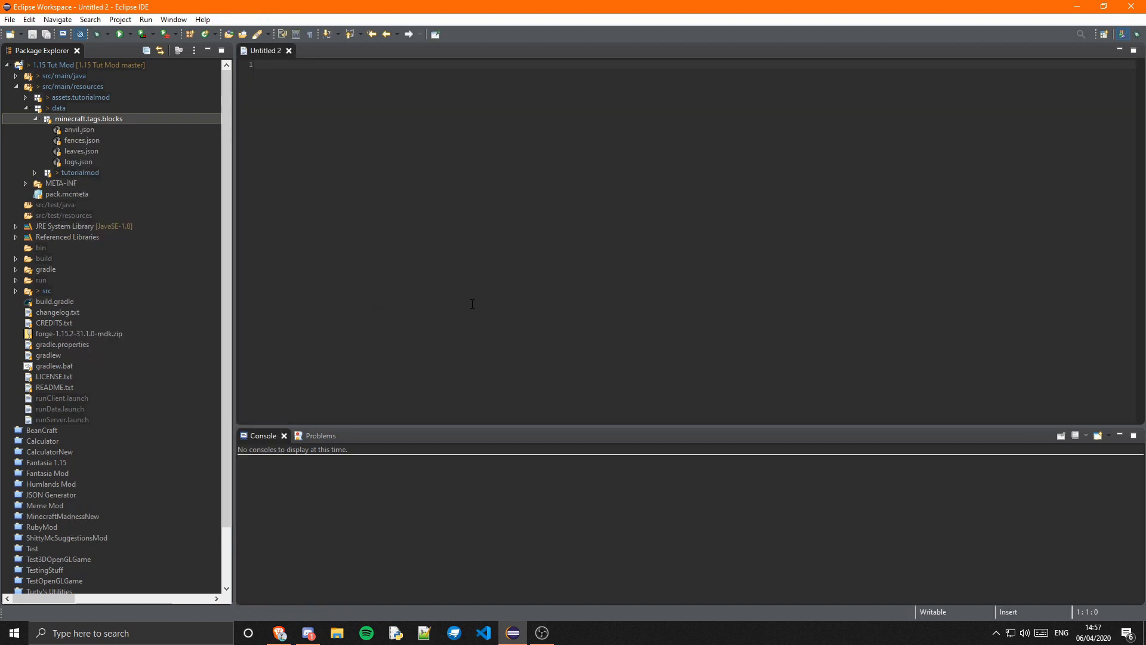
Step: Write the tag JSON: replace false, values ["tutorialmod:jazz_slab"]
type("{")
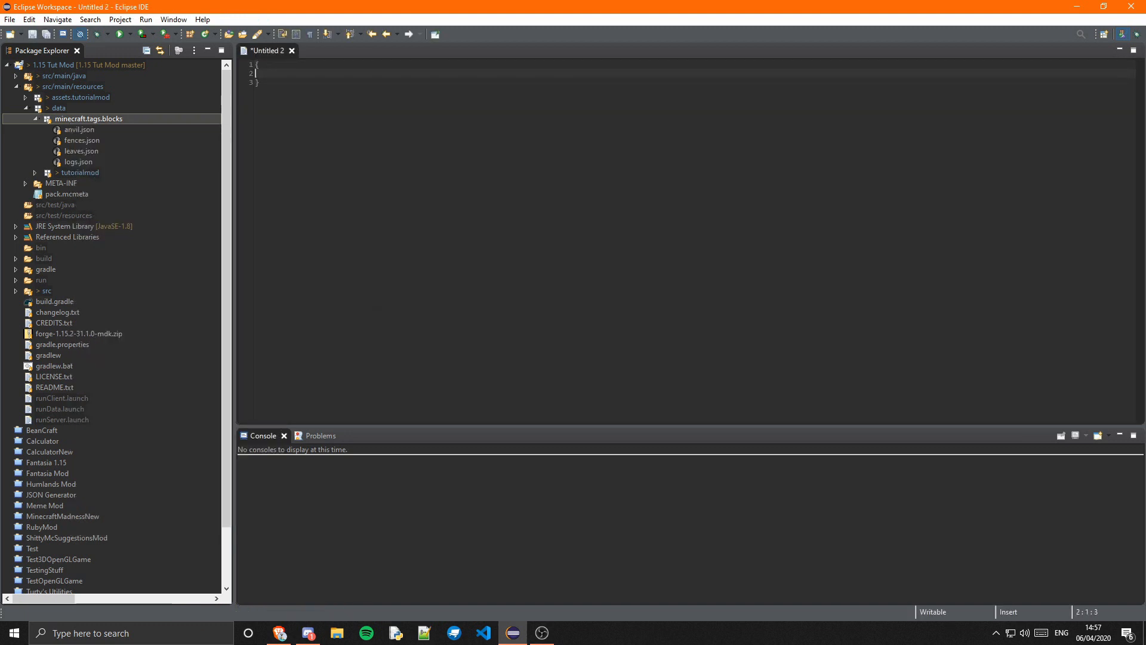
type("\"\"")
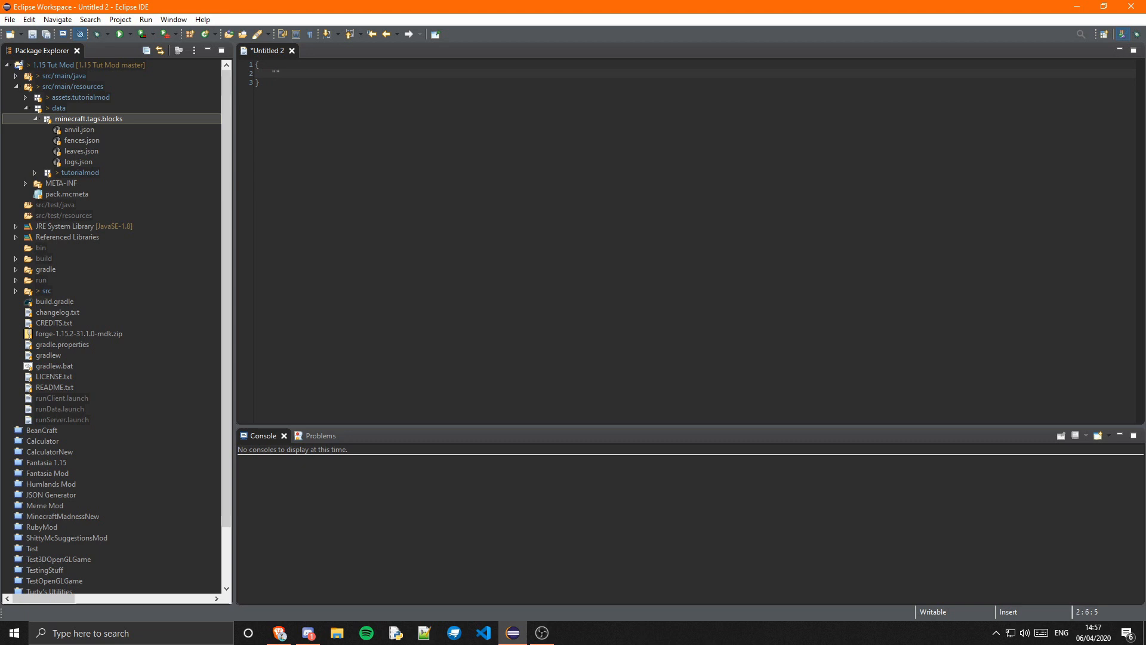
type("replace\":")
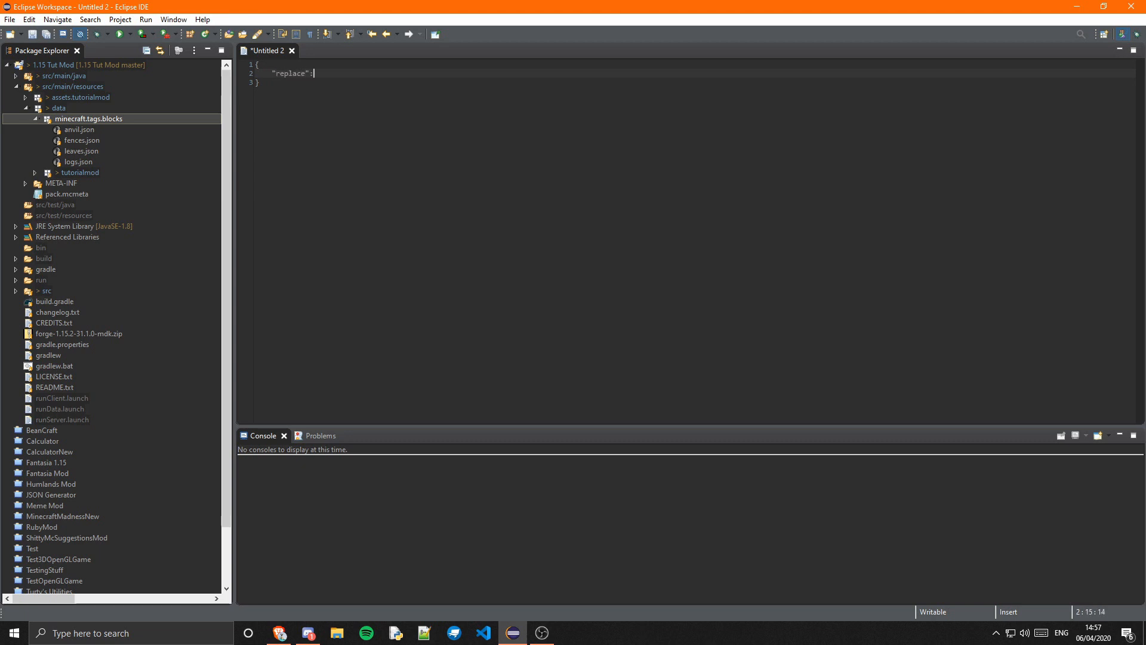
key("BackSpace")
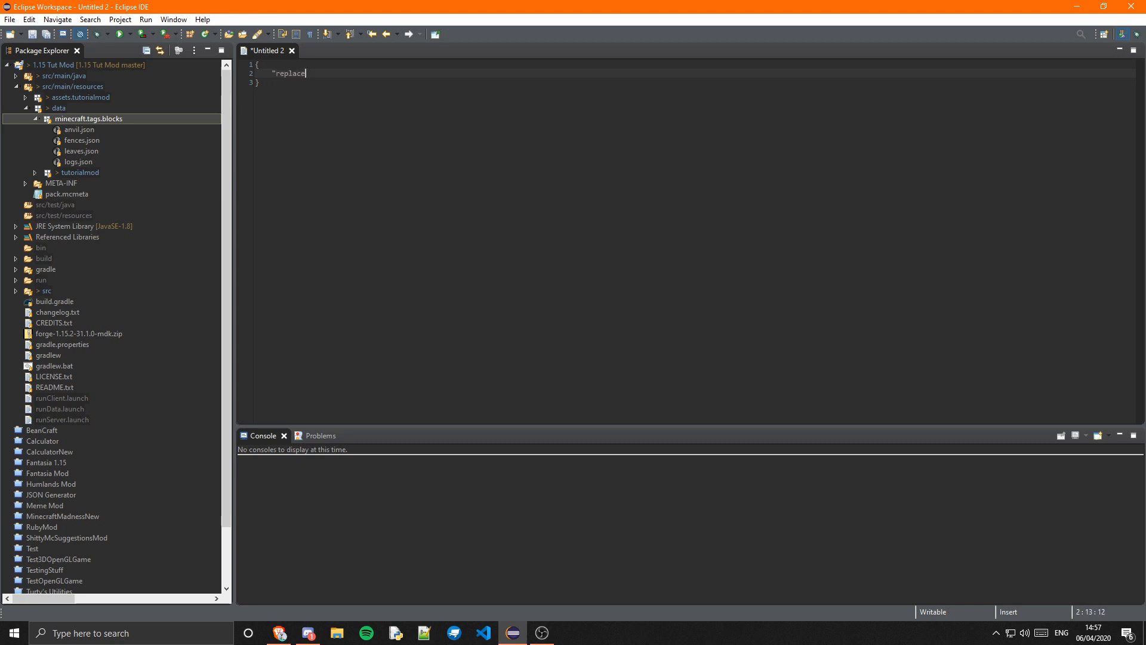
type("\": faLSEW")
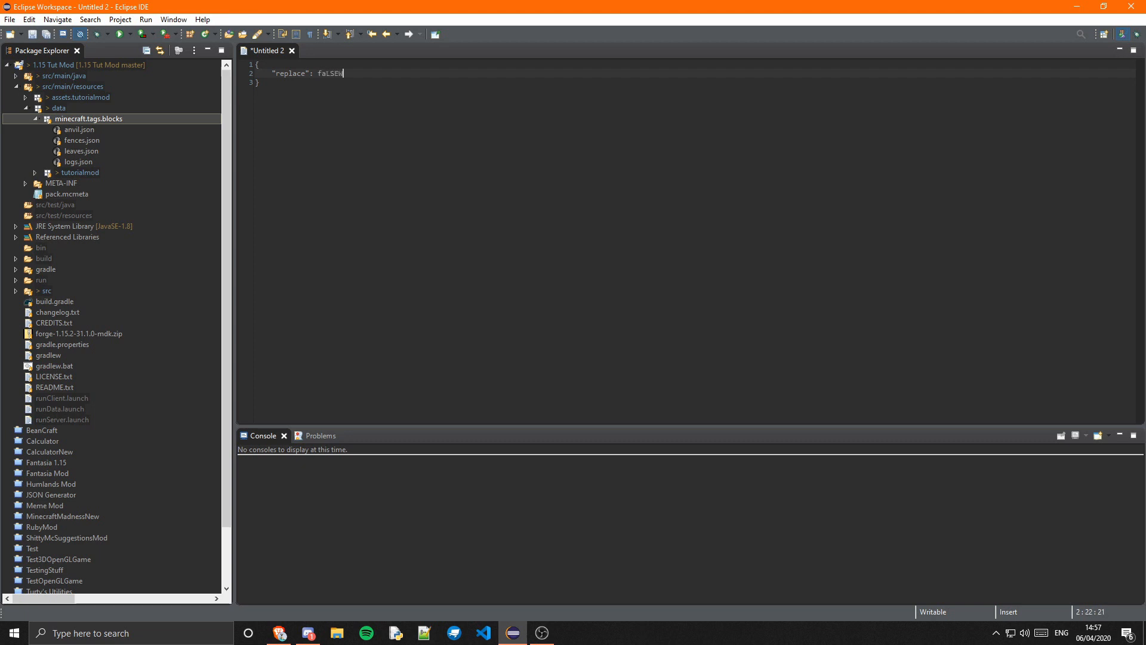
key("Backspace")
type("lse,")
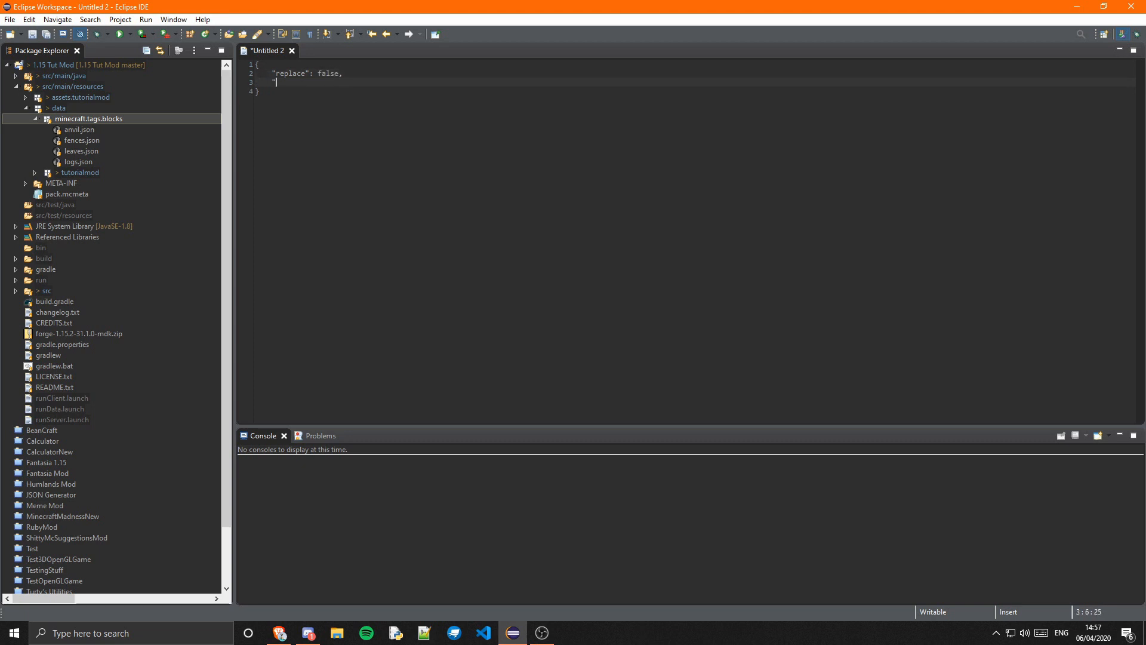
type("values\": [")
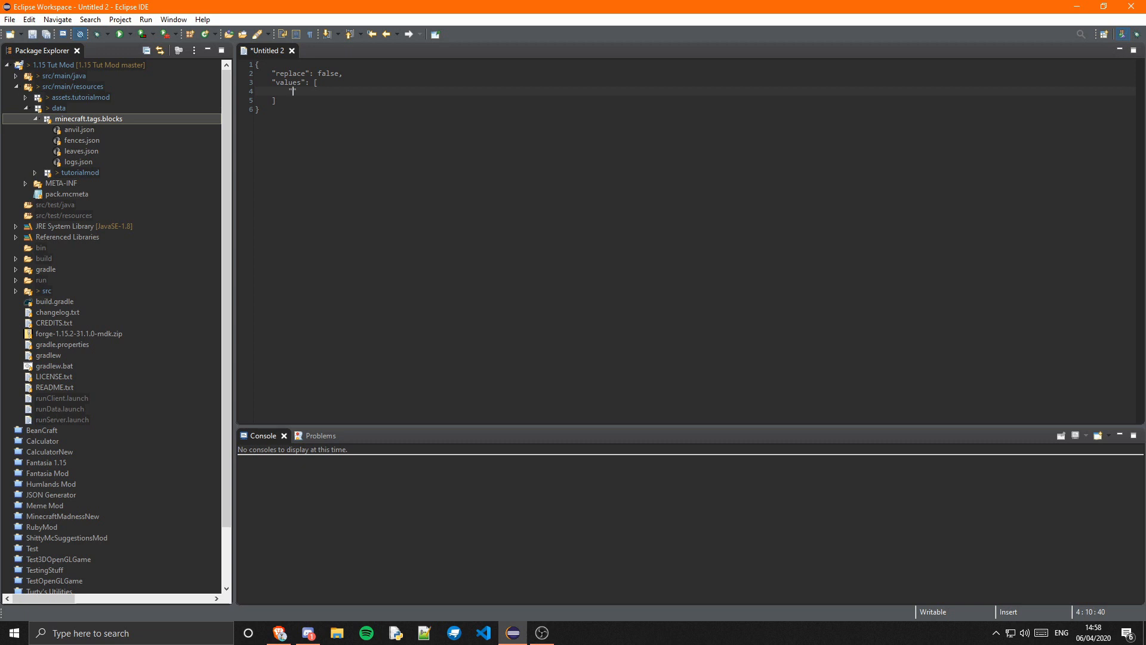
type("\"tutorialmod:")
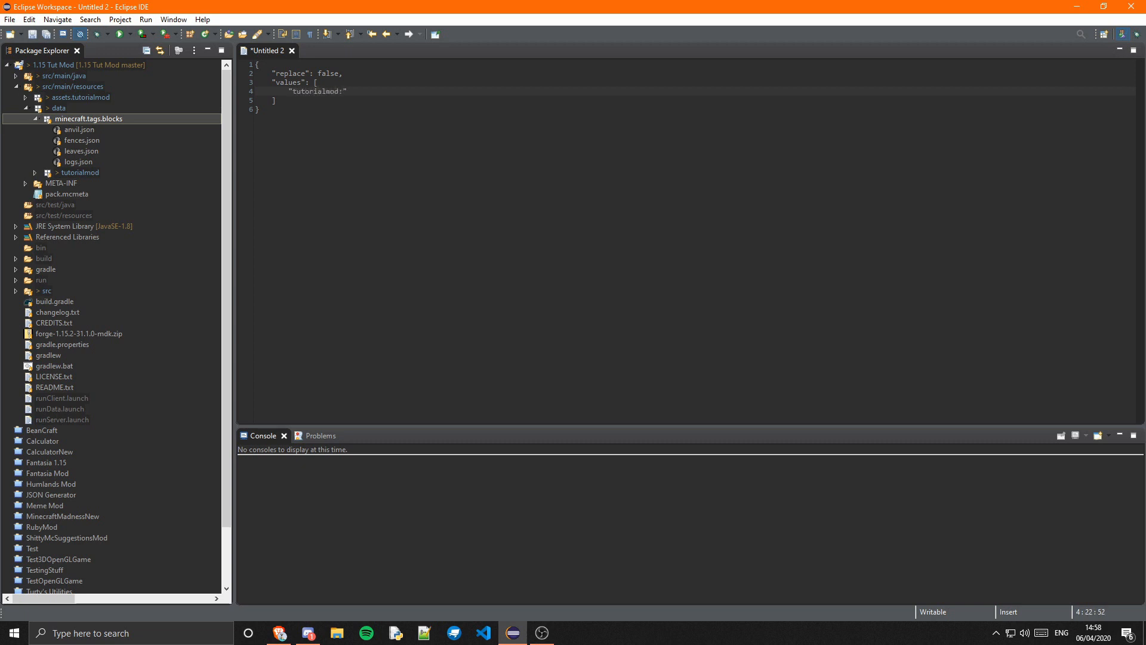
type("jazz_slab")
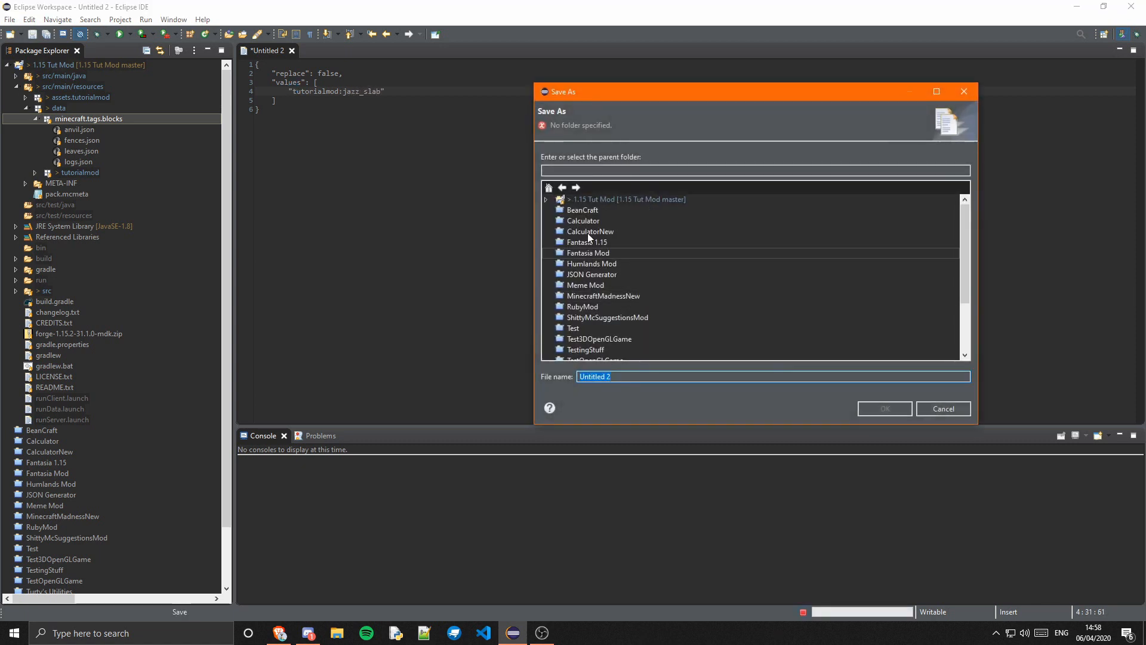
Step: Save the tag as slabs.json under data/minecraft/tags/blocks and launch the game client
left_click(628, 199)
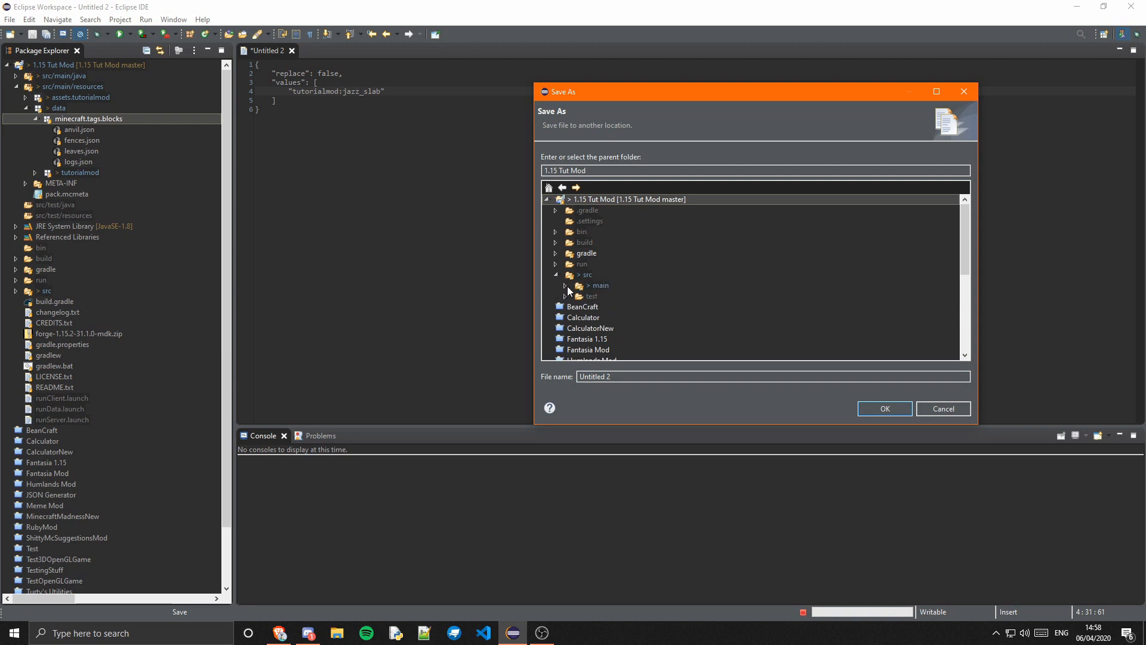
left_click(566, 285)
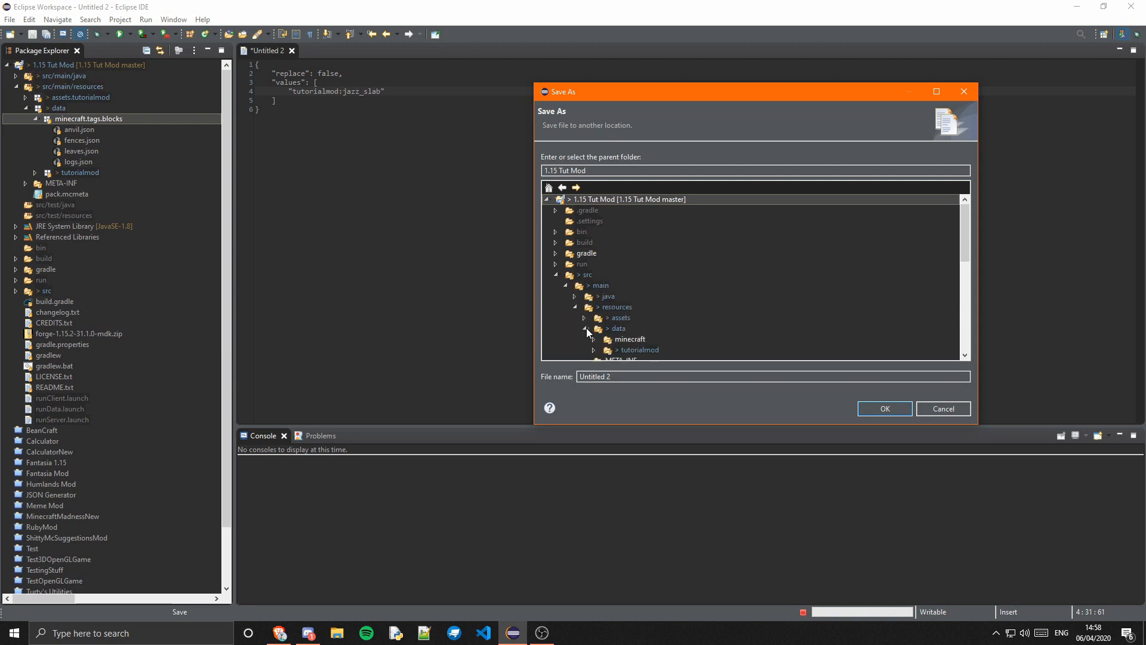
left_click(605, 338)
type("slabs.js")
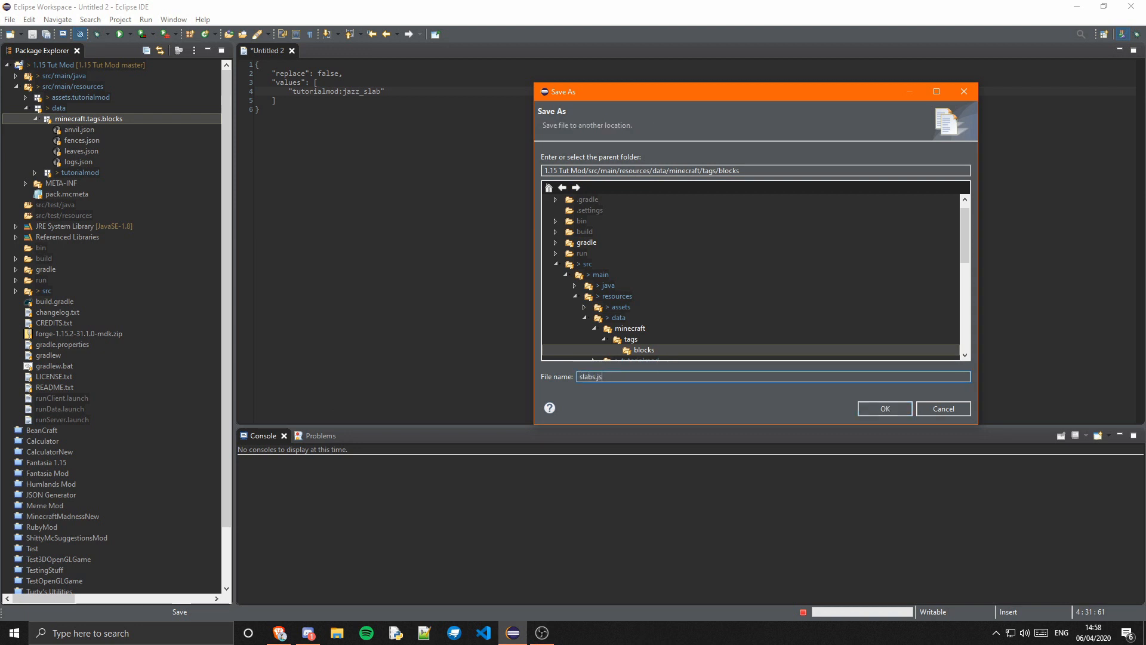
left_click(883, 408)
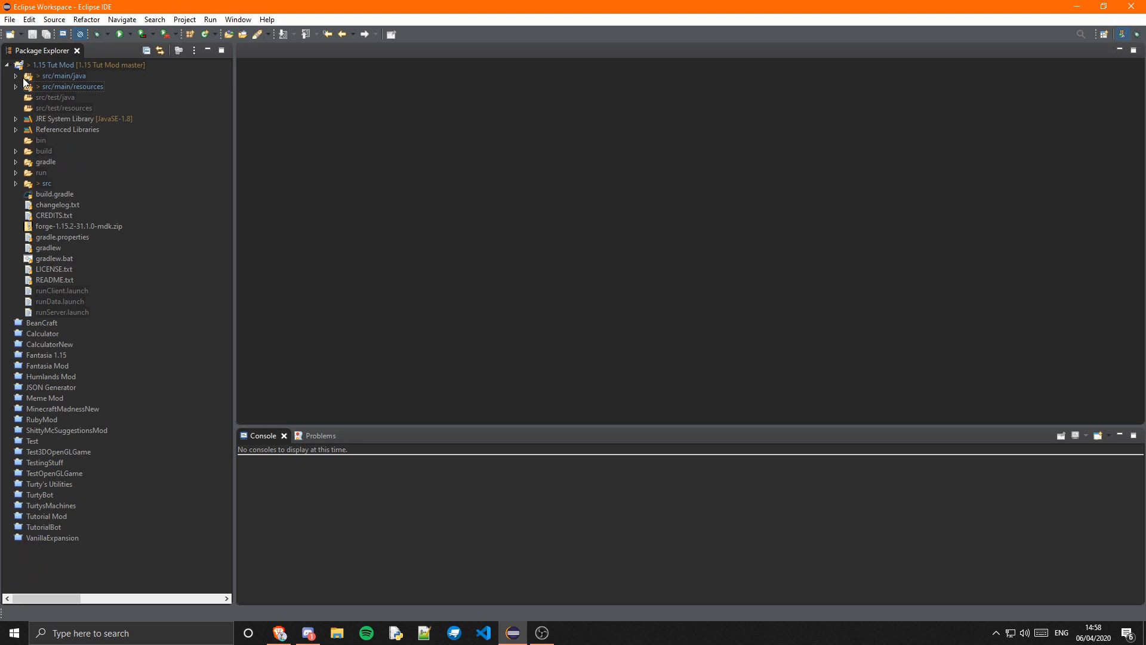
left_click(88, 65)
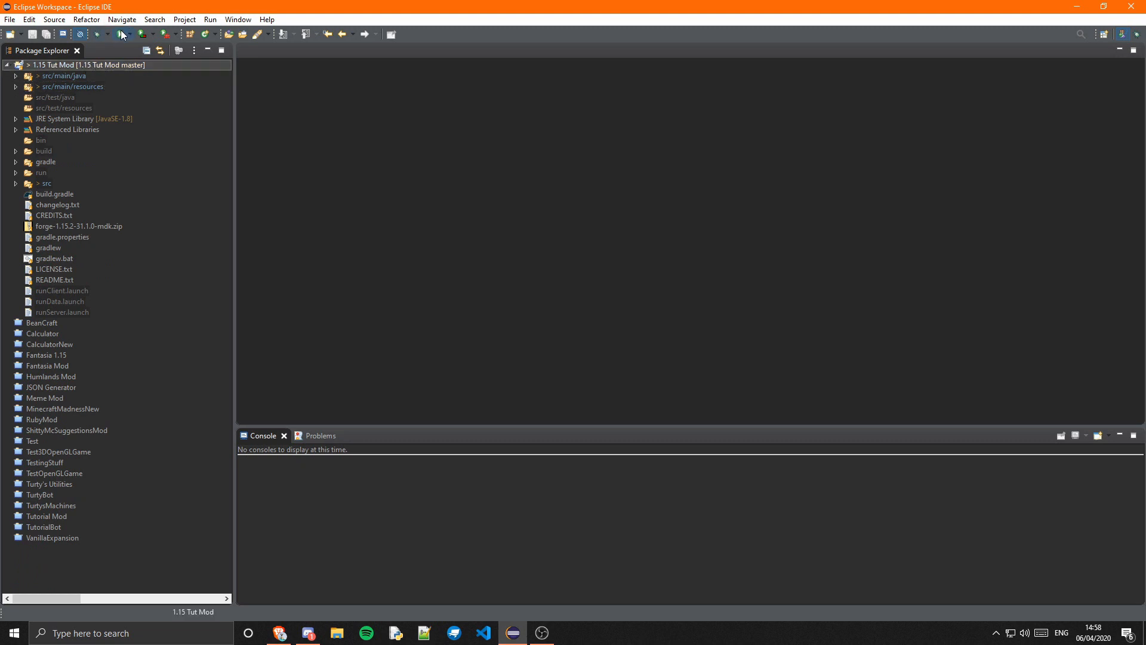
left_click(117, 35)
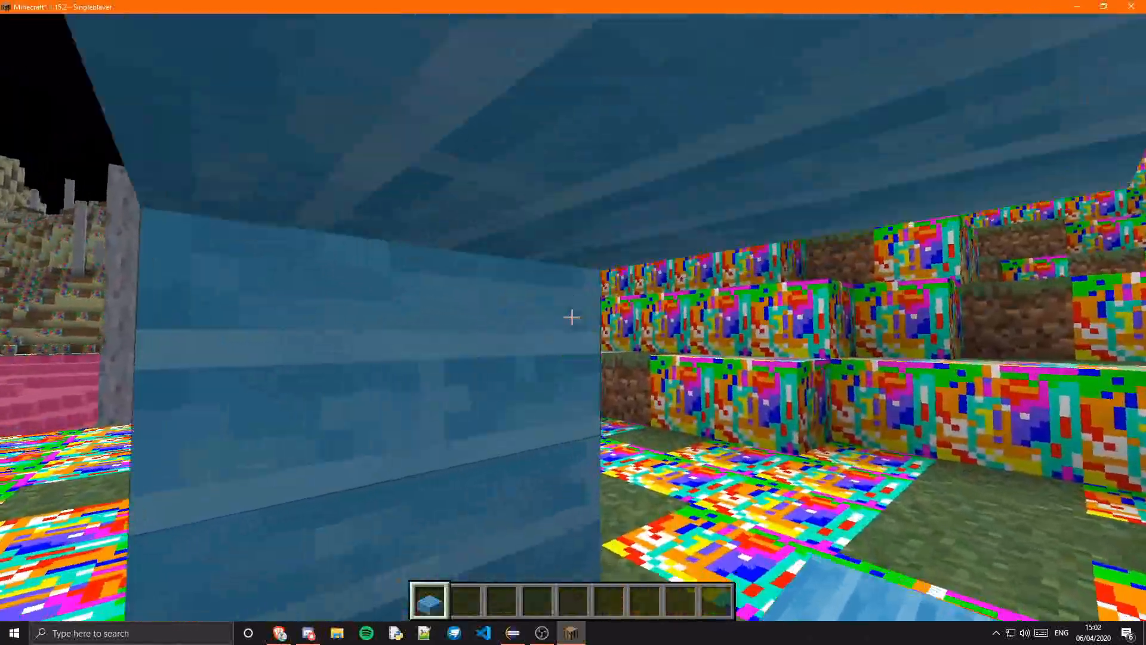
mouse_move(572, 317)
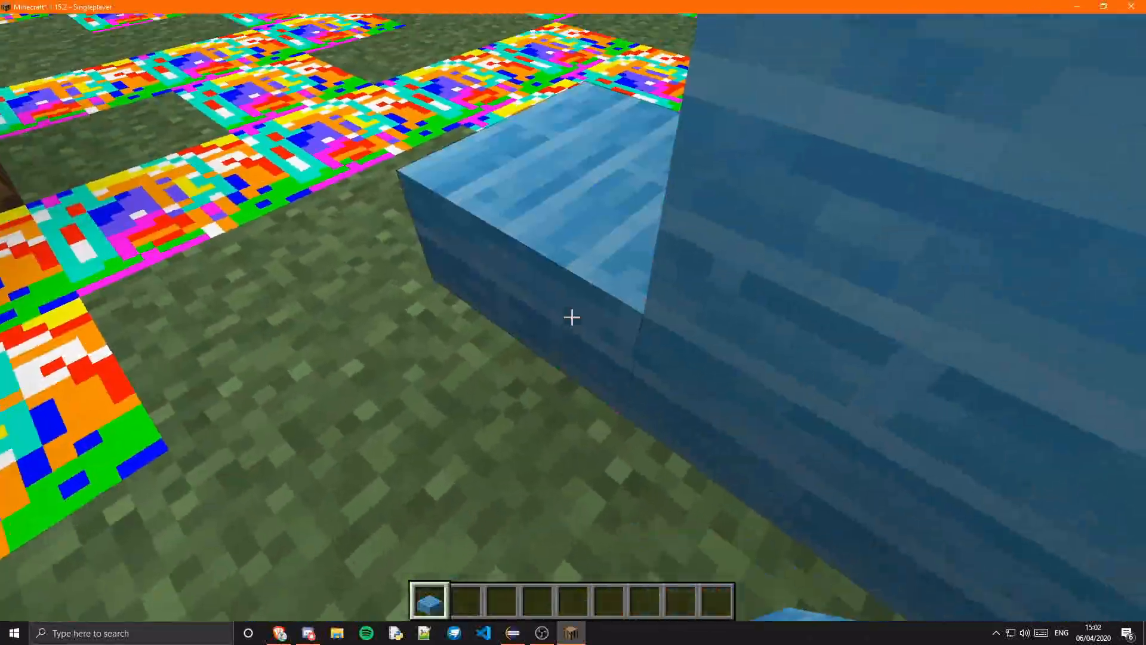
mouse_move(572, 317)
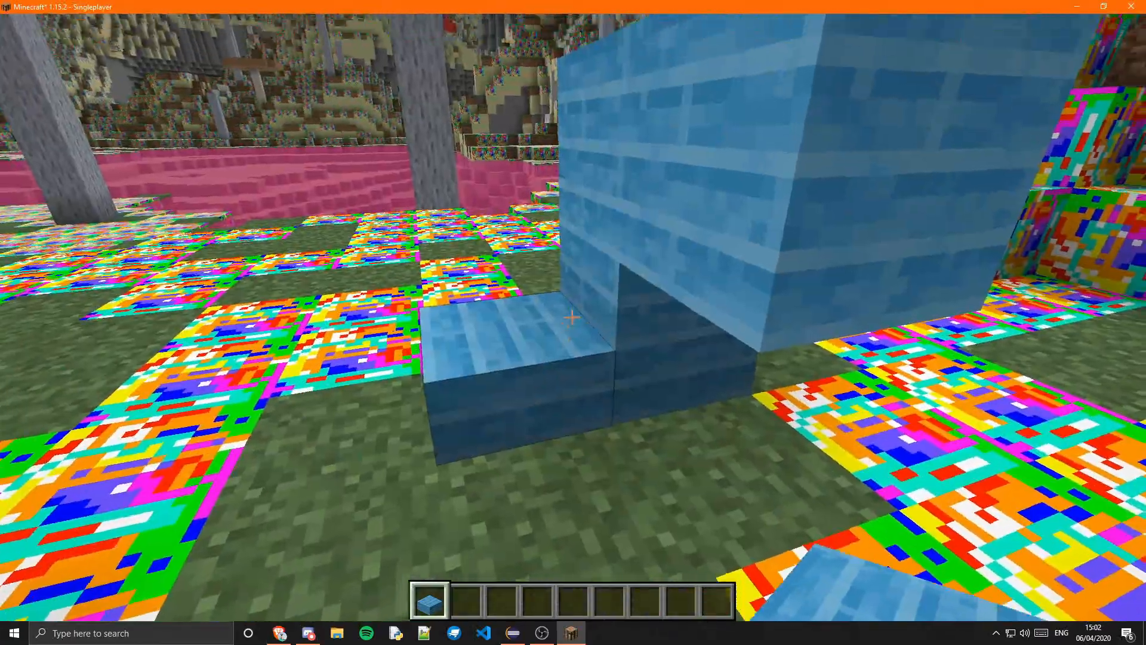
mouse_move(573, 317)
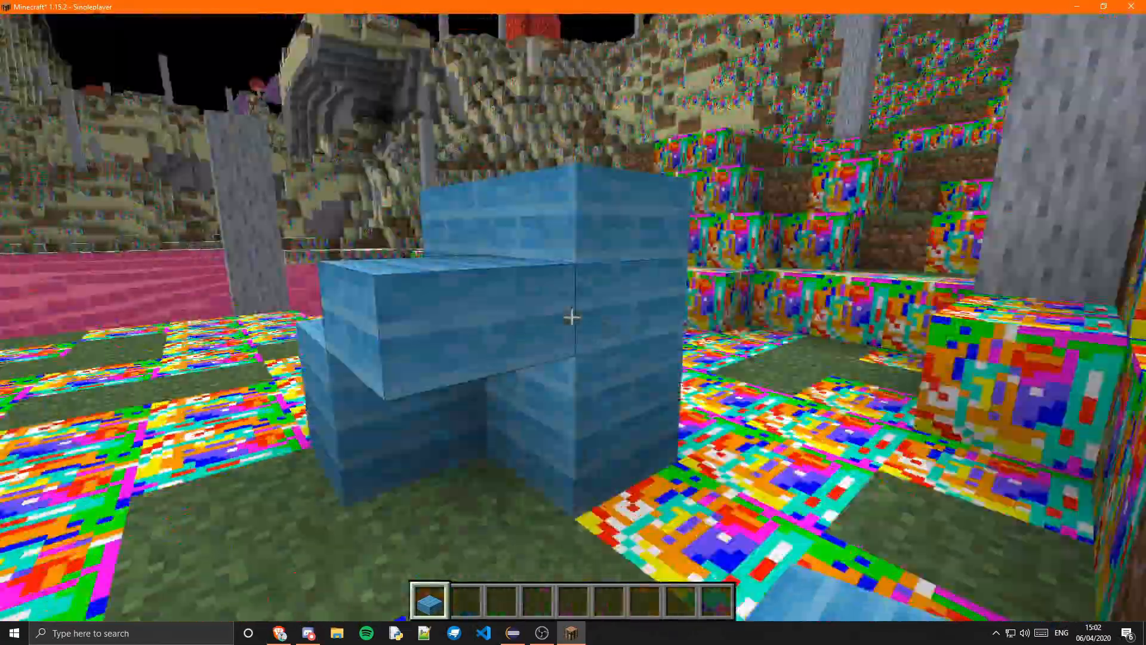